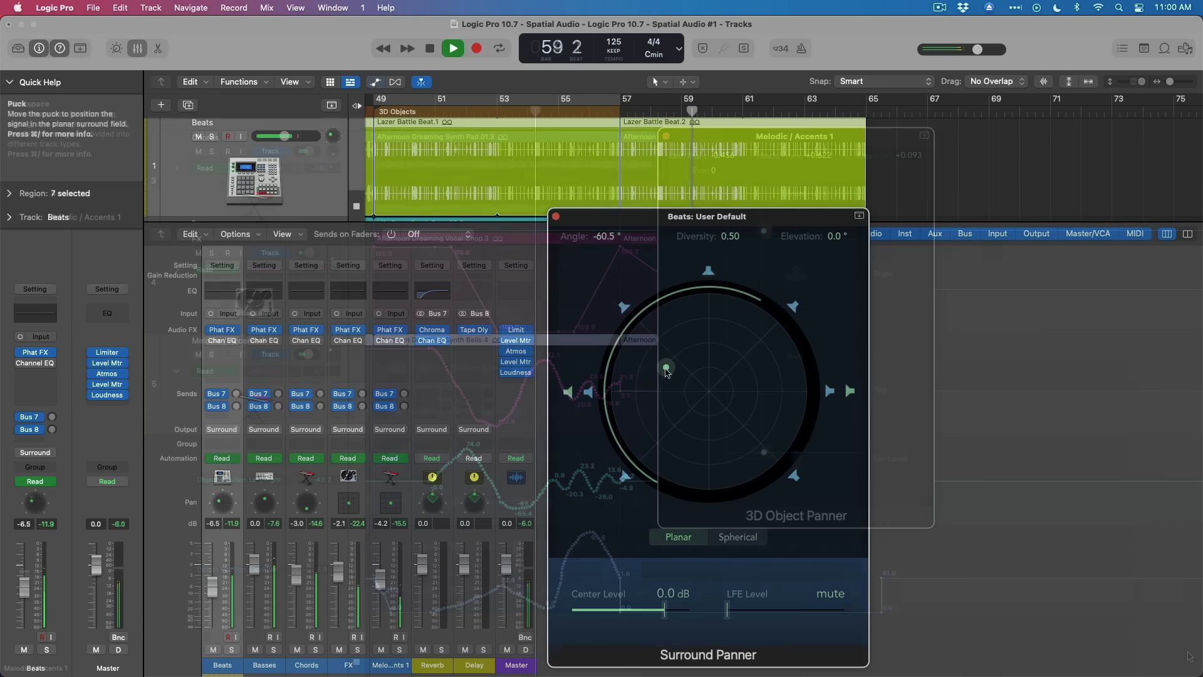
Step: Move the Beats puck in the Surround Panner to about −78.5° with 0.71 diversity
left_click_drag(666, 369, 682, 386)
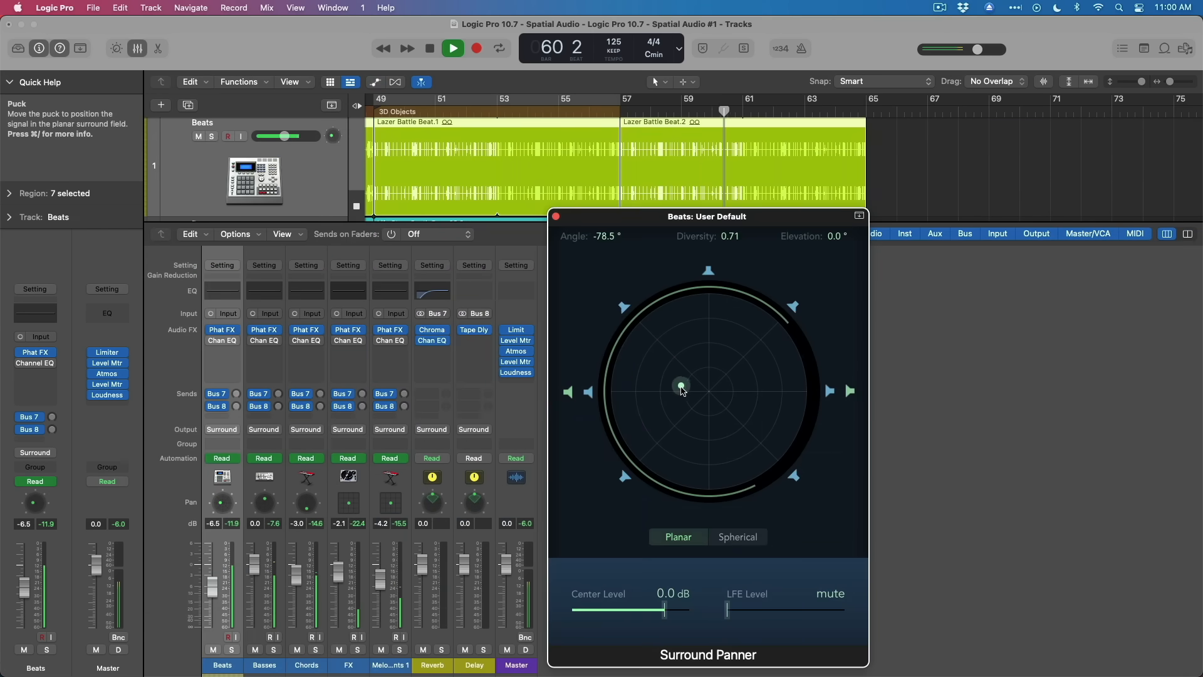
left_click(736, 537)
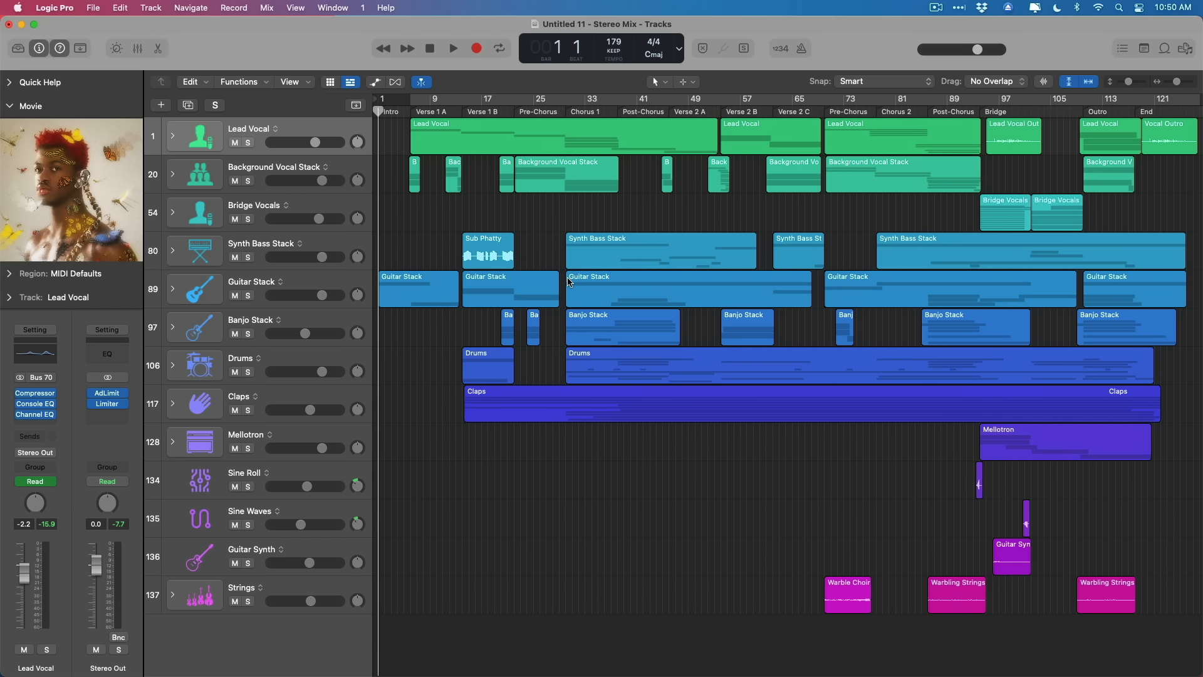
mouse_move(163, 143)
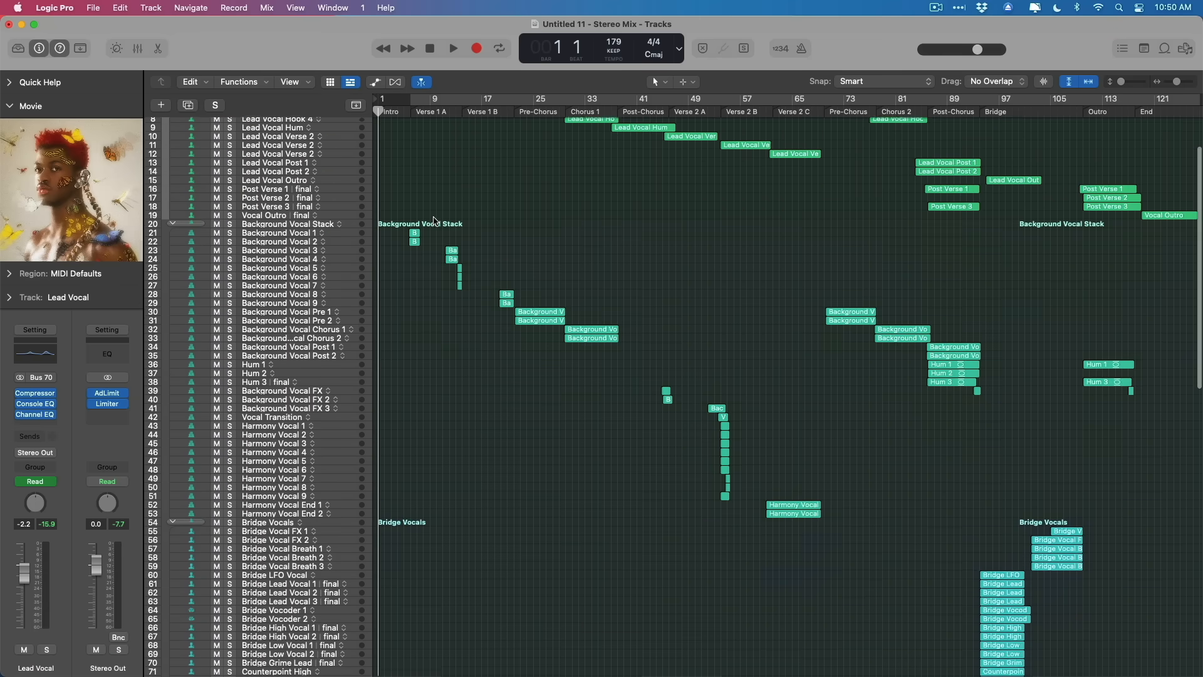
Step: Show the Mixer under the track list and scroll through the channel strips
left_click(136, 48)
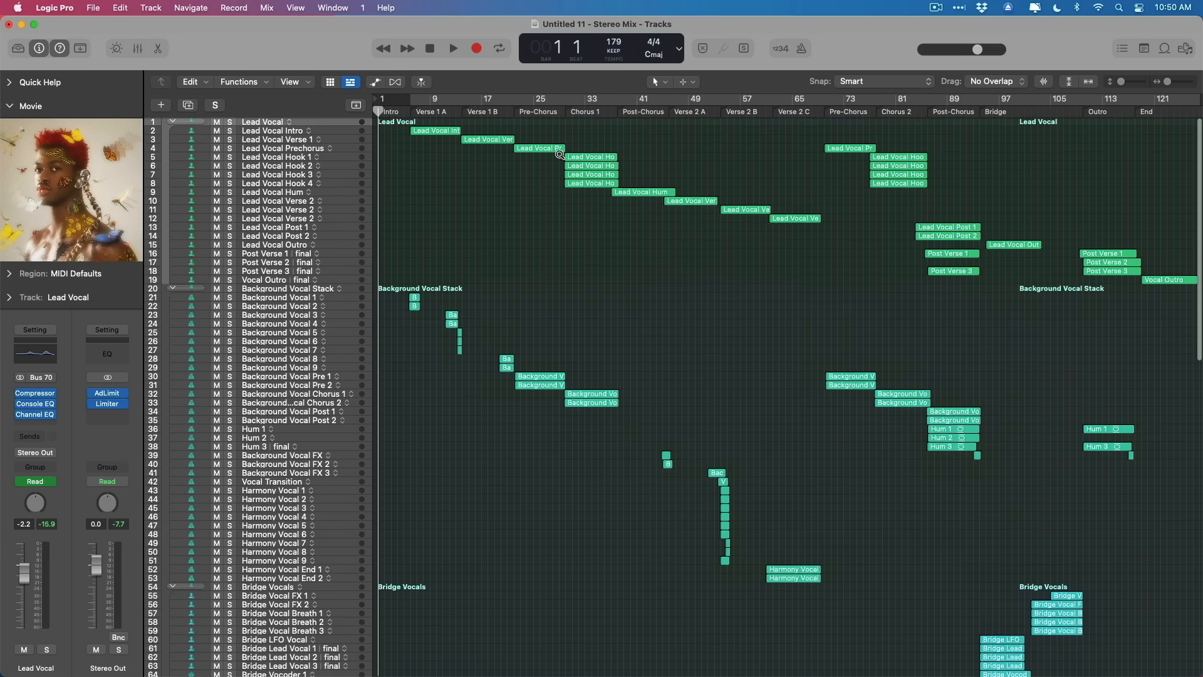
mouse_move(644, 319)
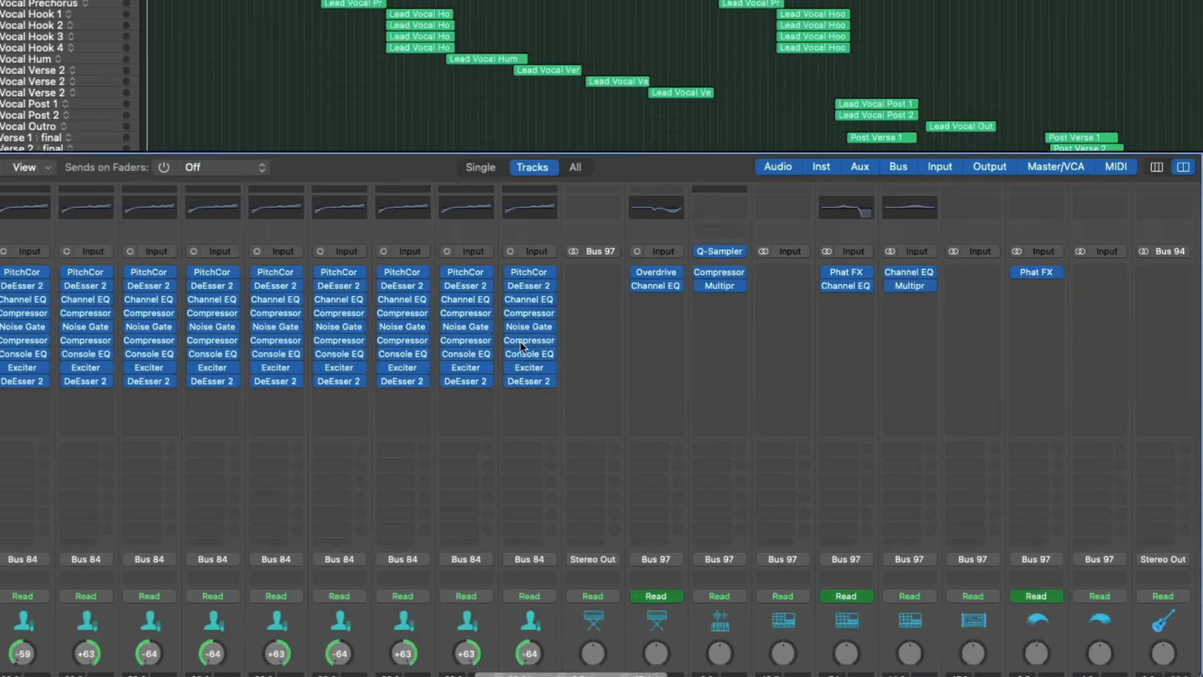
scroll("down", 3)
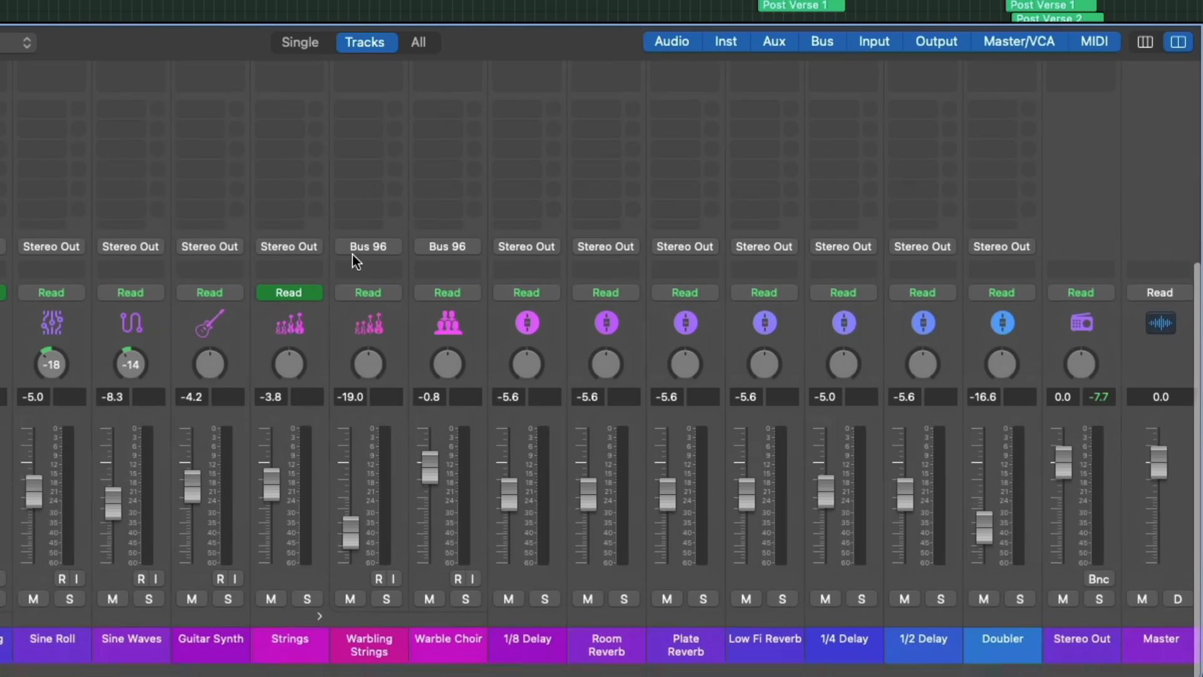
Step: Close the current project and choose the Spatial Audio Demo Grid from Demo Projects
left_click(149, 10)
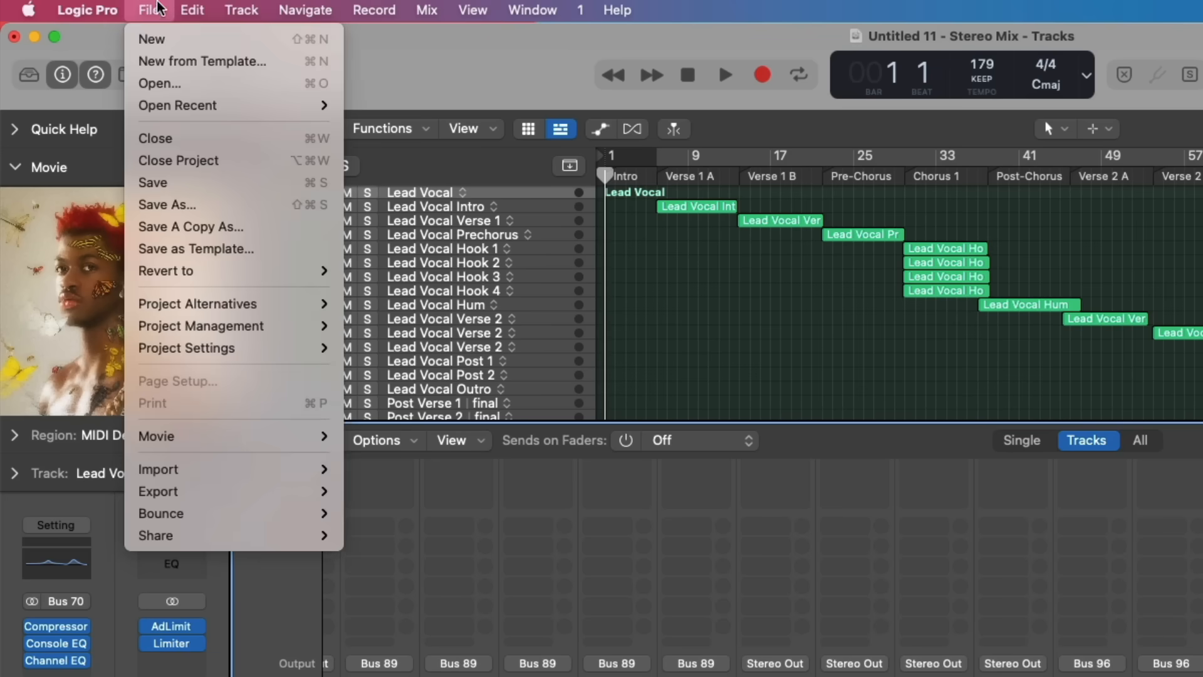
left_click(159, 84)
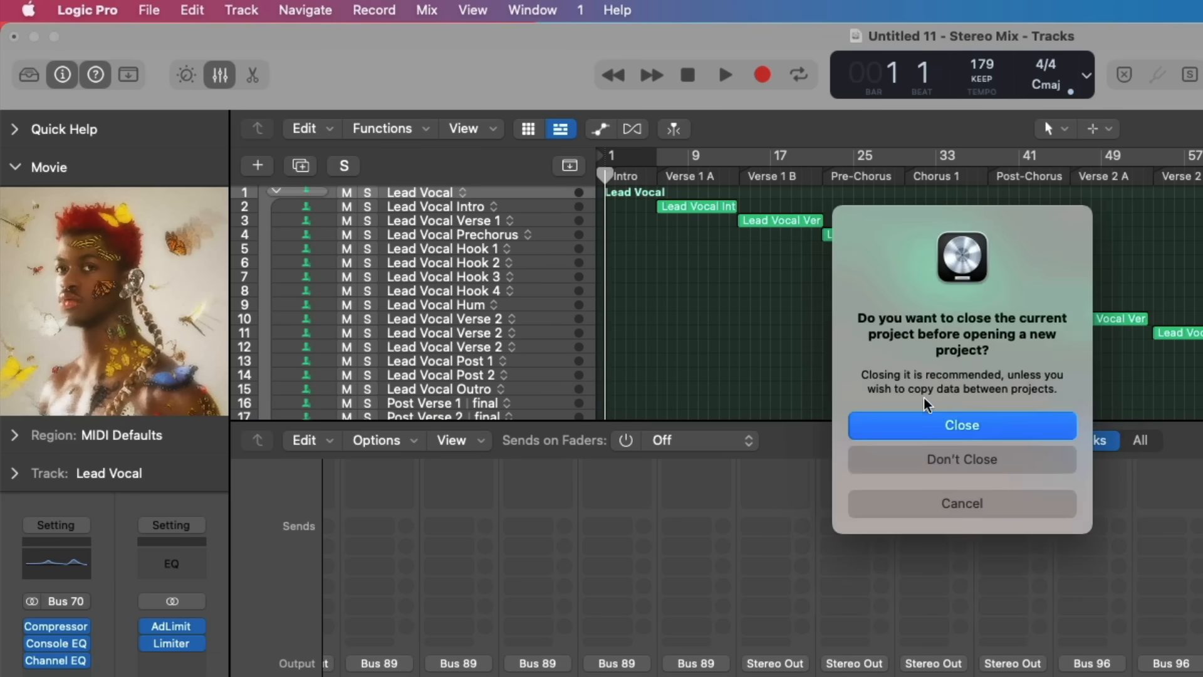
left_click(961, 425)
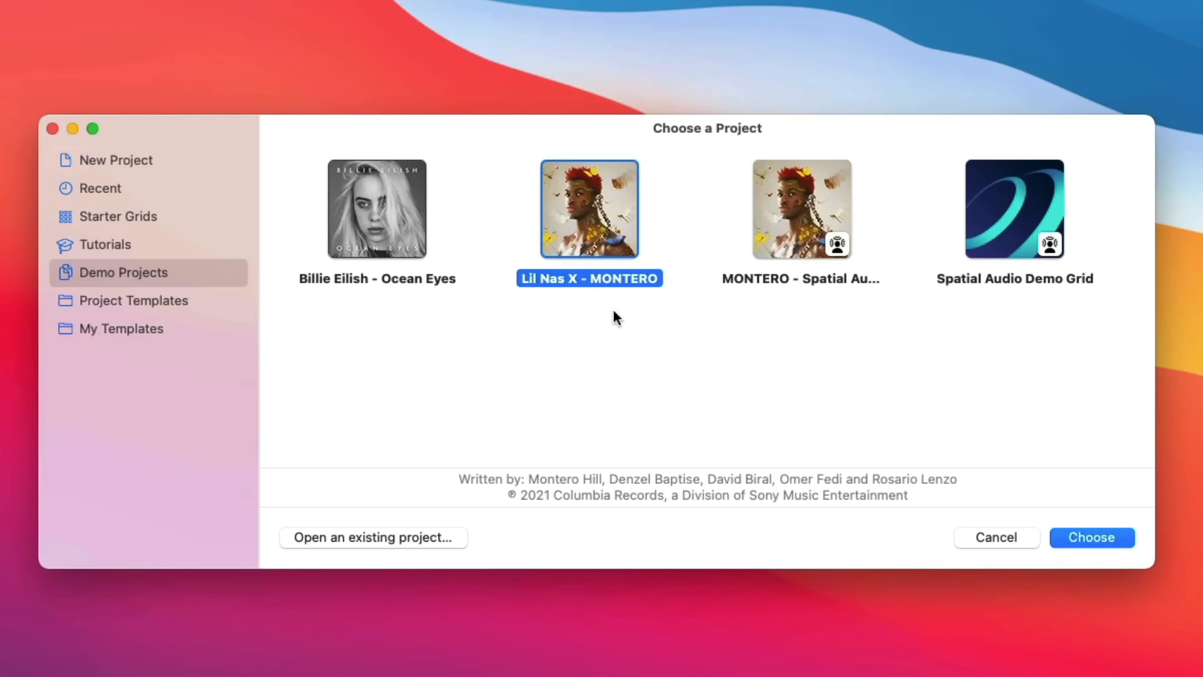
mouse_move(787, 170)
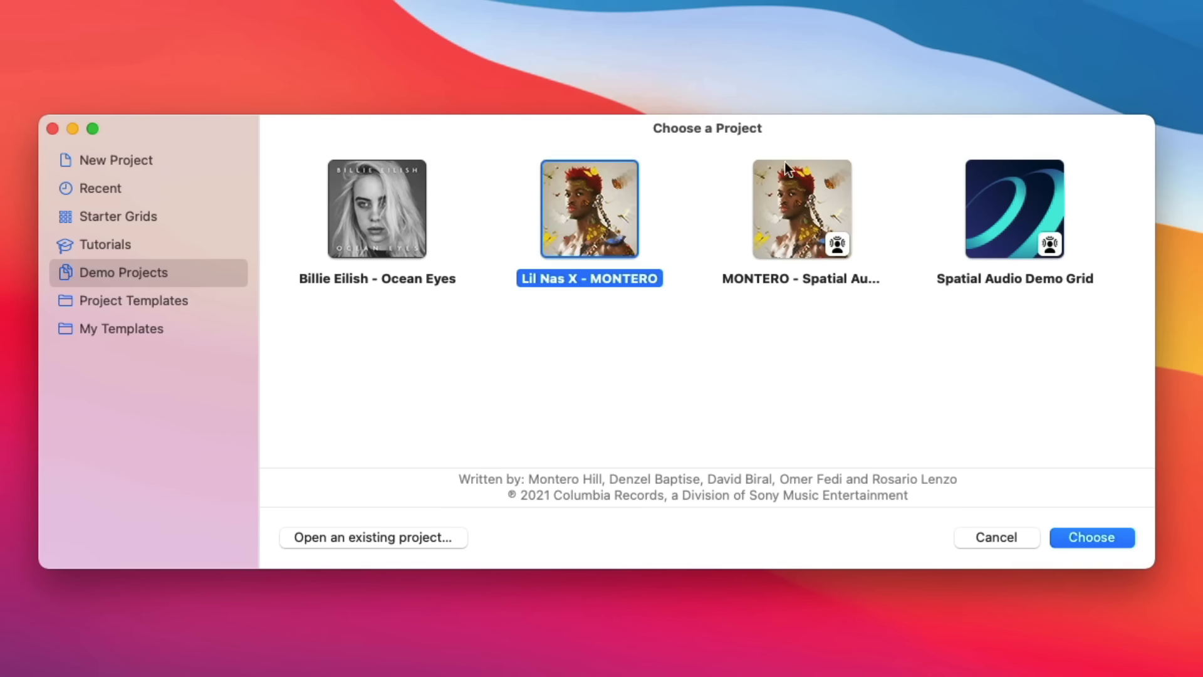
left_click(1091, 538)
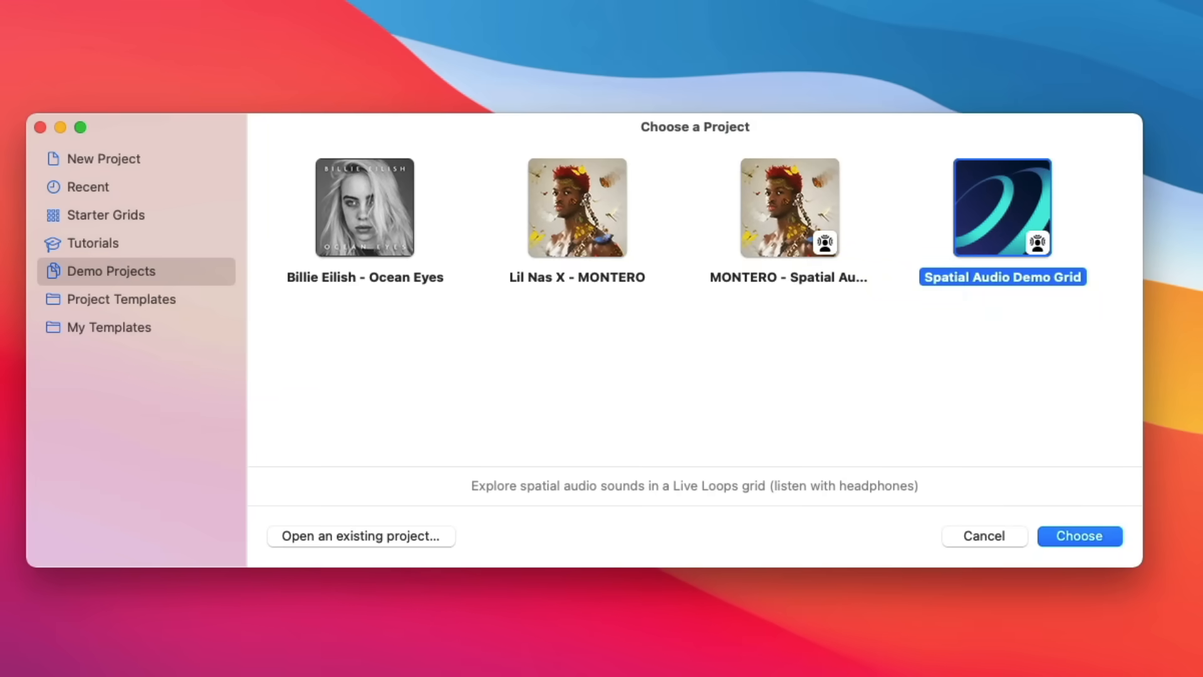
double_click(1002, 207)
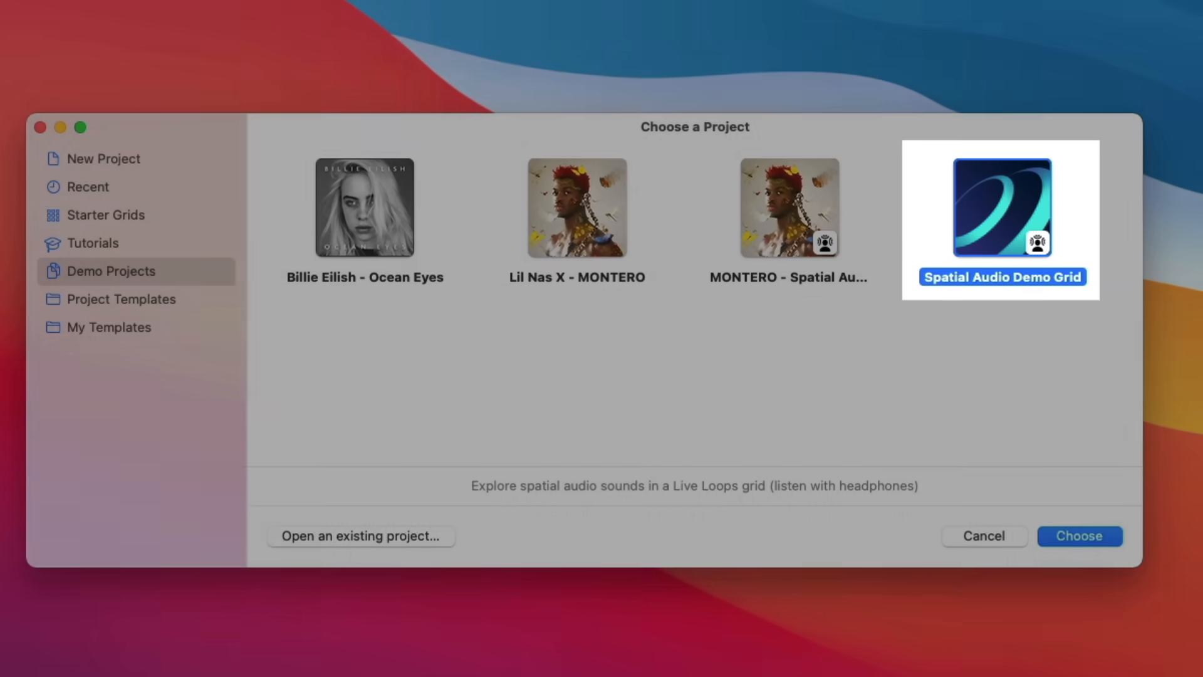
left_click(1079, 535)
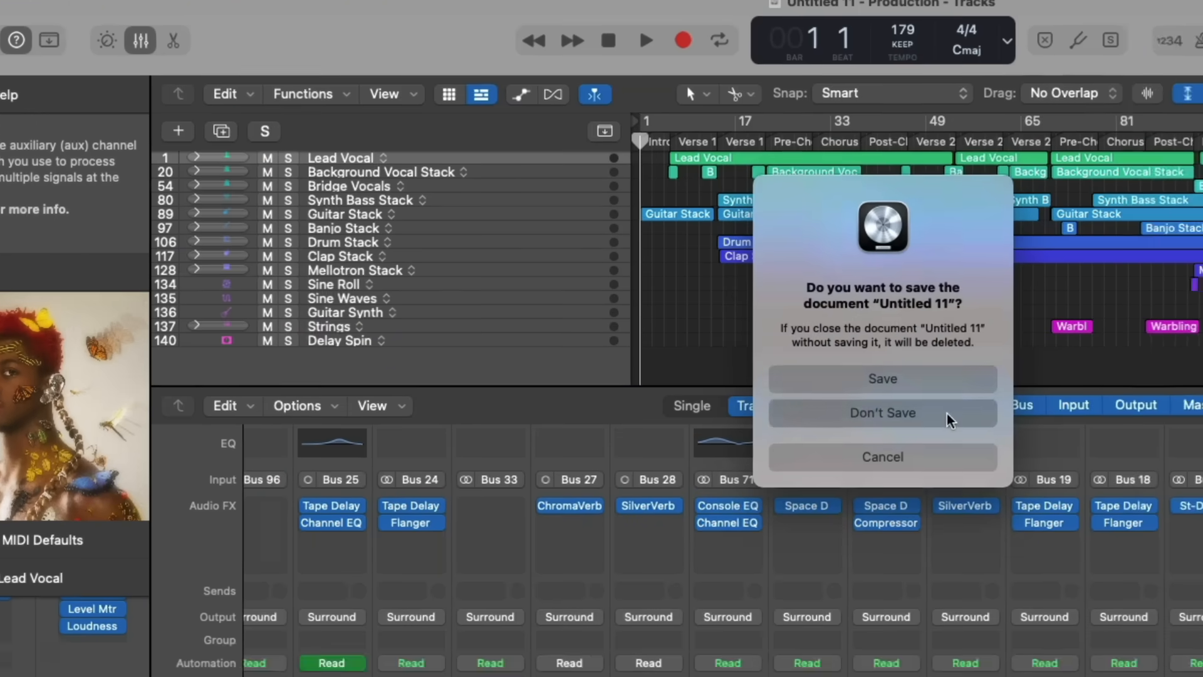
Step: Discard the unsaved Untitled 11 project without saving
left_click(881, 413)
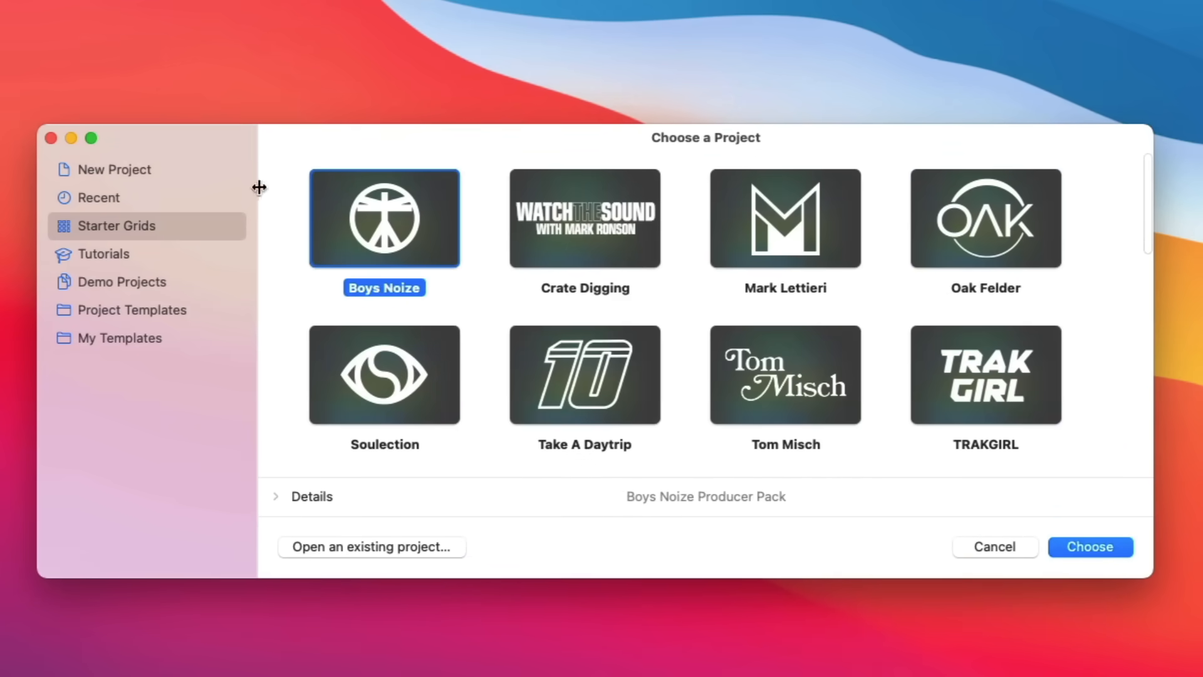
mouse_move(600, 520)
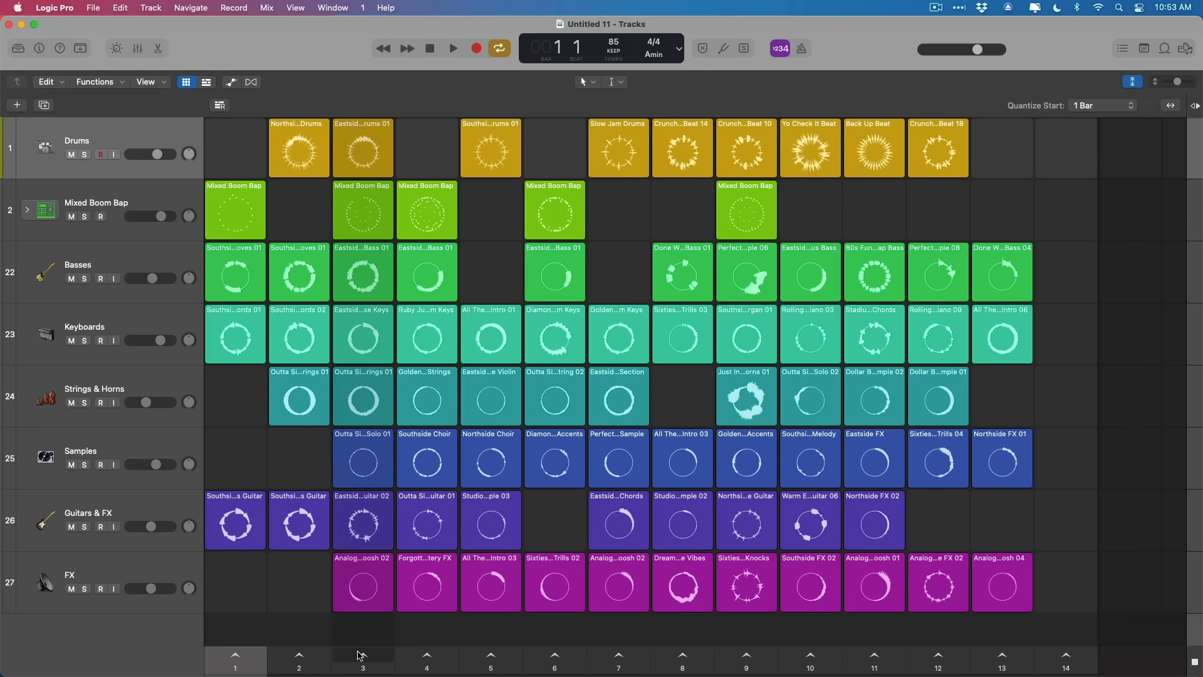
Step: Trigger scene 5 so the whole fifth column of loops plays
left_click(453, 48)
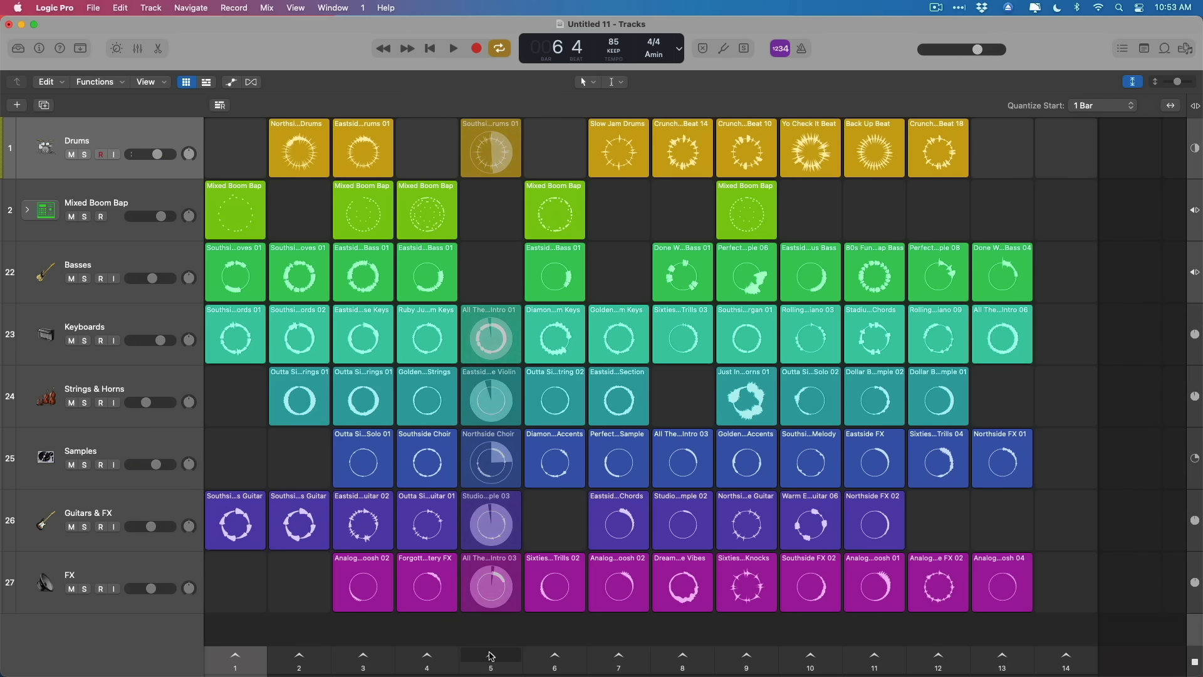
left_click(1164, 47)
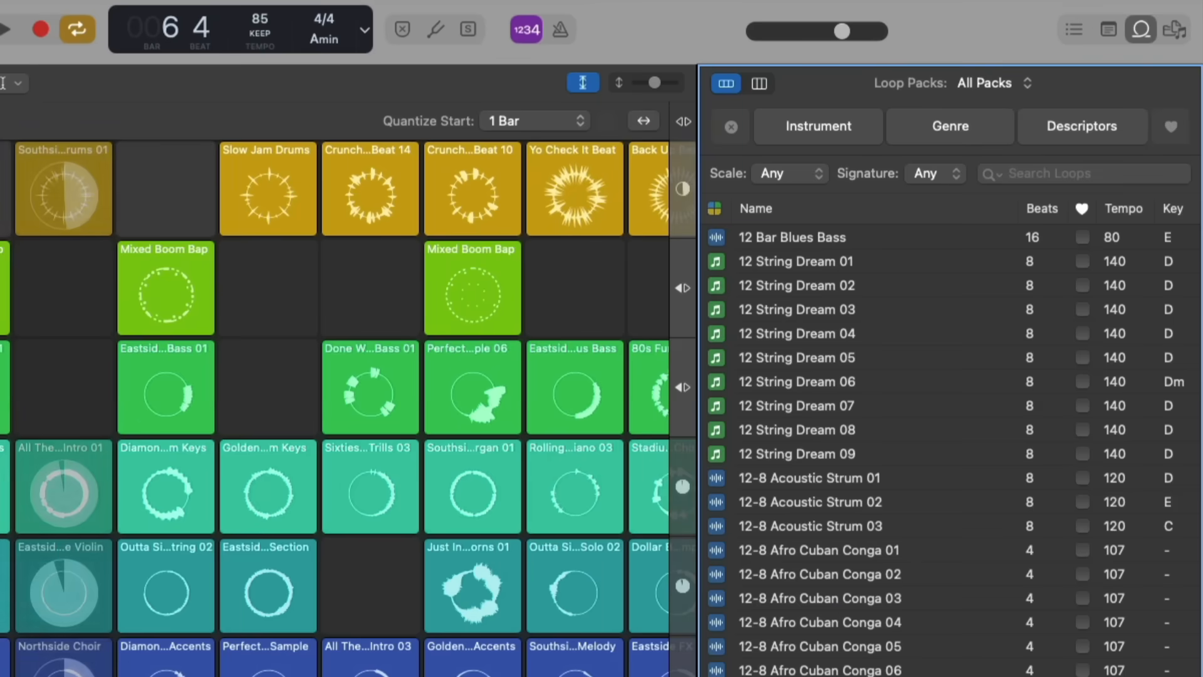
mouse_move(838, 127)
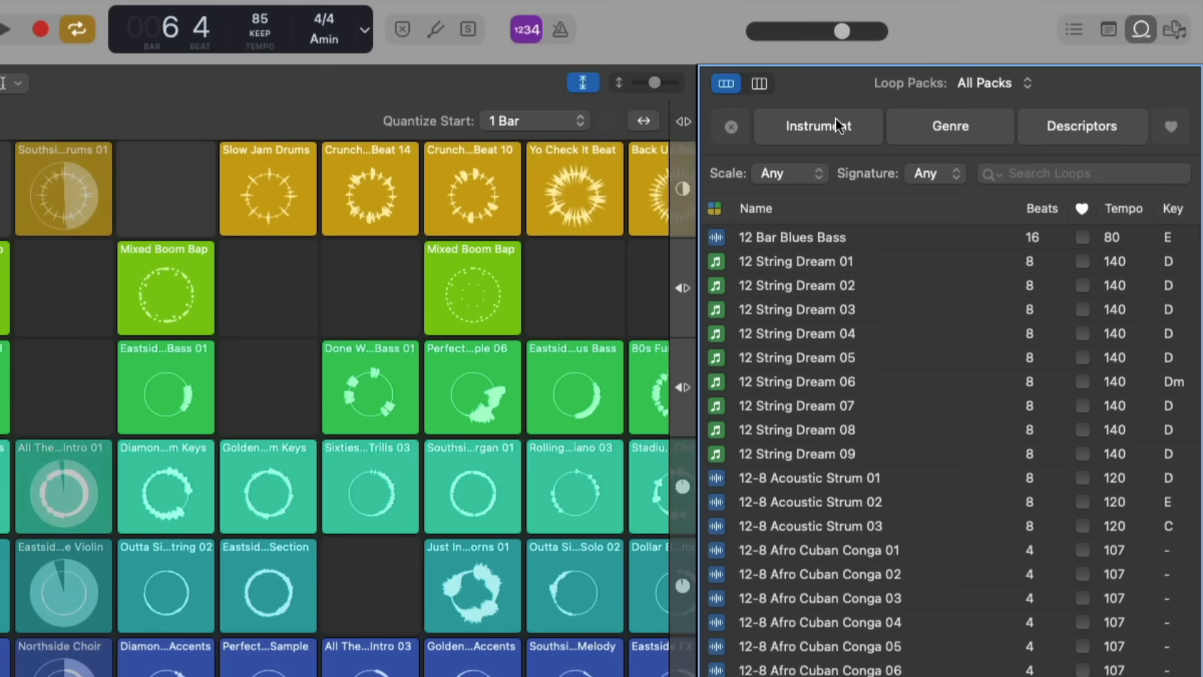
left_click(993, 83)
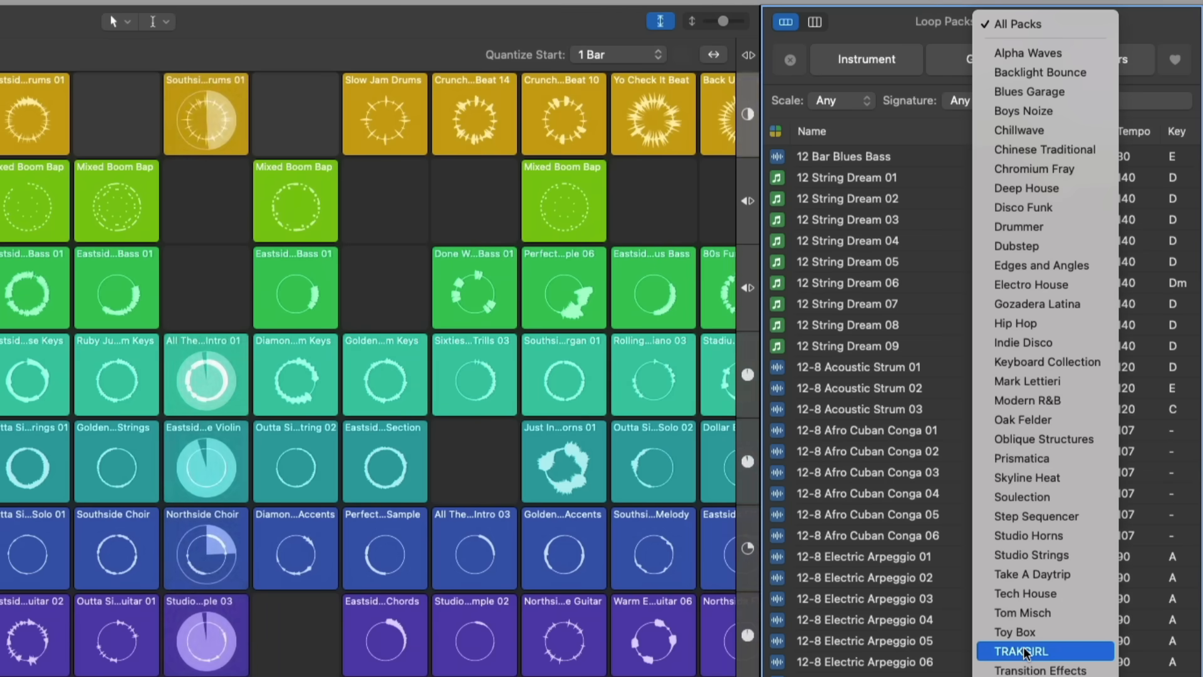
left_click(1037, 651)
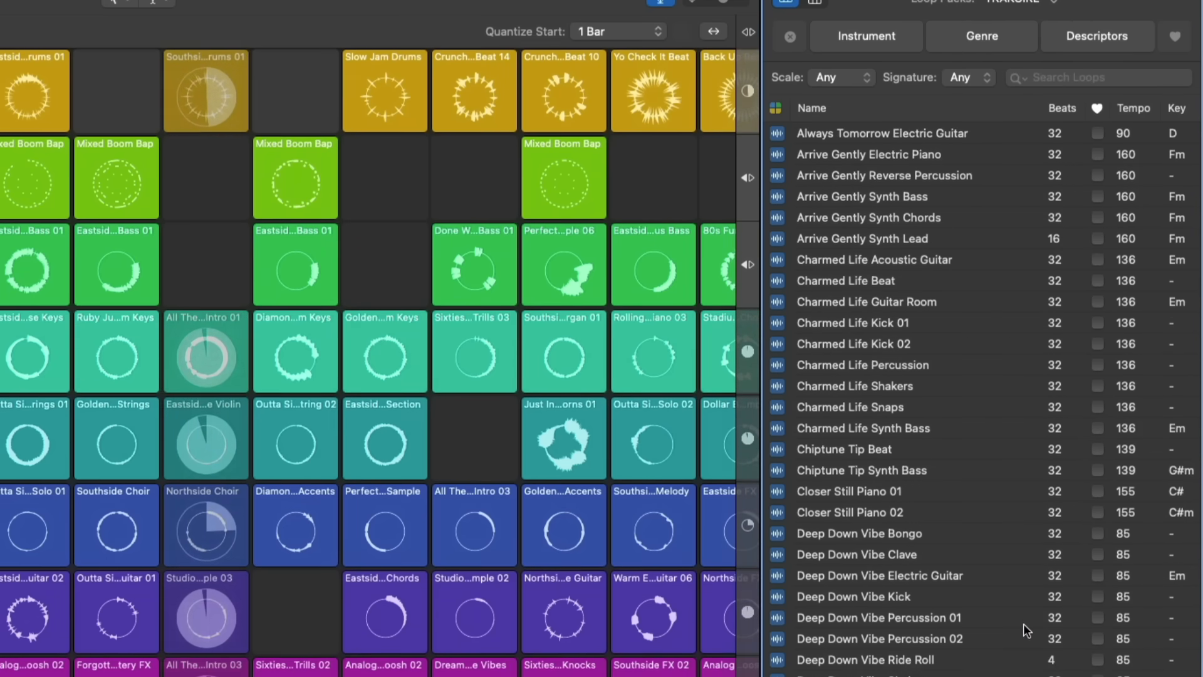
scroll("down", 3)
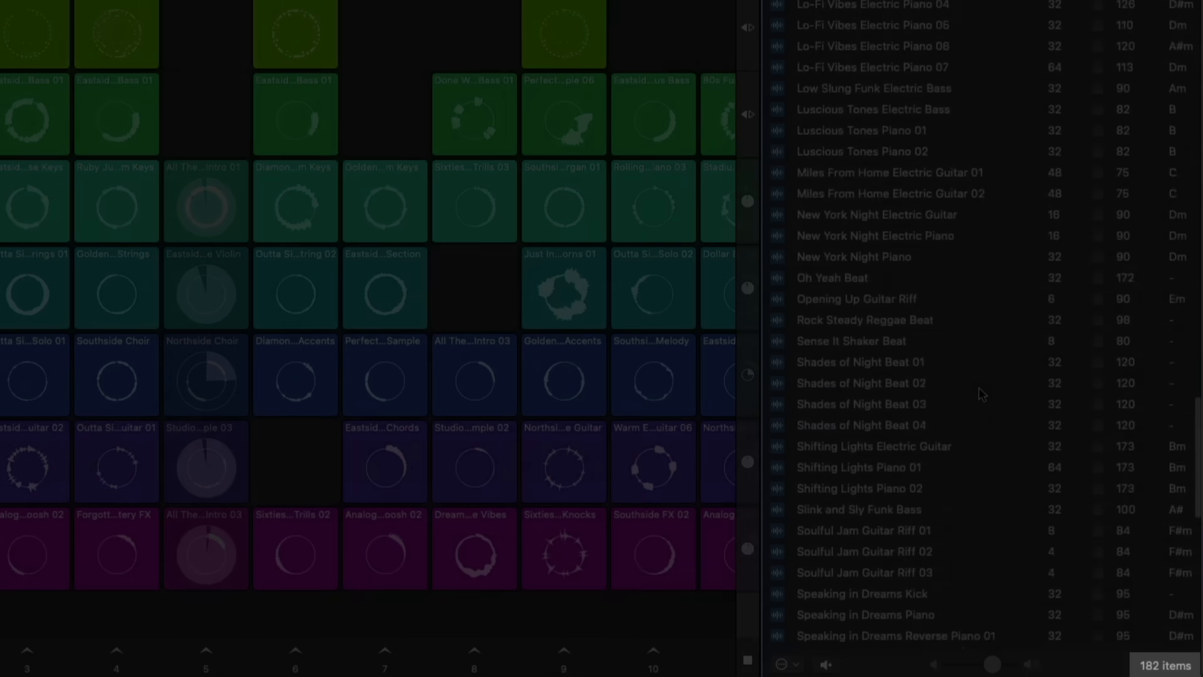
scroll("down", 3)
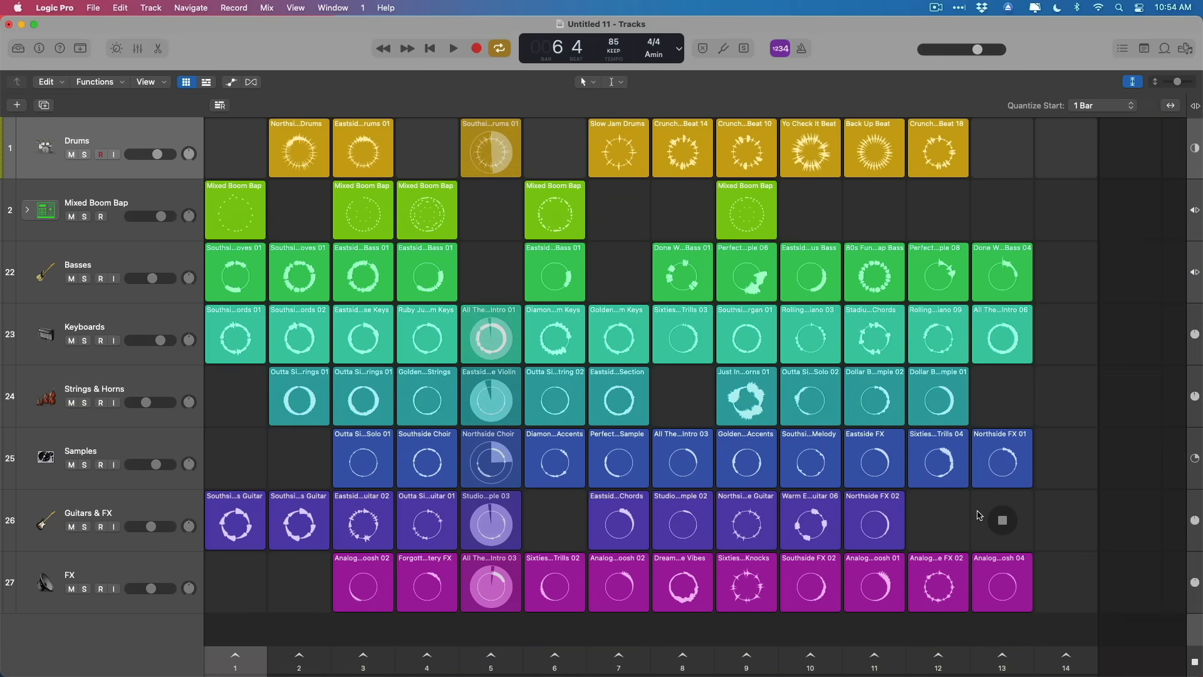
Step: Add a new Software Instrument track to the project
left_click(17, 105)
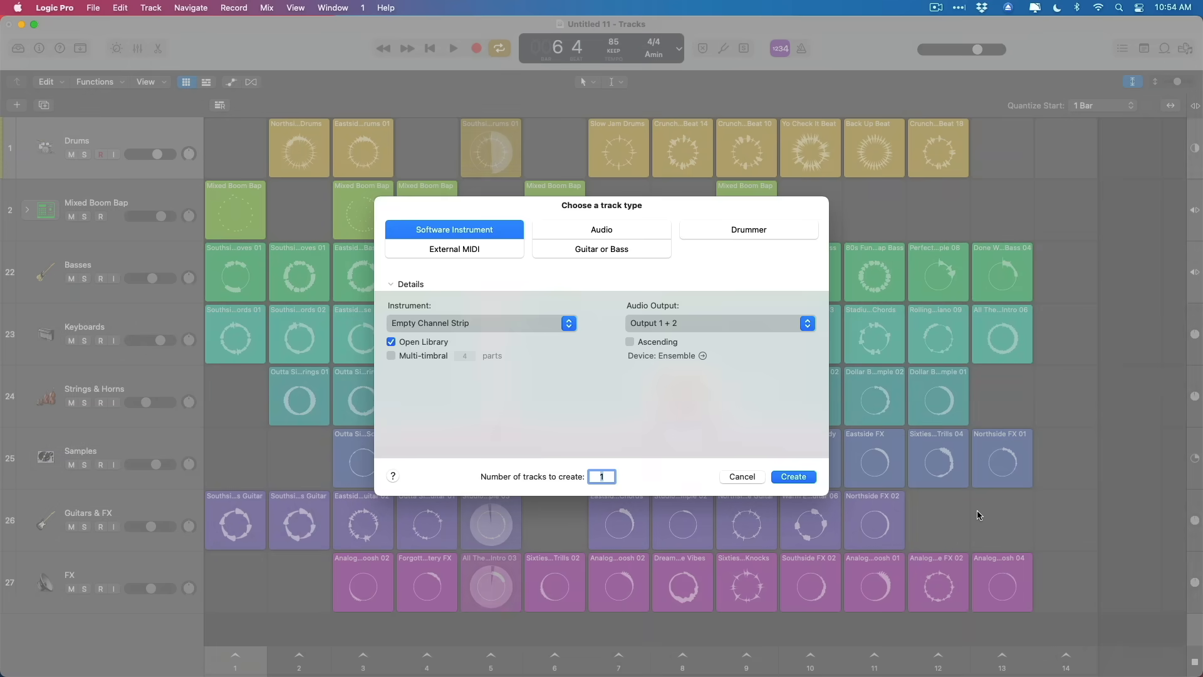
left_click(792, 476)
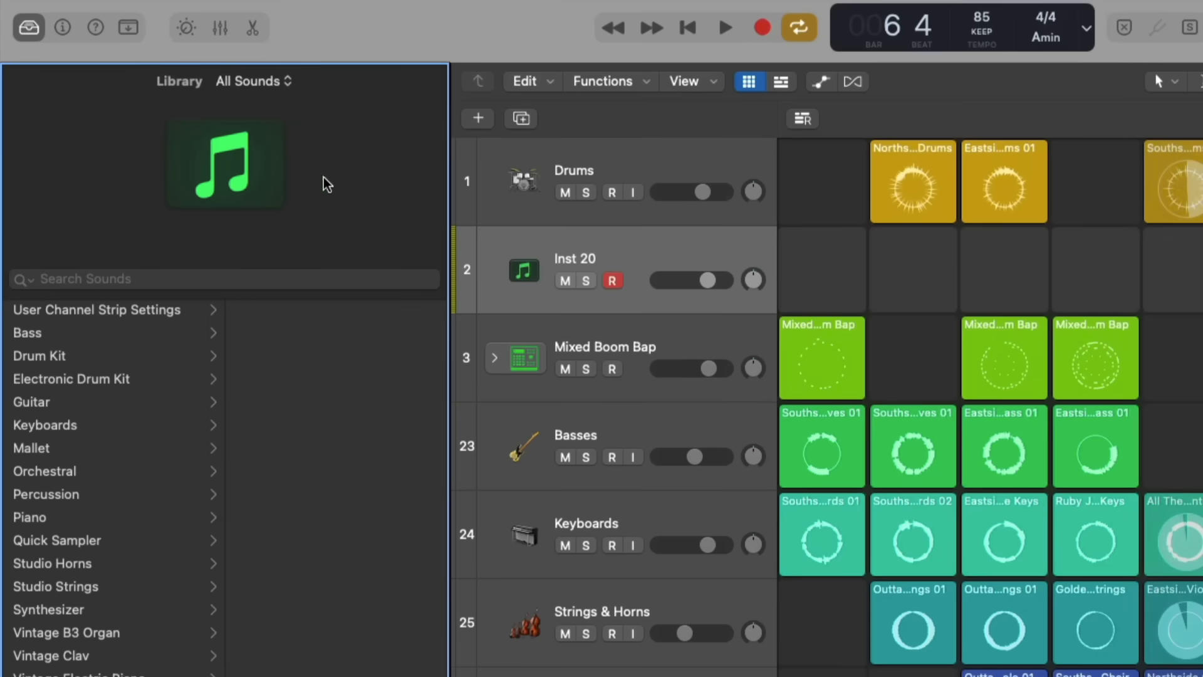
Step: Filter the Library to the Oak Felder pack, then to the Ultimate 808s pack
left_click(253, 80)
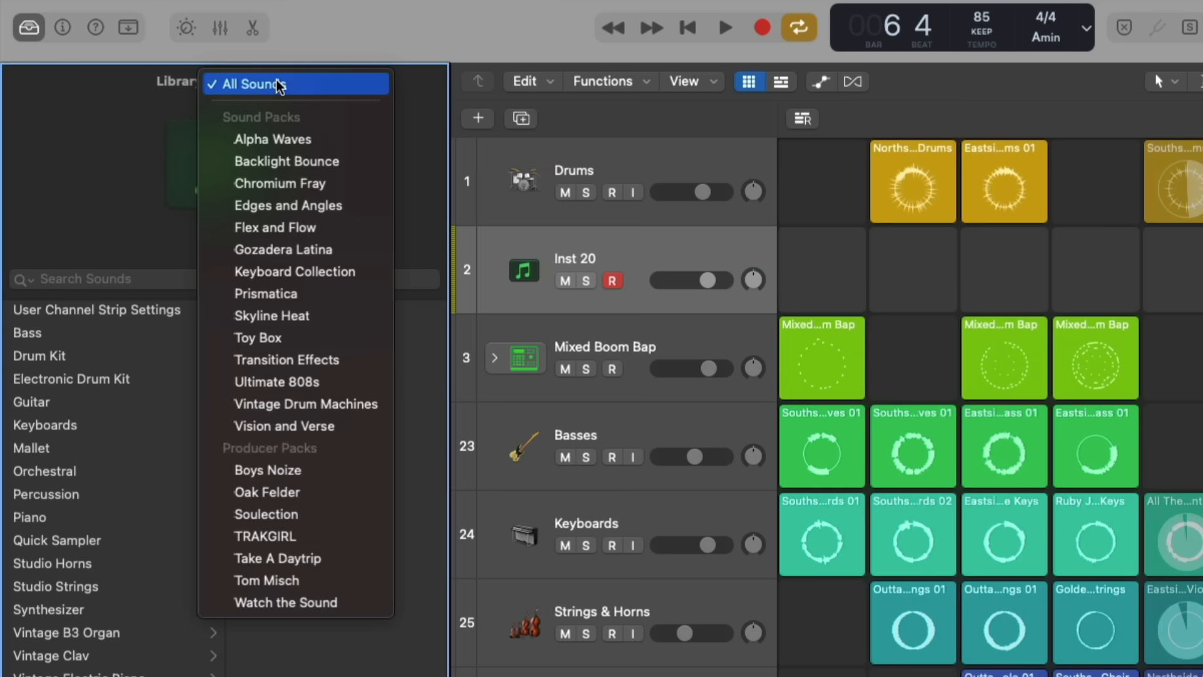
mouse_move(307, 444)
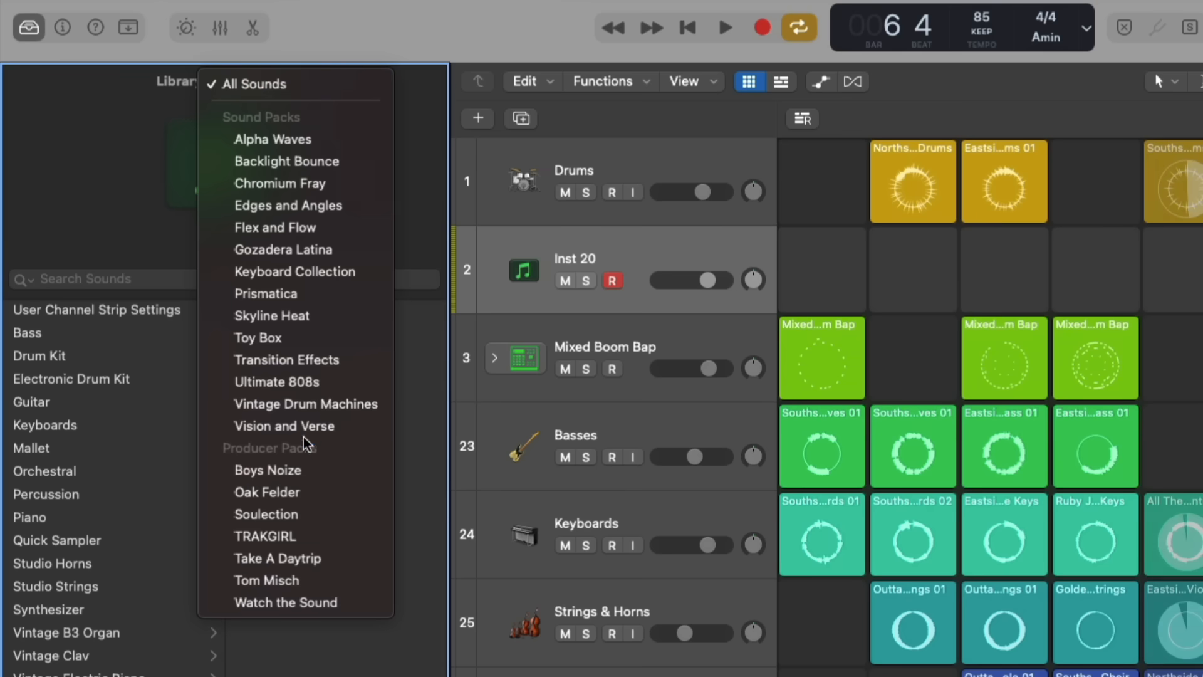
left_click(267, 491)
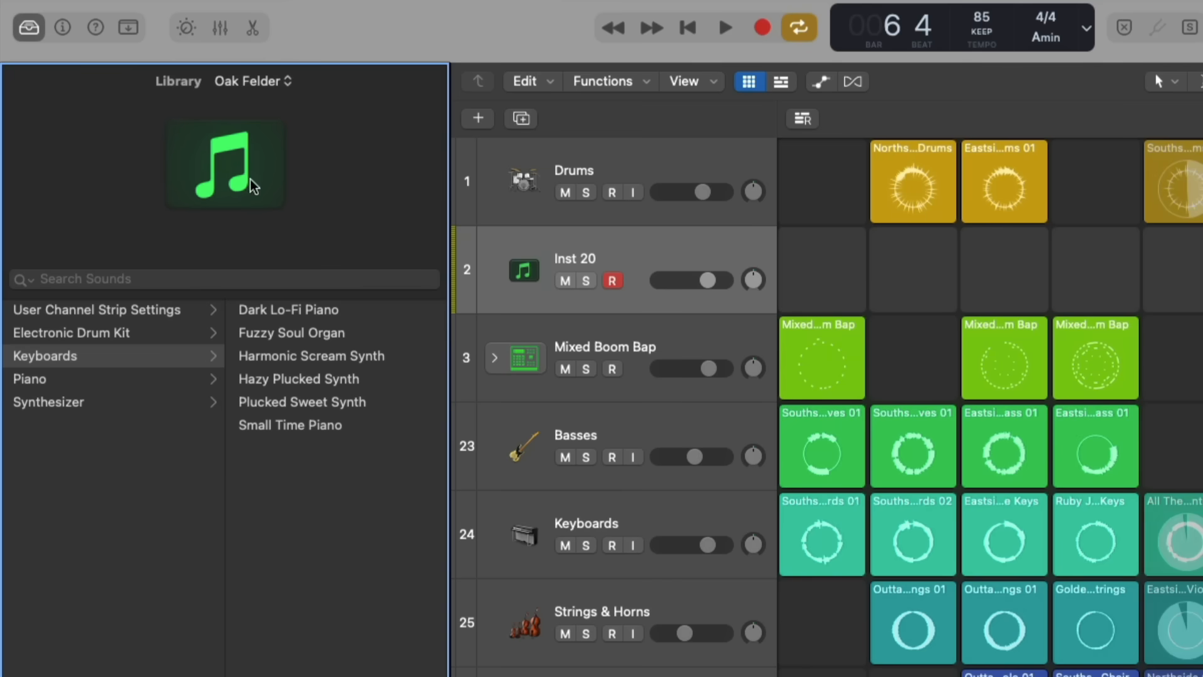
left_click(252, 82)
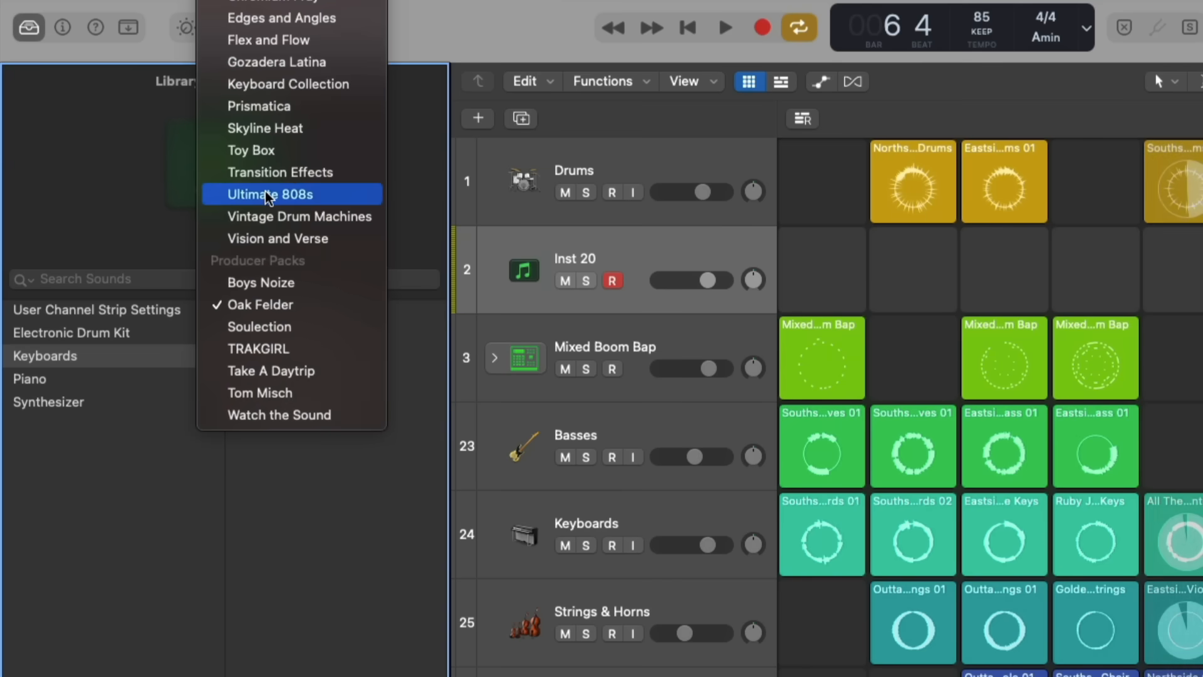
left_click(269, 195)
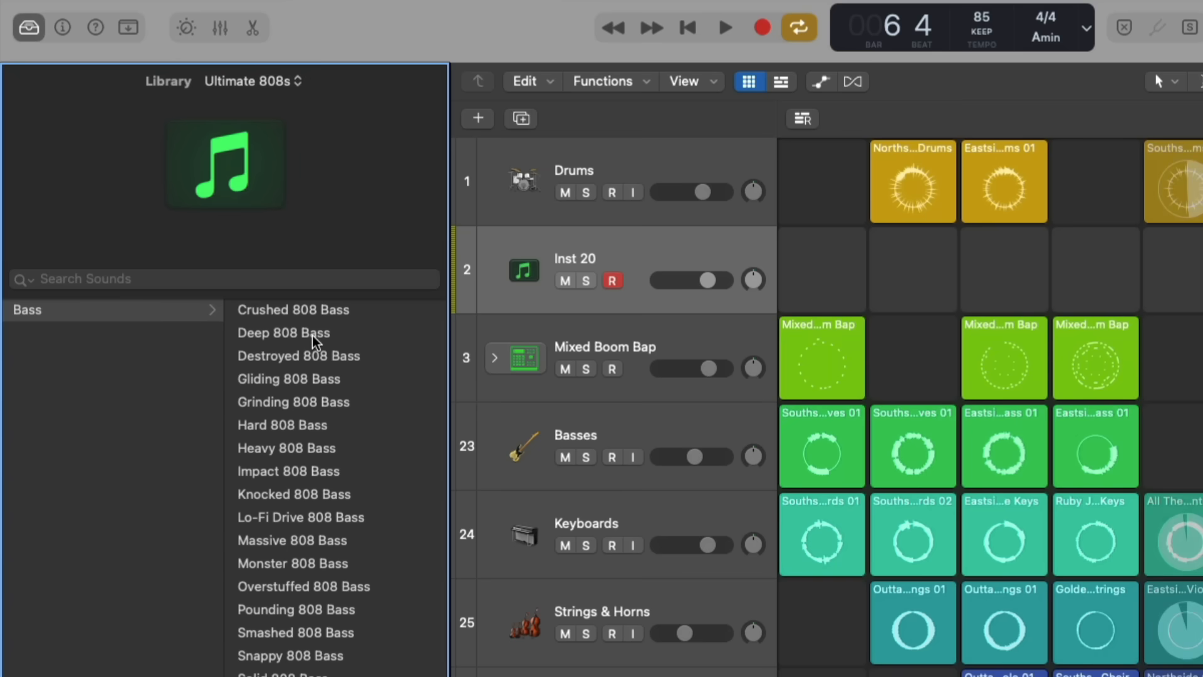
mouse_move(306, 309)
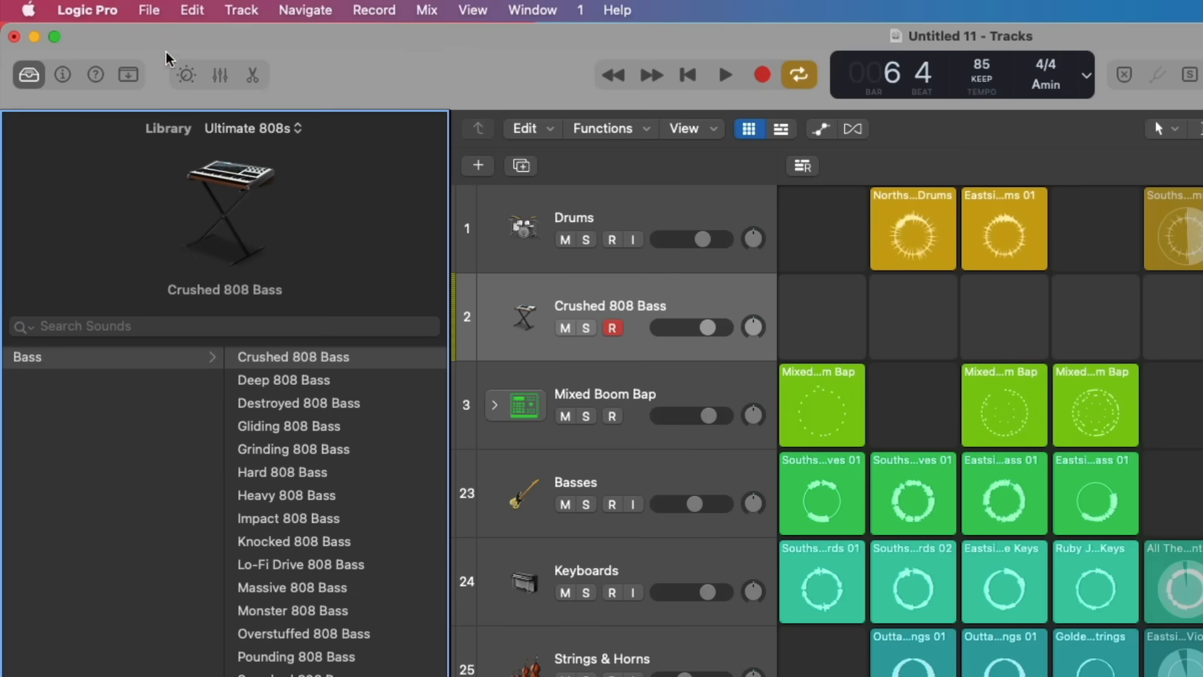
Step: Review installed Producer Packs in the Sound Library Manager, then close it
left_click(86, 10)
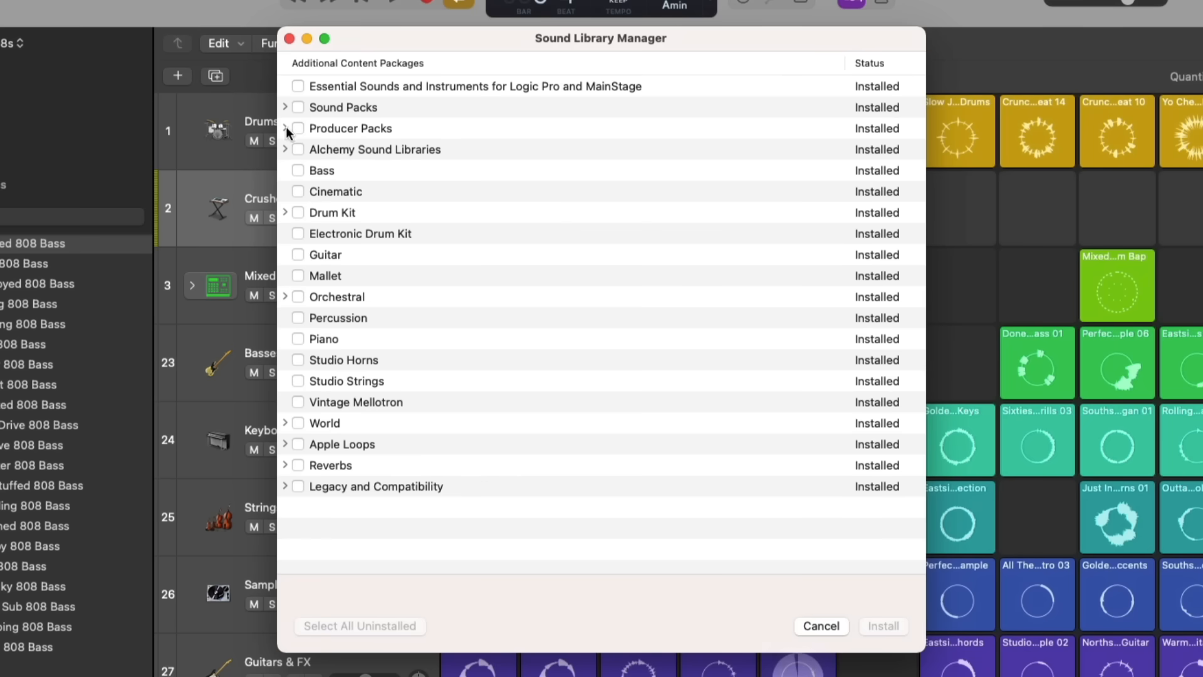
left_click(286, 128)
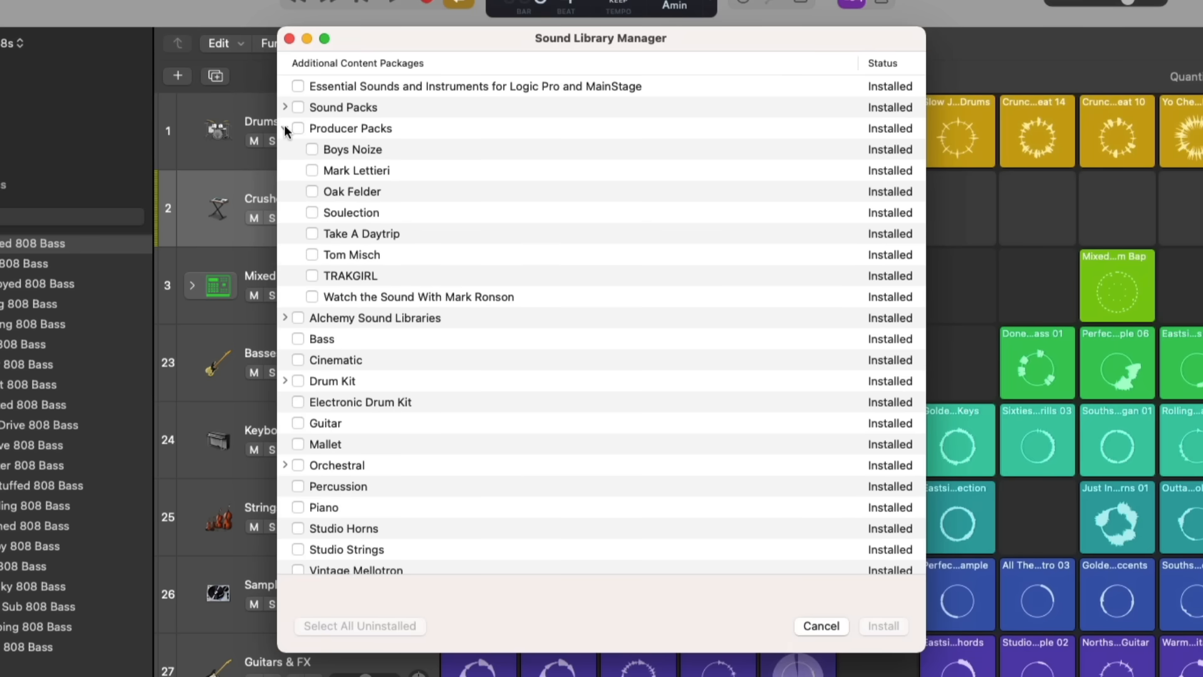
left_click(820, 625)
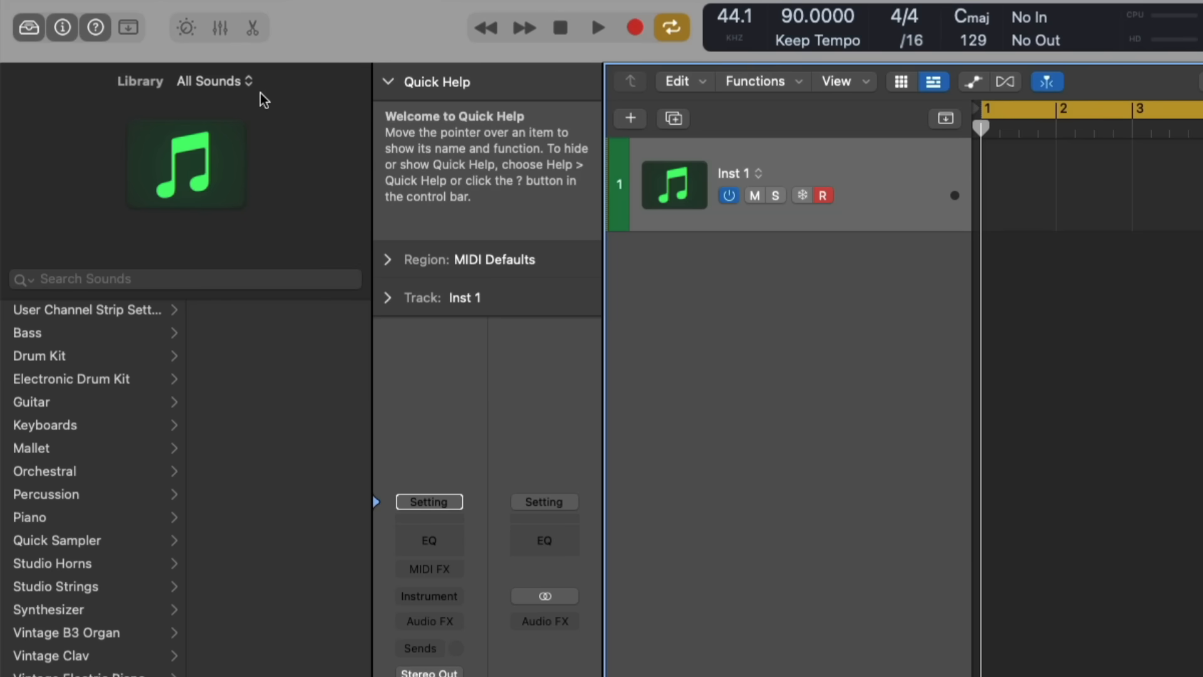
Step: Load the CR-78 Made Iconic electronic drum kit from the Watch the Sound pack
left_click(215, 80)
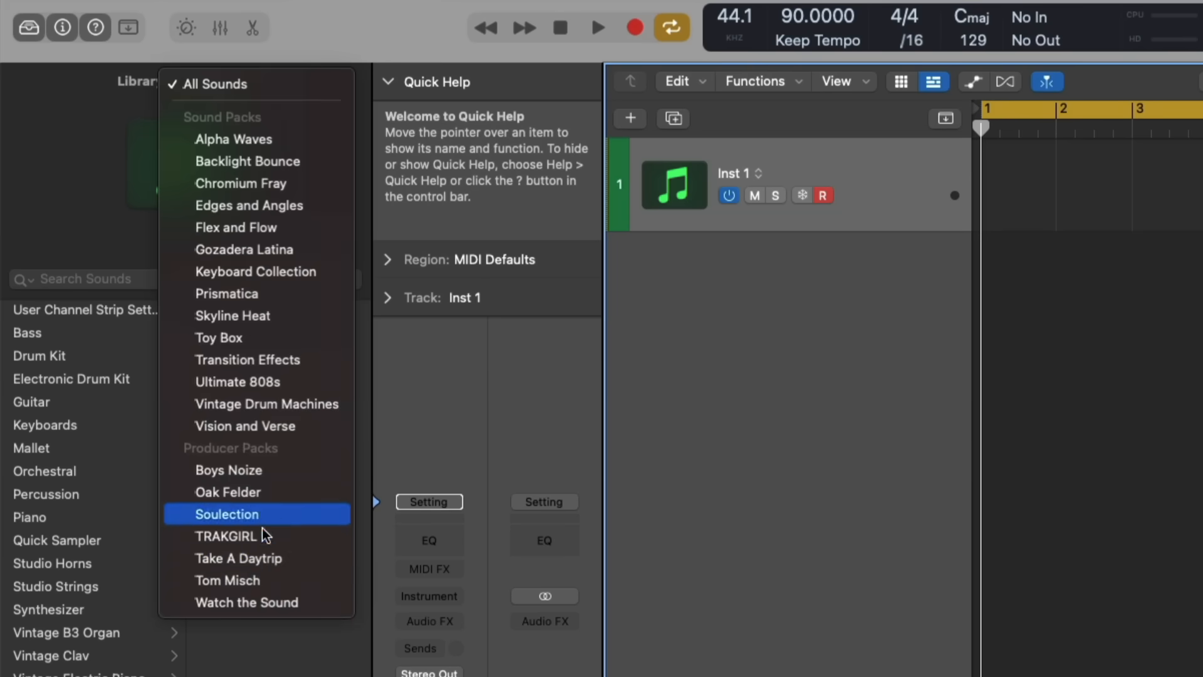
left_click(247, 603)
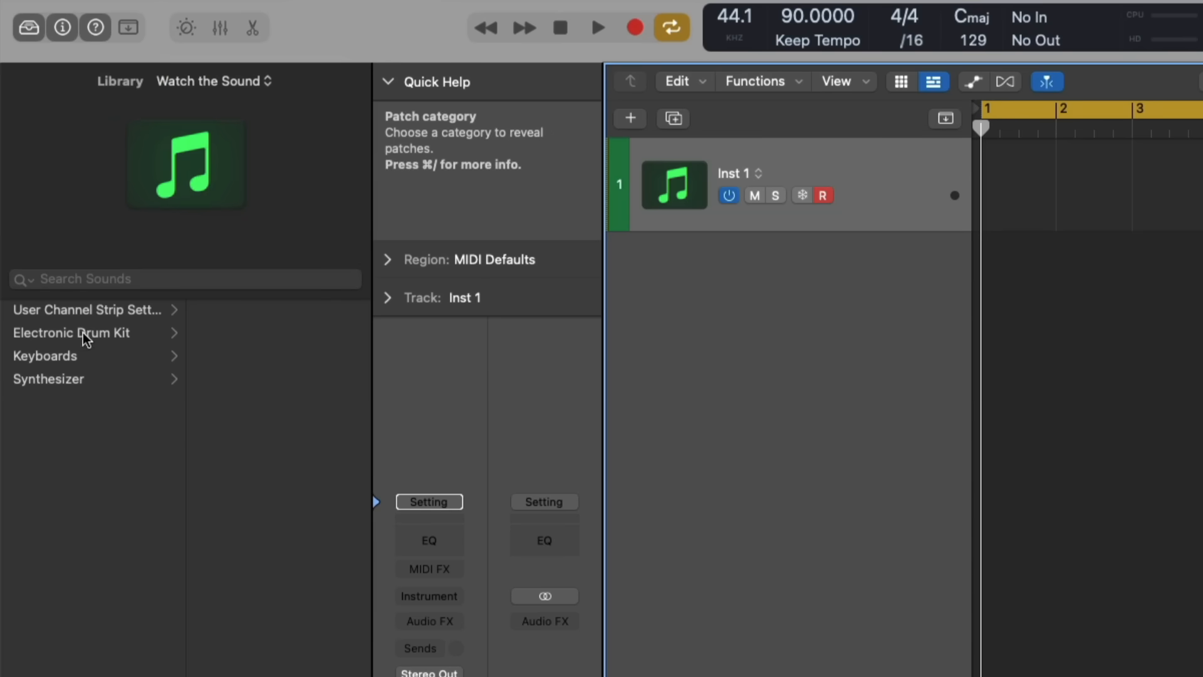
left_click(71, 332)
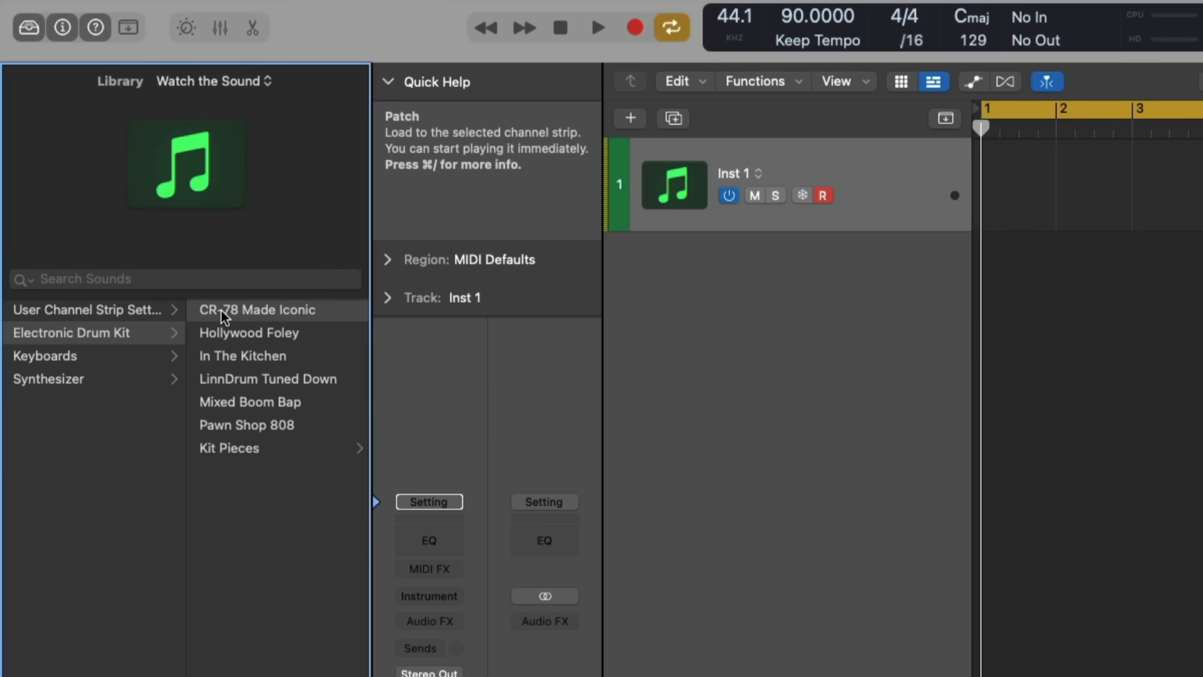
double_click(257, 310)
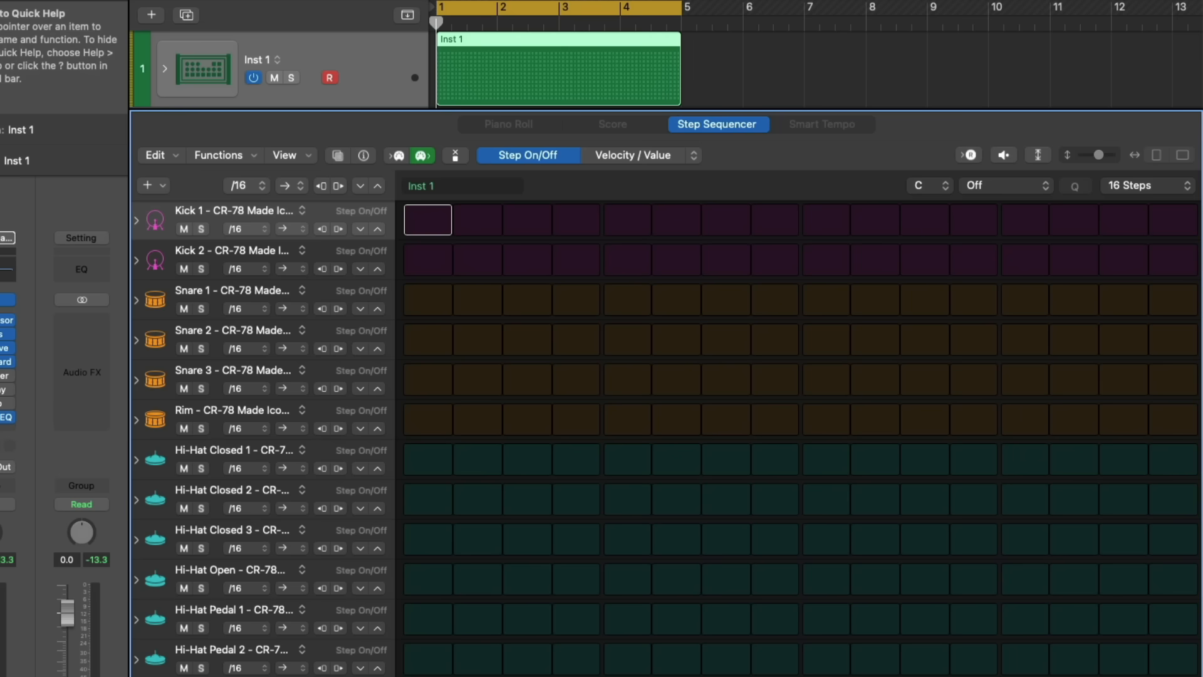
mouse_move(450, 225)
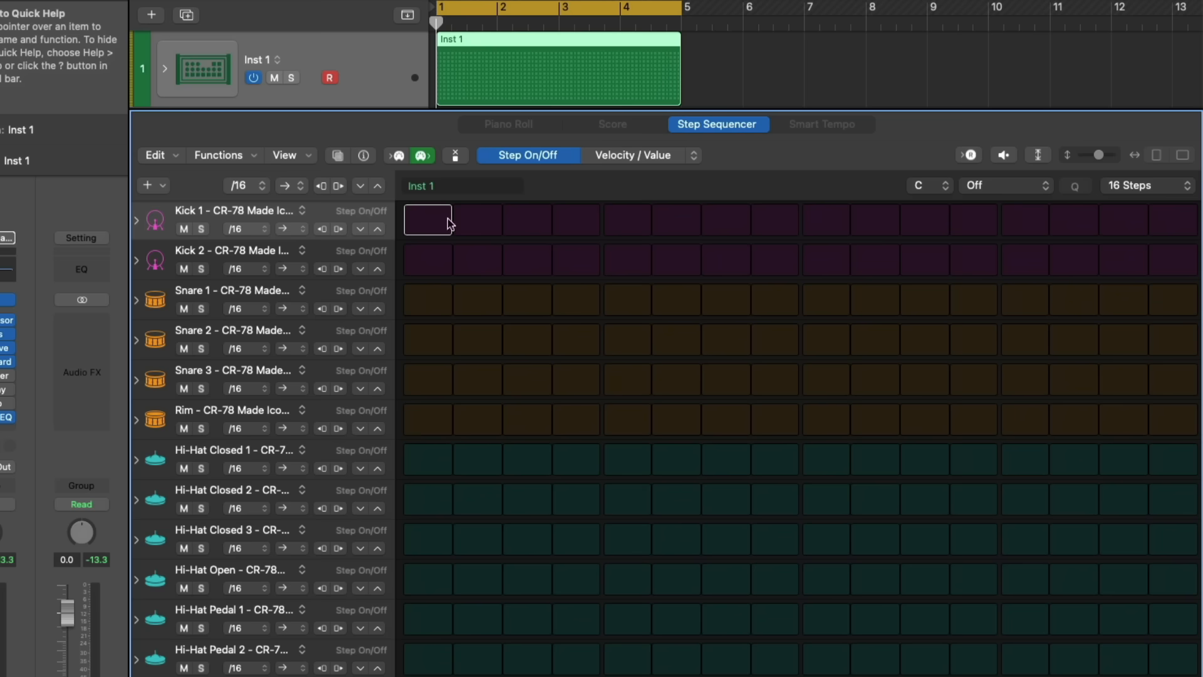
left_click(626, 259)
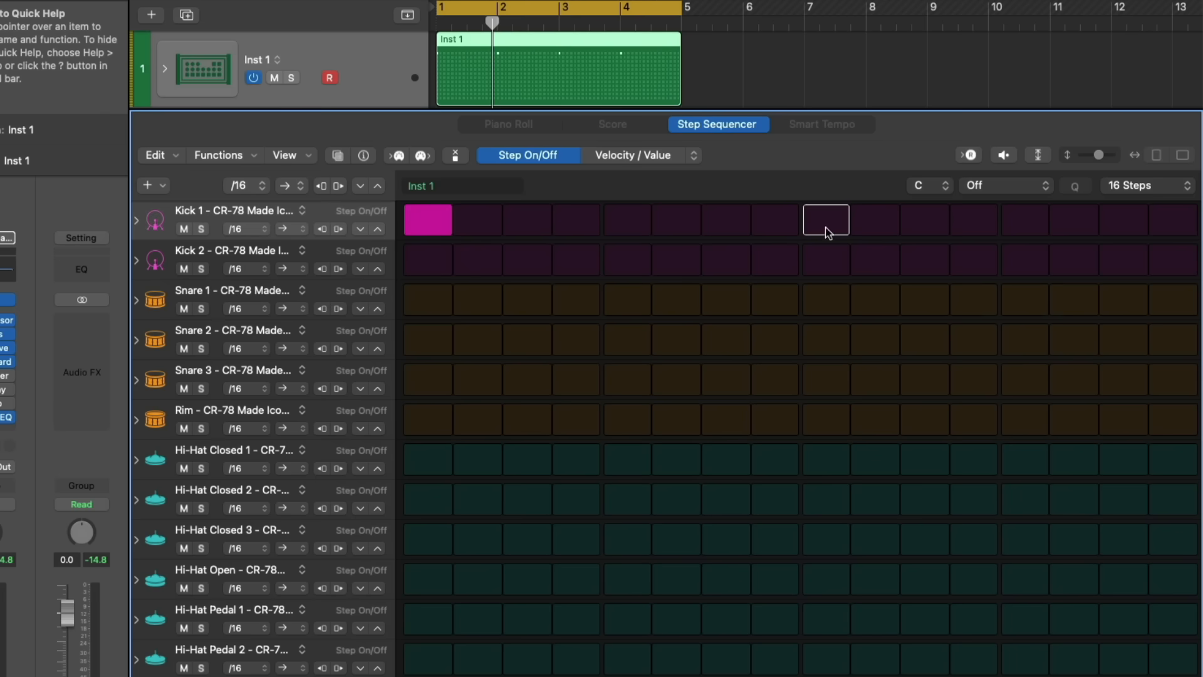
left_click(427, 219)
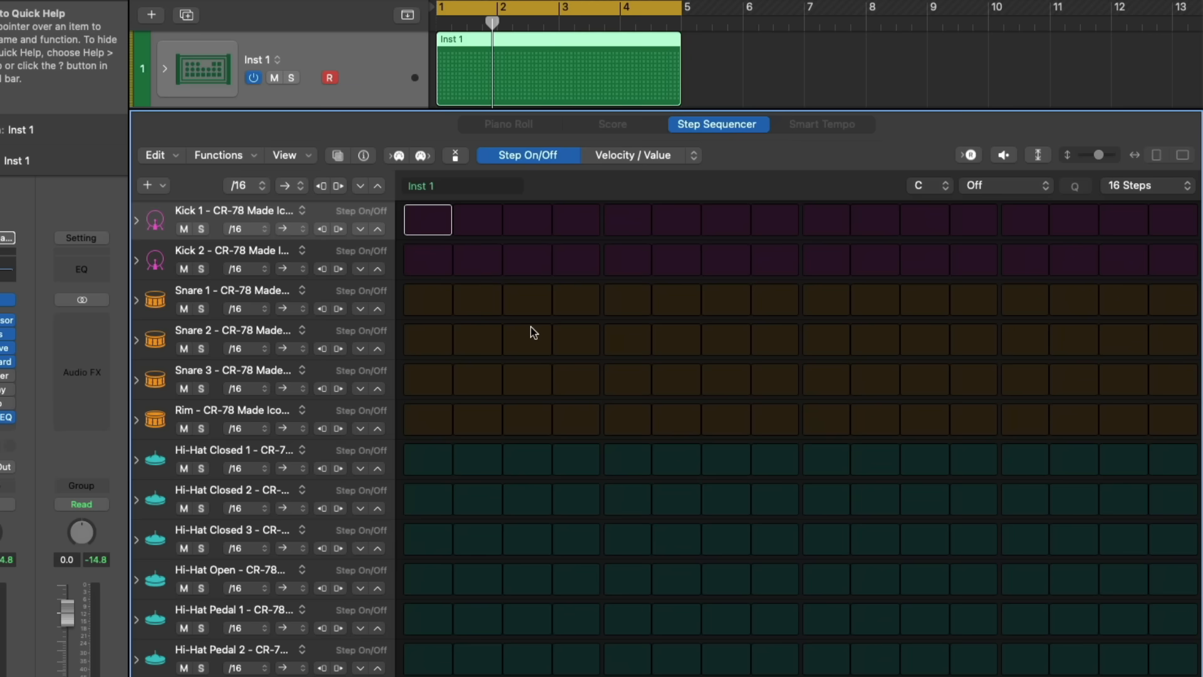
mouse_move(522, 326)
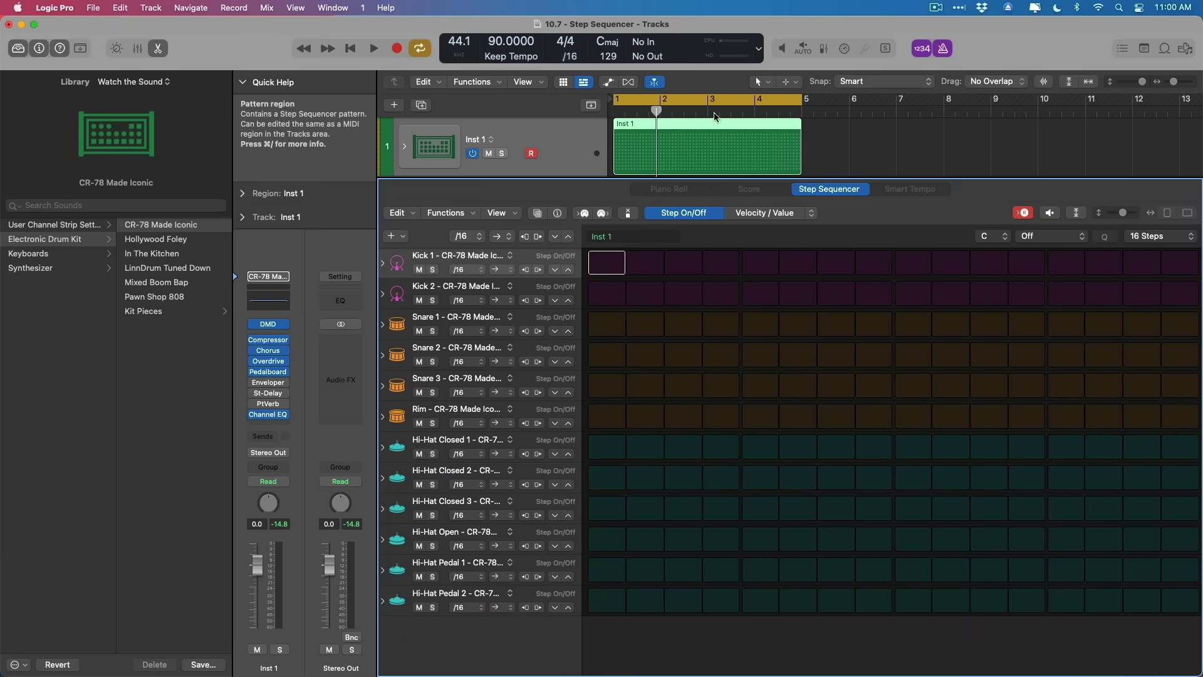
mouse_move(695, 241)
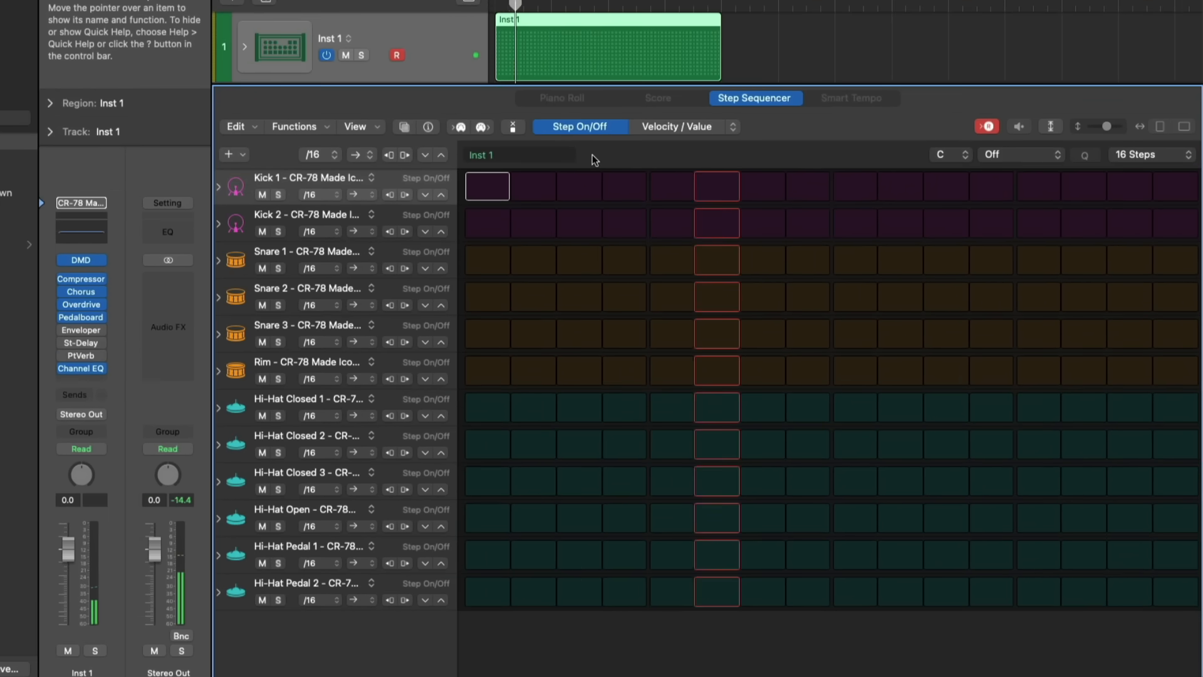
Step: Record kick, snare and hi-hat steps into the CR-78 pattern
left_click(487, 223)
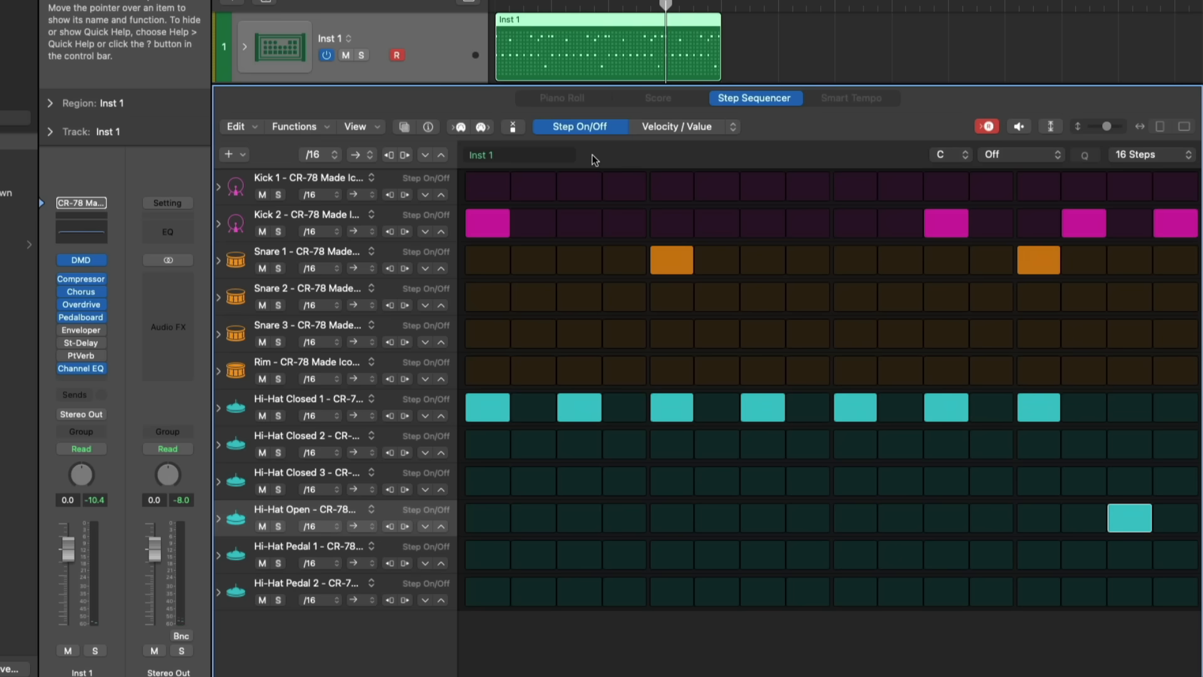
mouse_move(597, 159)
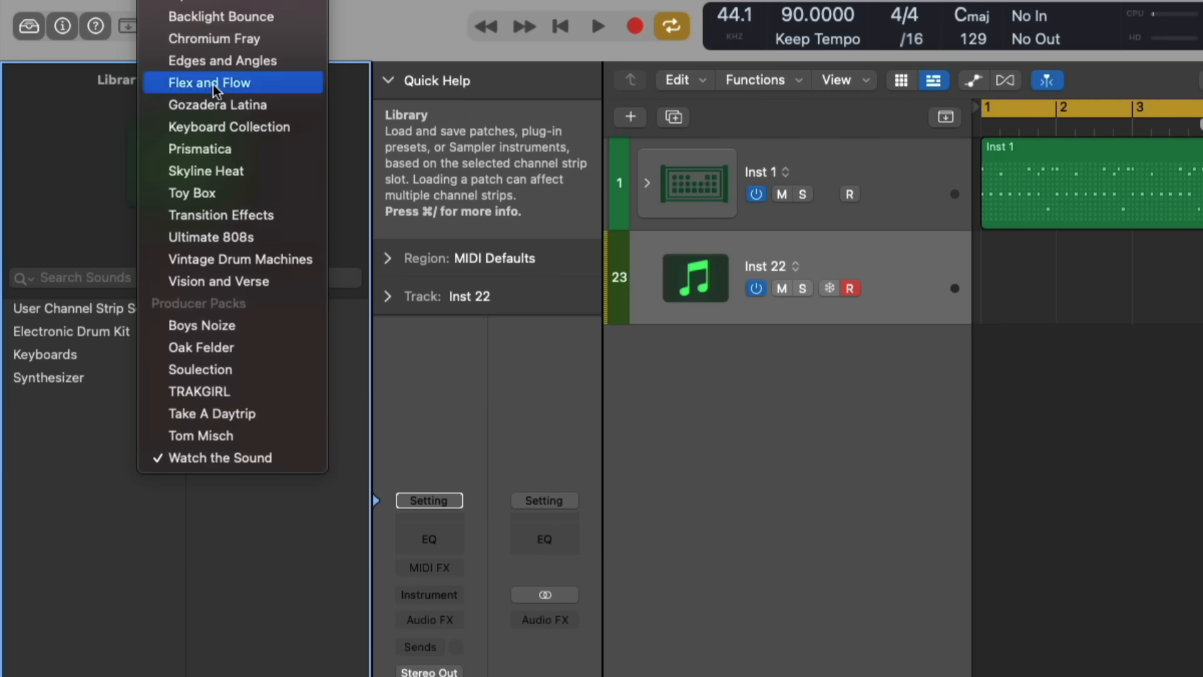
Step: Filter the Library to the Ultimate 808s pack for the new track
left_click(209, 237)
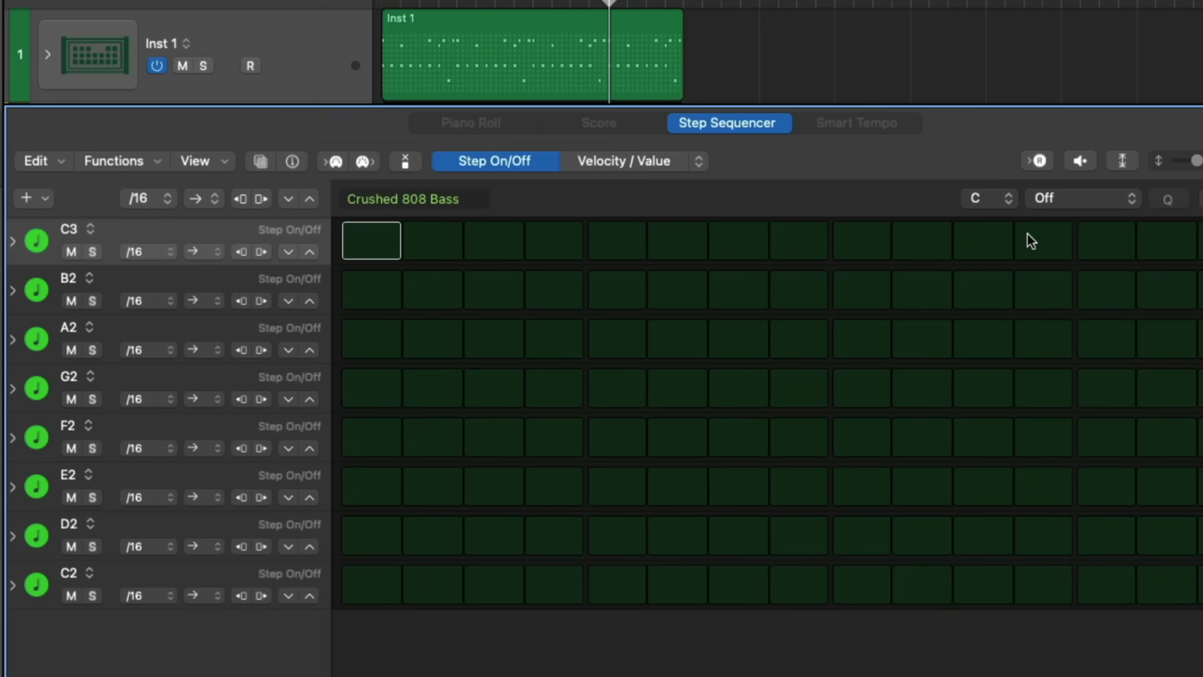
left_click(114, 161)
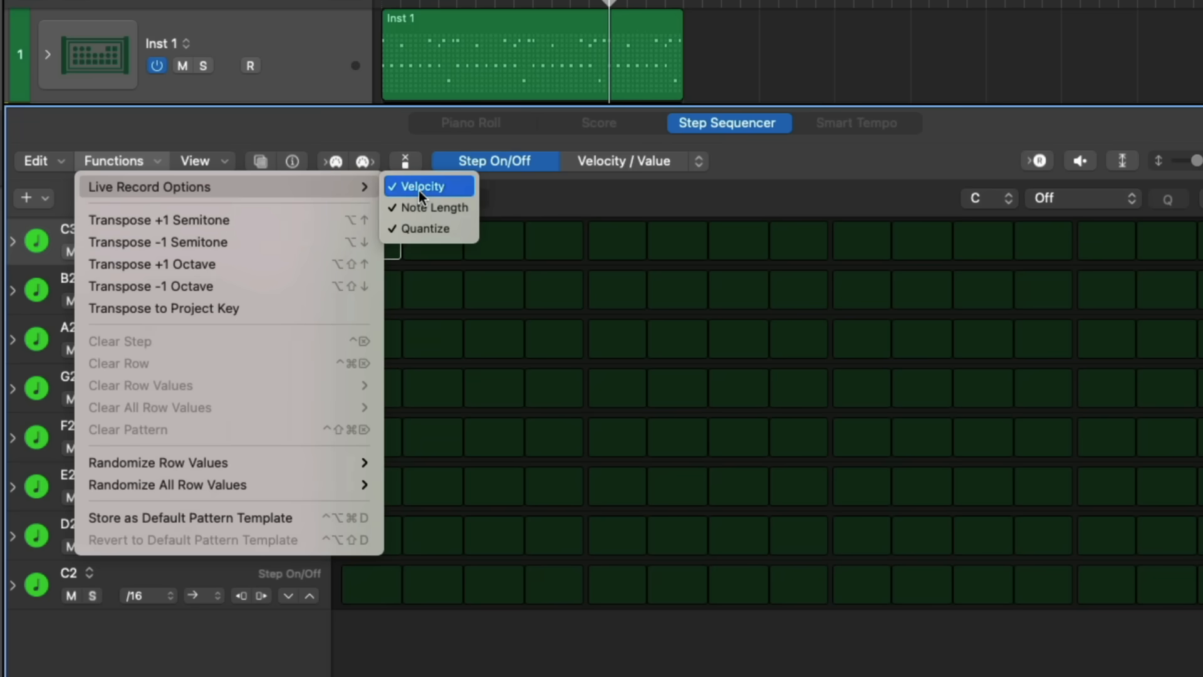
mouse_move(429, 207)
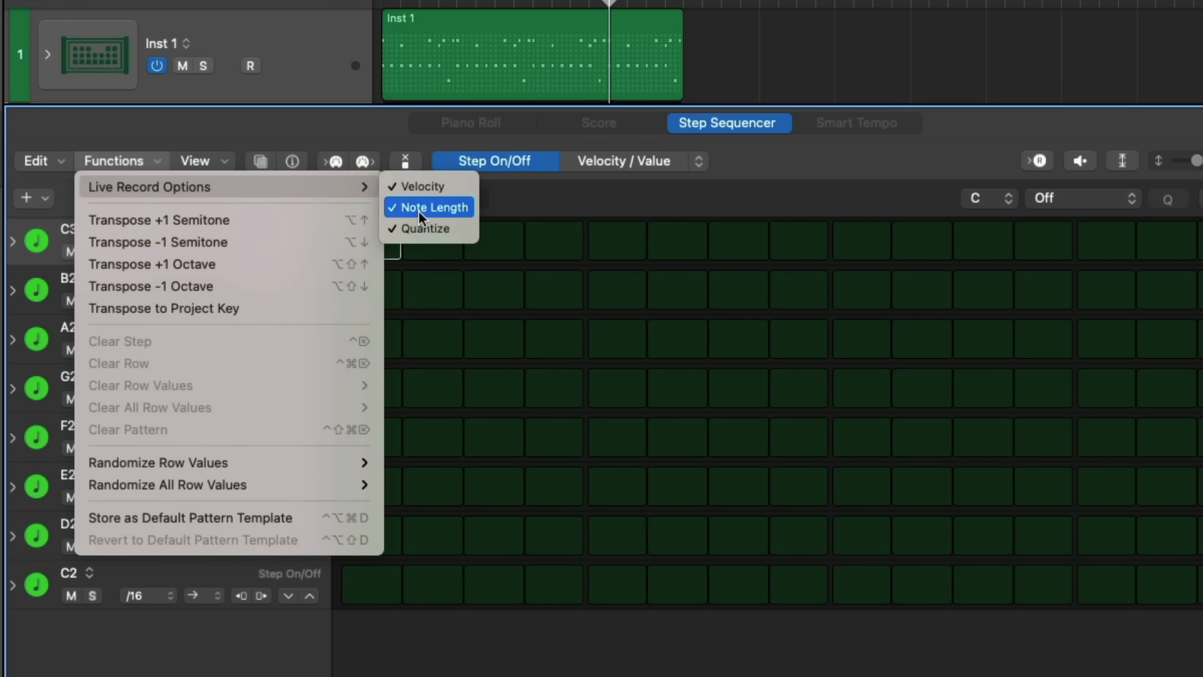
mouse_move(421, 229)
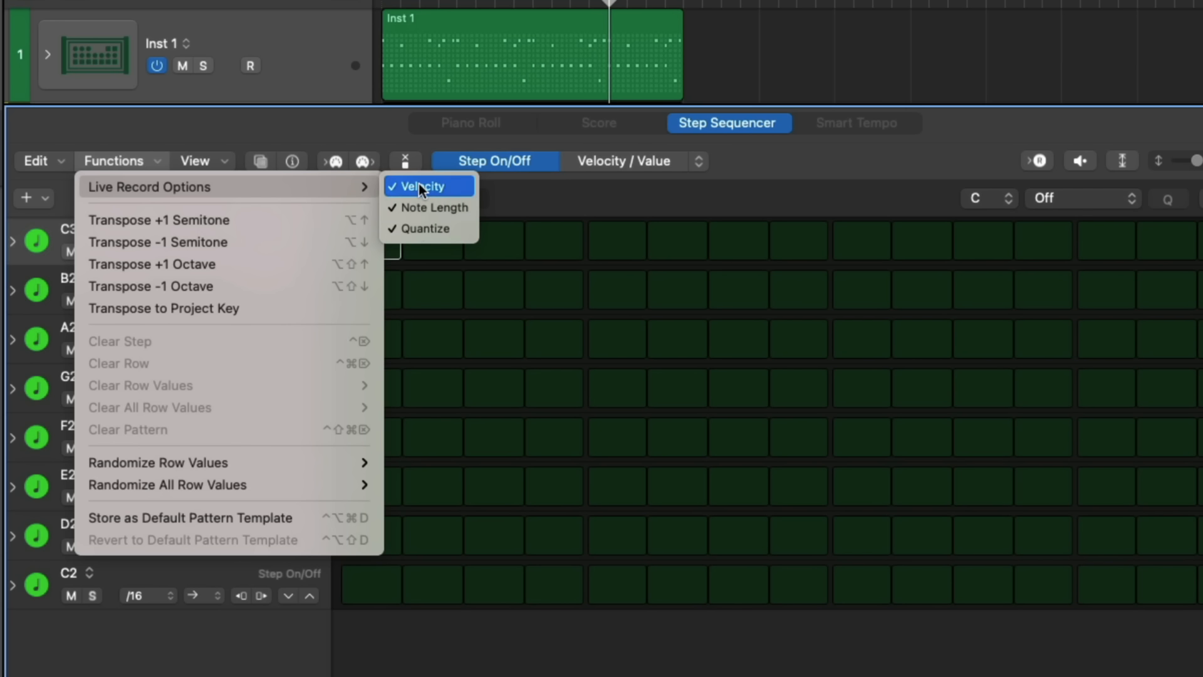
mouse_move(430, 207)
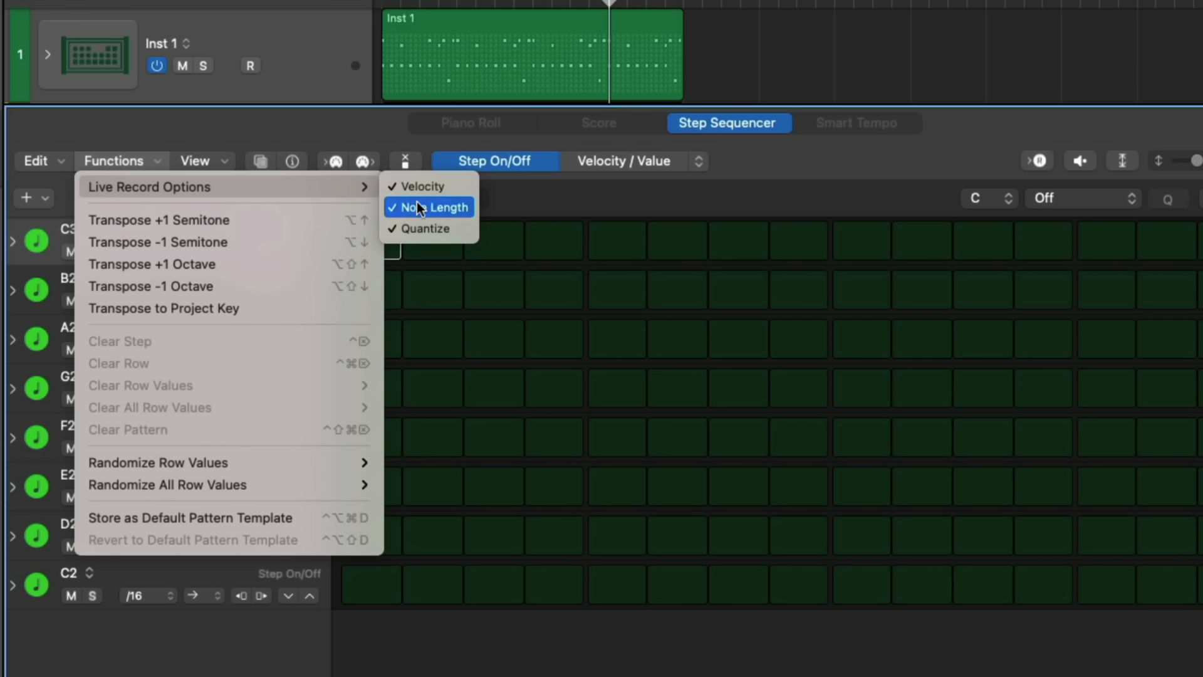
mouse_move(420, 229)
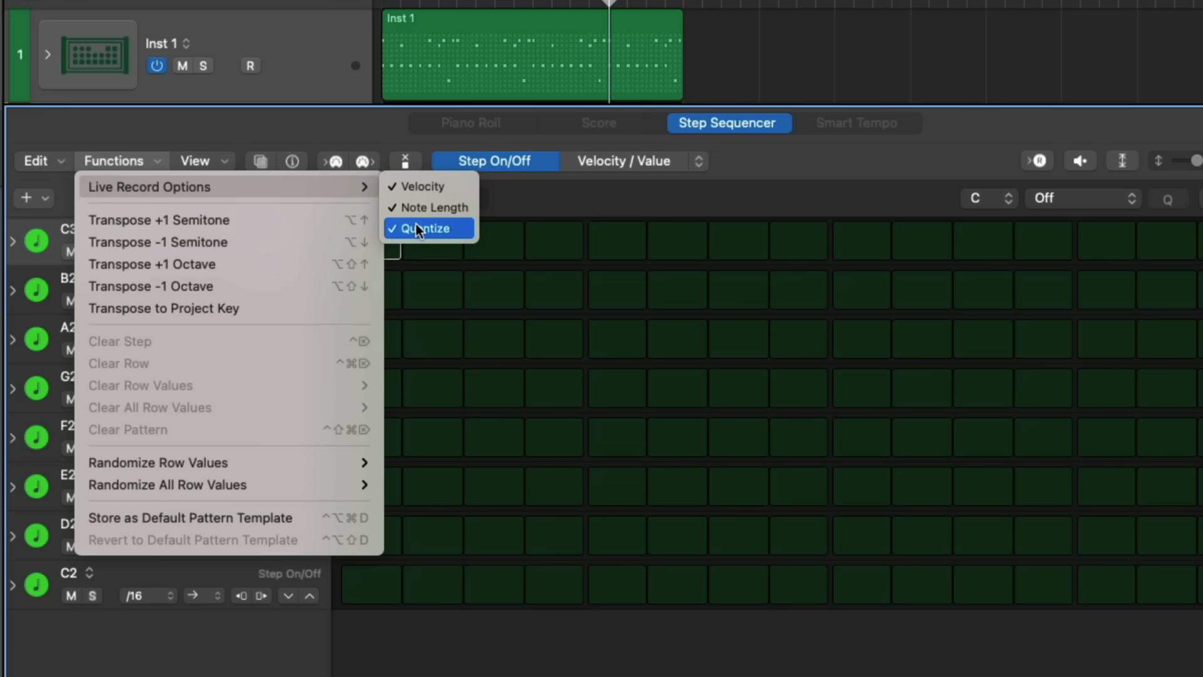
mouse_move(441, 227)
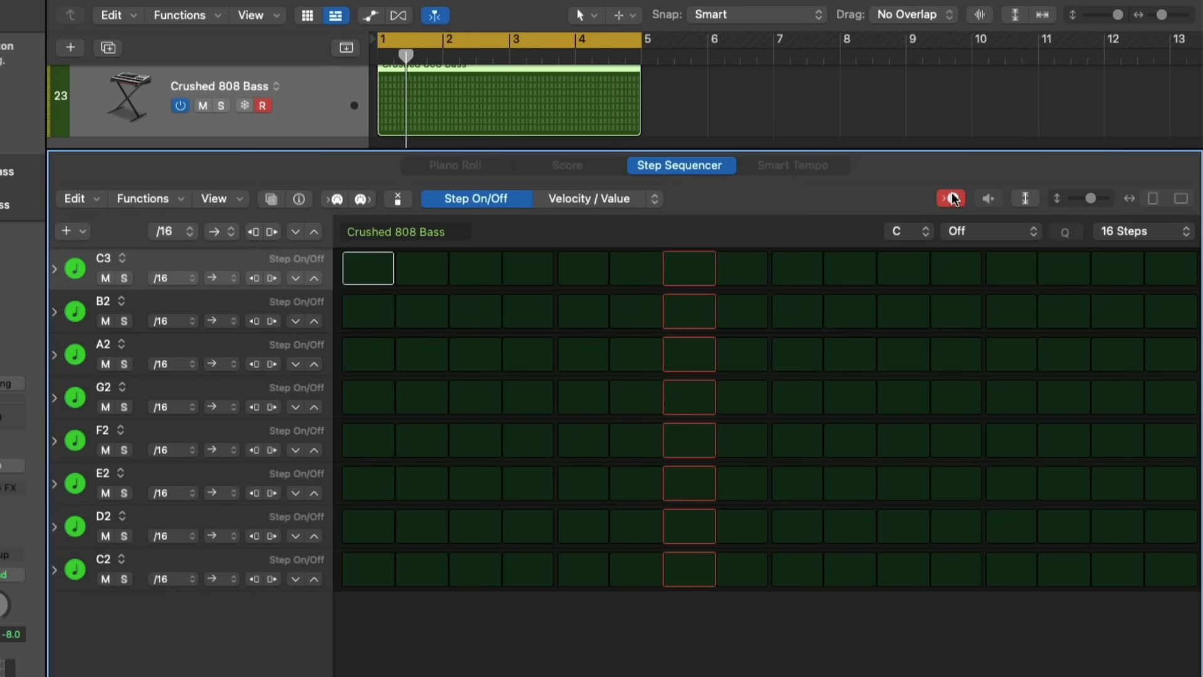
Step: Live-record the C3, F2 and E2 bass line and expand rows to show velocity, gate and tie
left_click(368, 268)
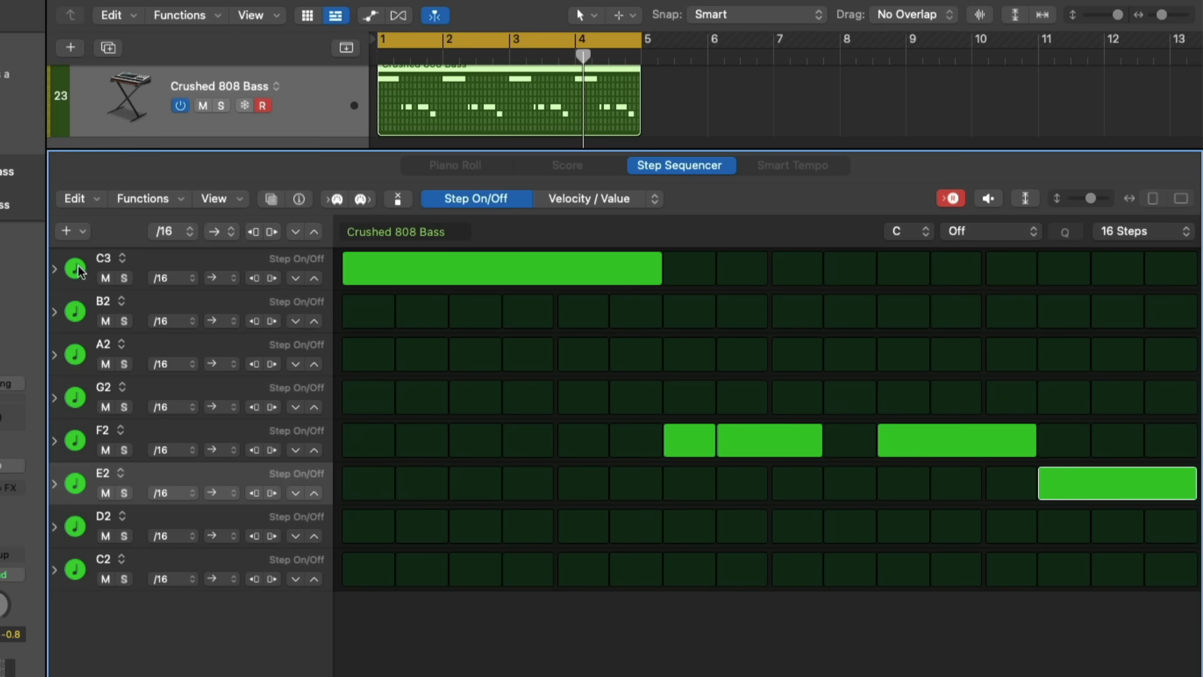
left_click(54, 269)
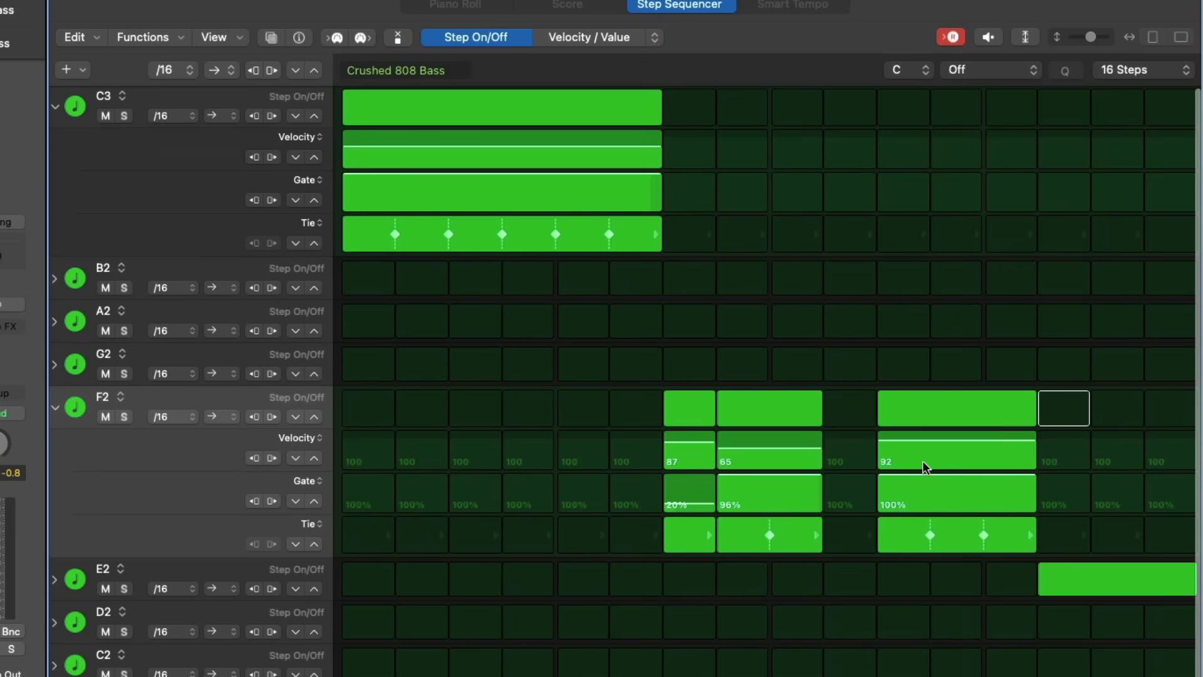
mouse_move(58, 411)
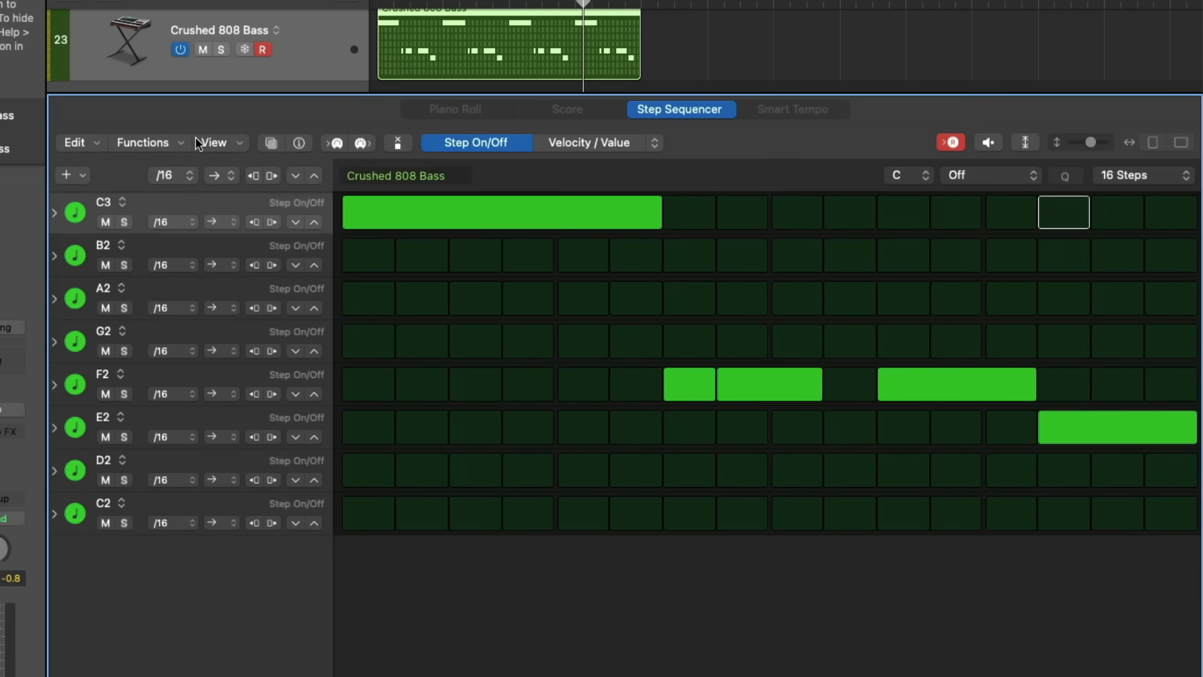
left_click(143, 141)
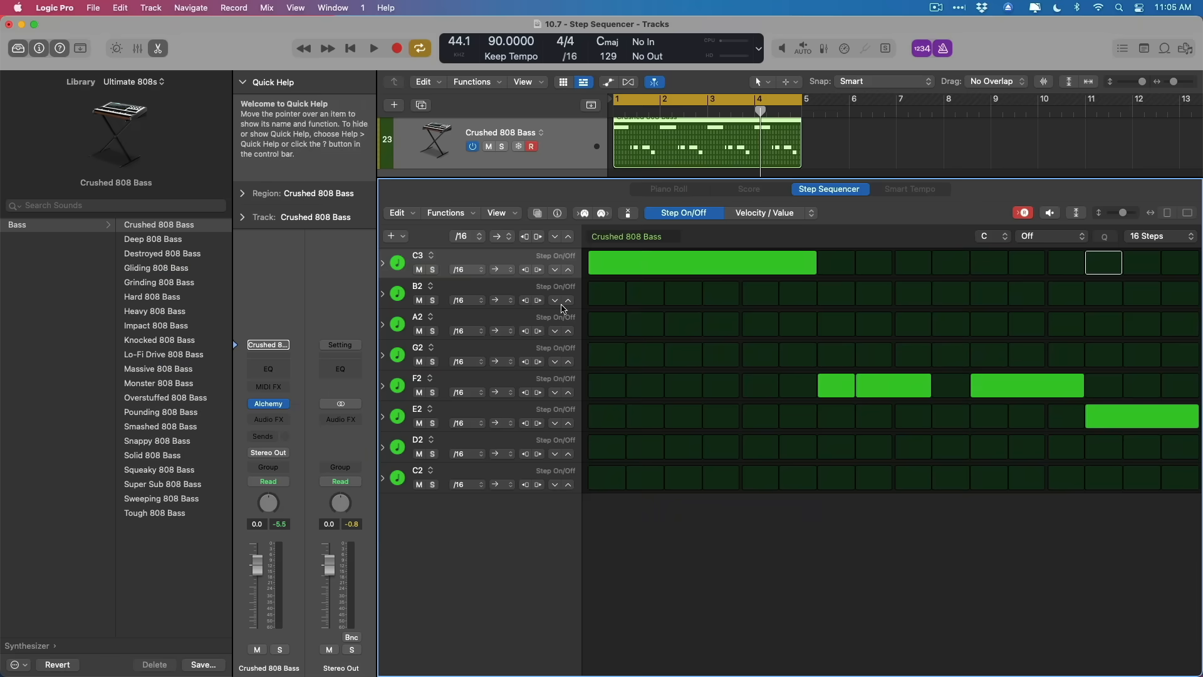
Step: Add a Distortion automation row, reveal its step values and show the pattern's Latch settings
left_click(268, 404)
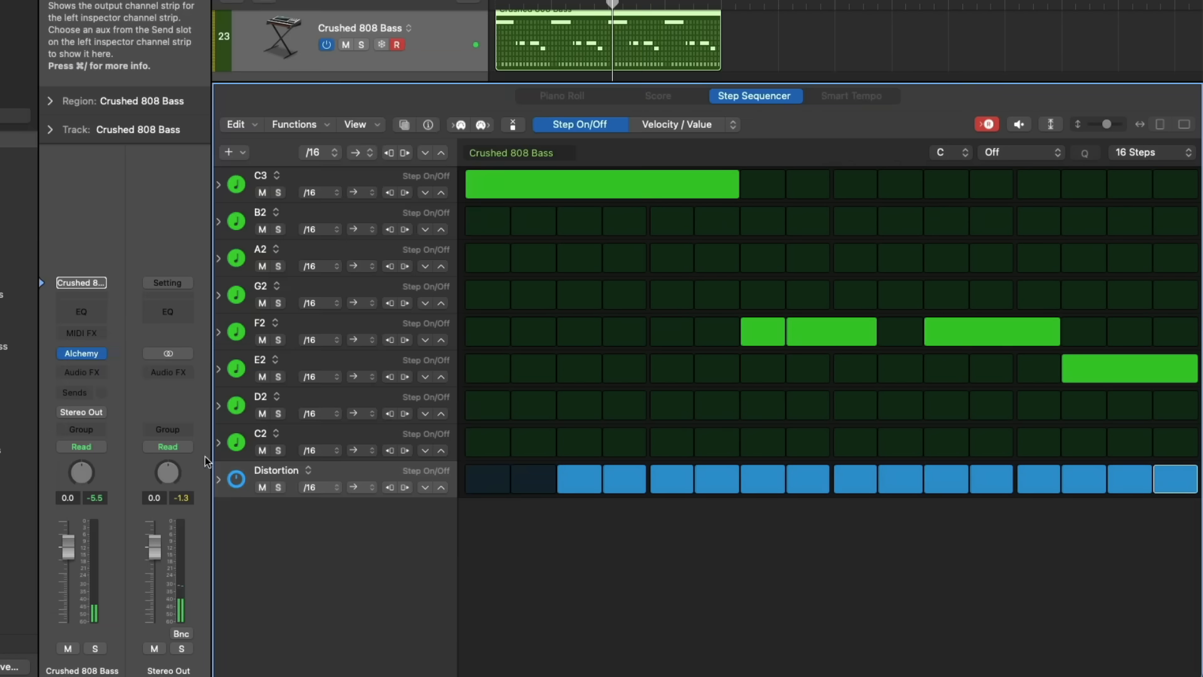
left_click(218, 485)
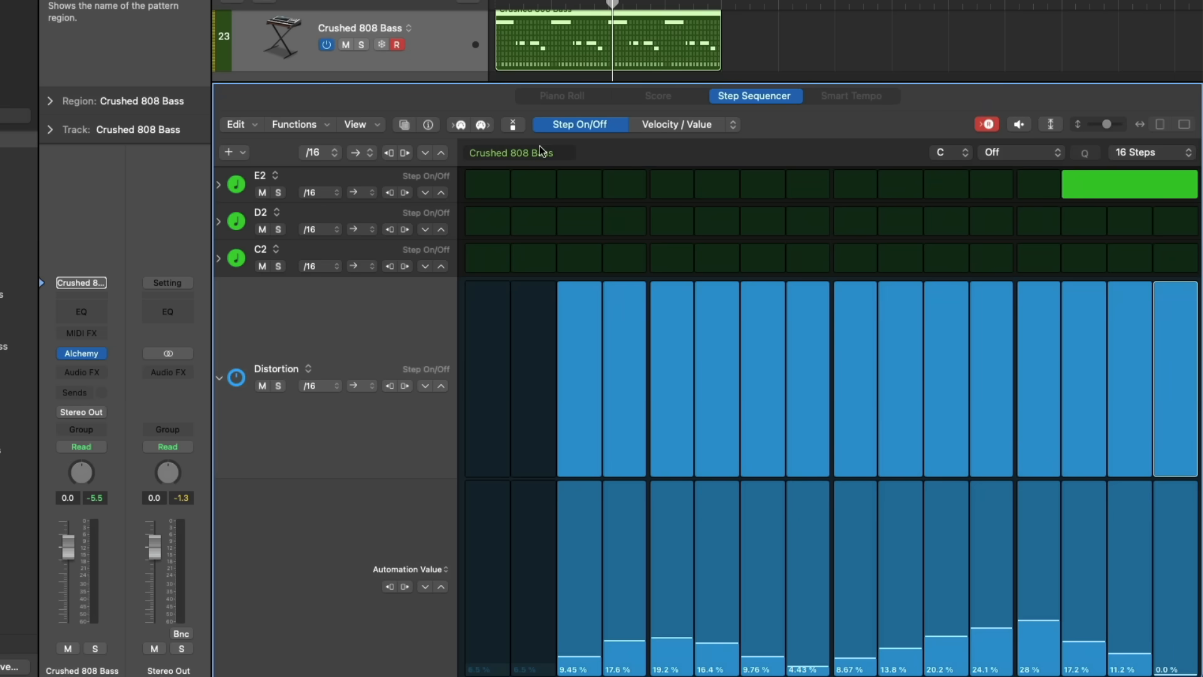
left_click(428, 124)
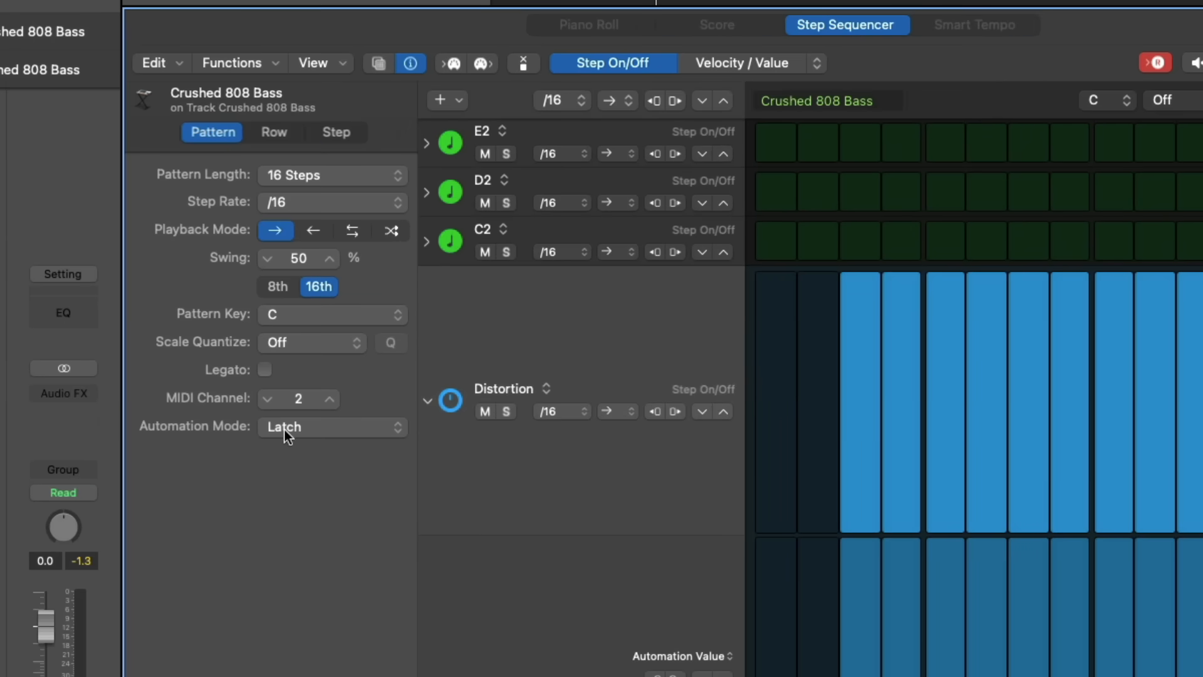
mouse_move(320, 435)
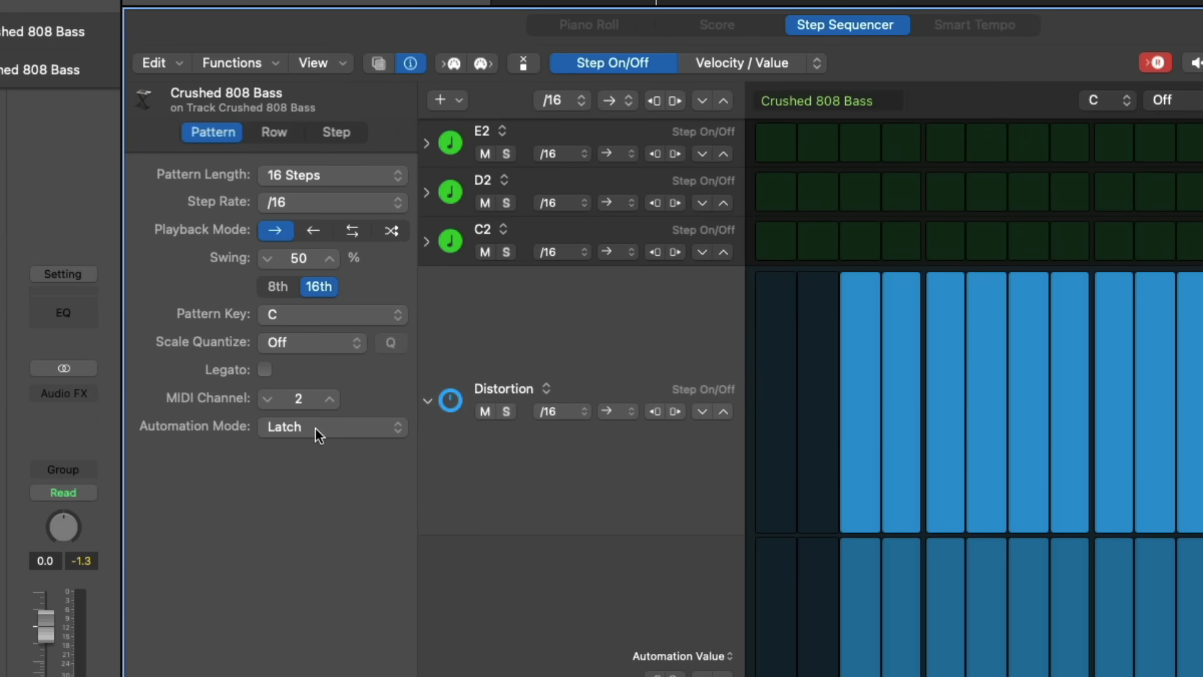
Step: Switch the bass pattern's automation mode from Latch to Slide and return to the CR-78 pattern
left_click(330, 427)
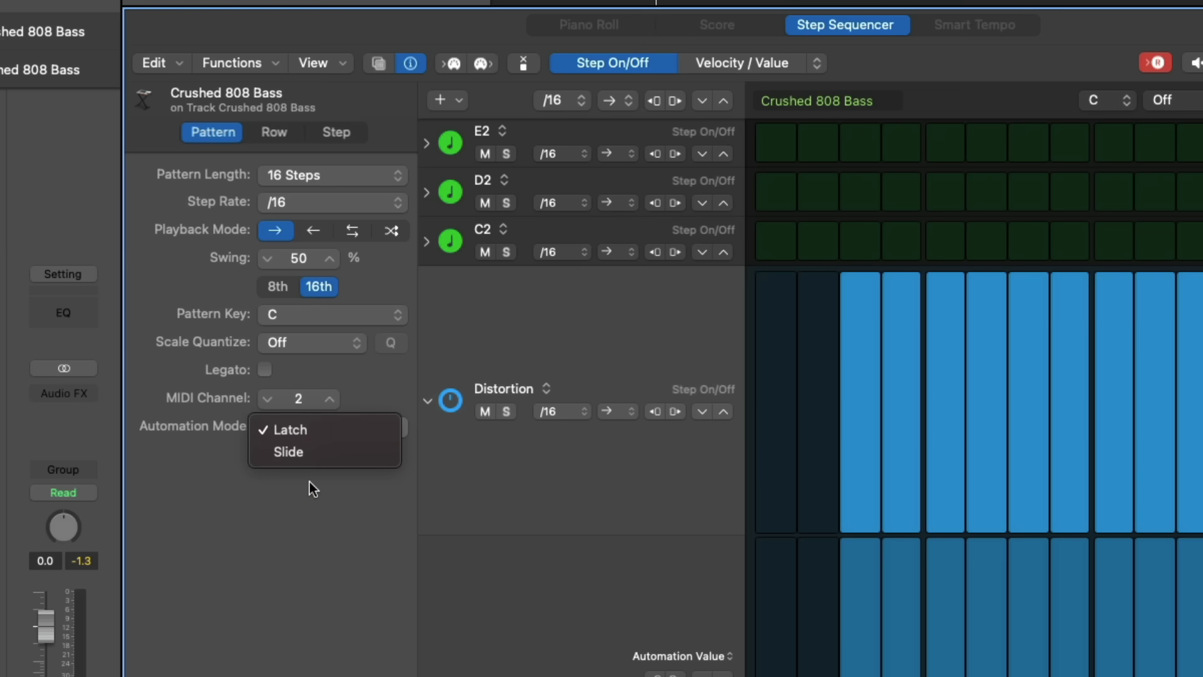
left_click(289, 428)
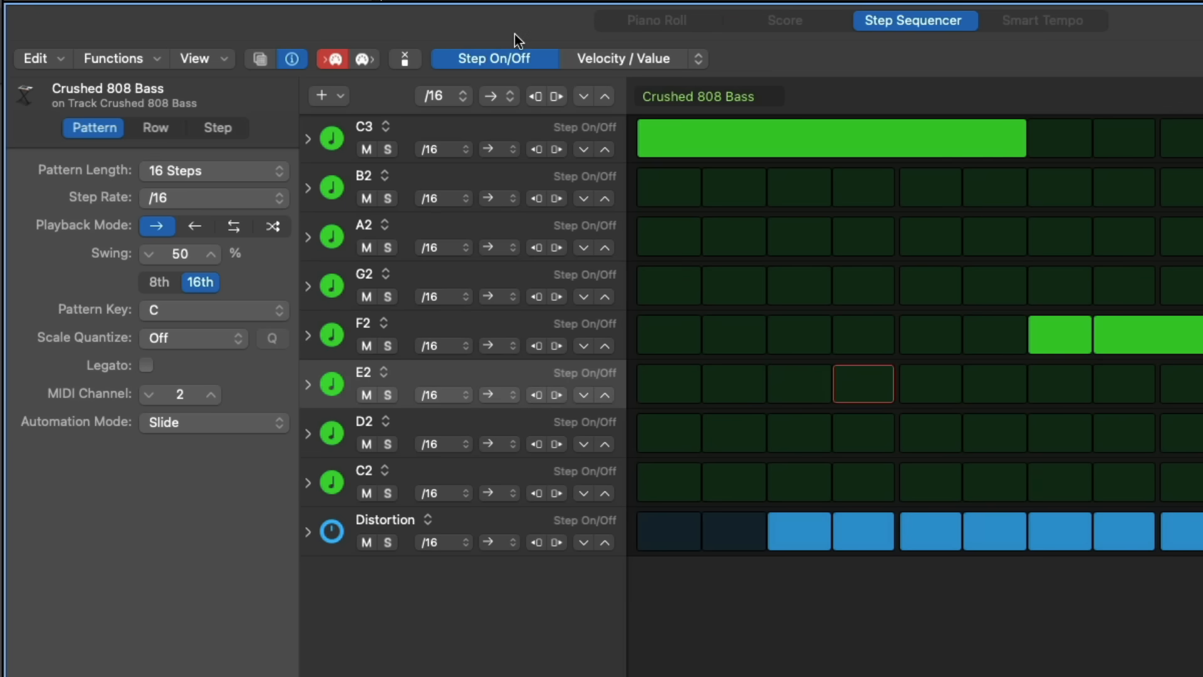
left_click(862, 384)
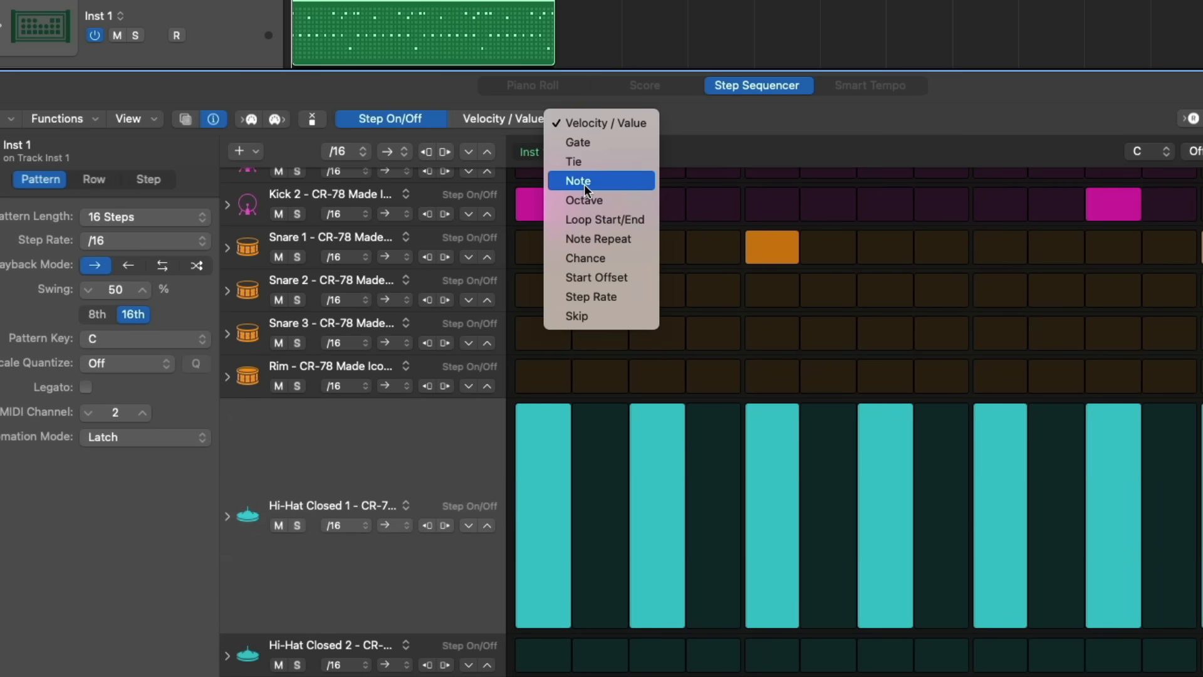
Step: Give the Hi-Hat Closed 1 steps varied pitches like A2, E3 and F#2, checking the Scale menu
left_click(579, 181)
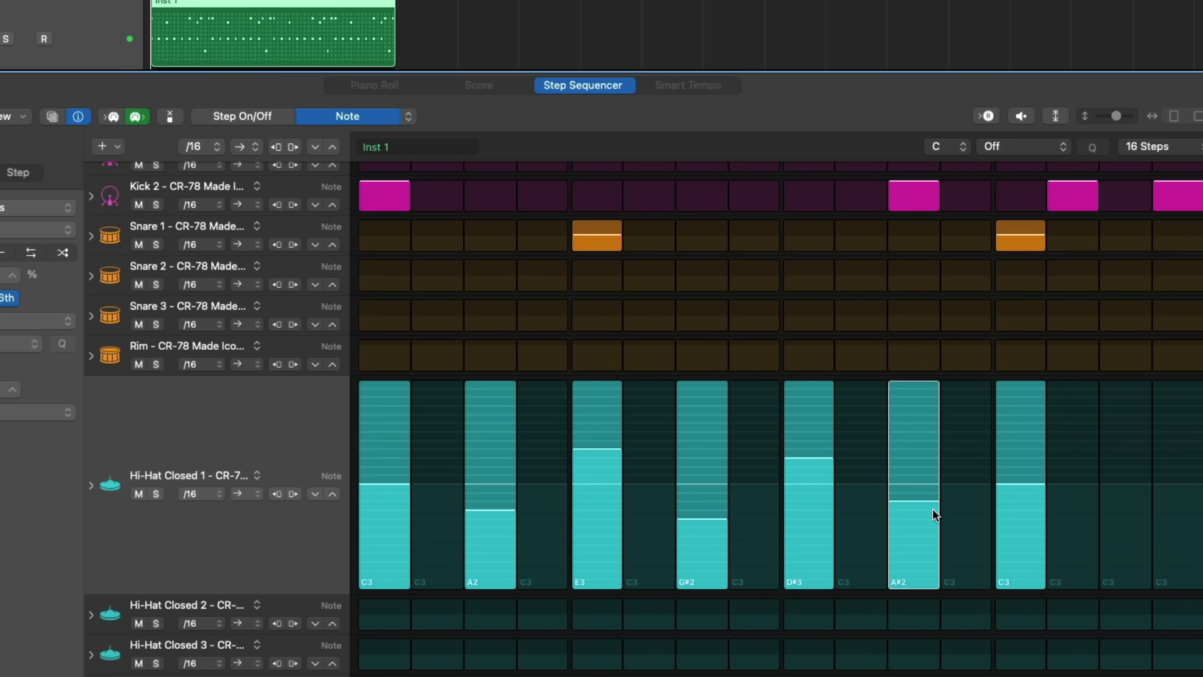
left_click(242, 115)
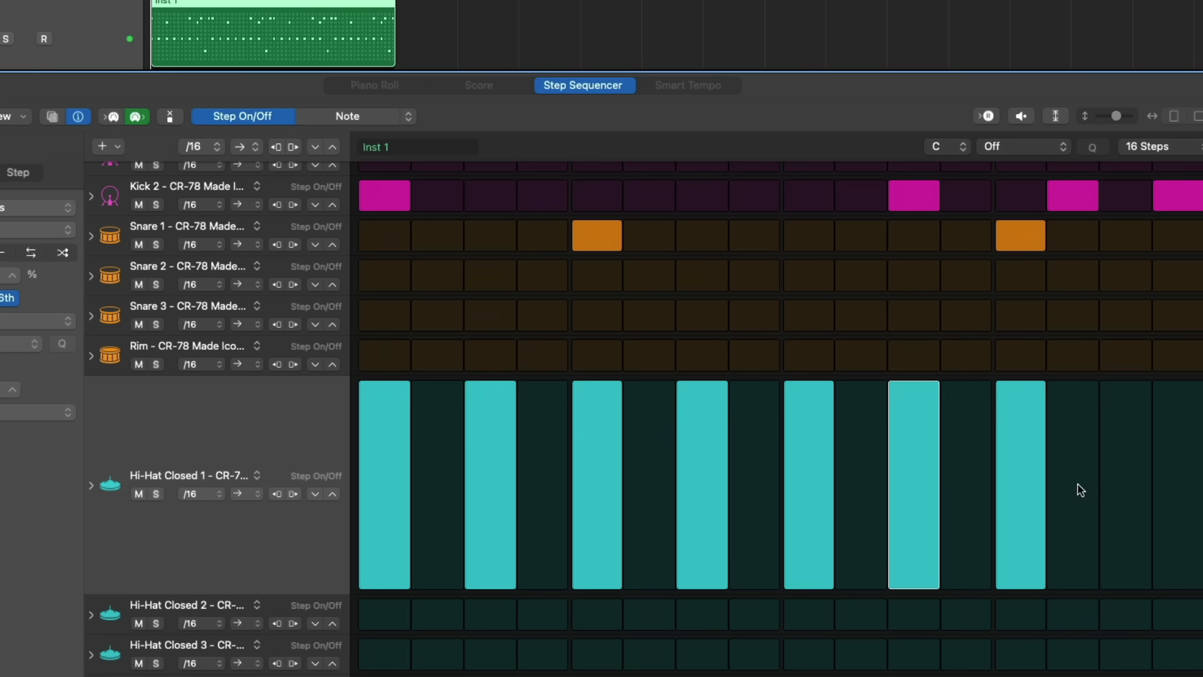
left_click(347, 115)
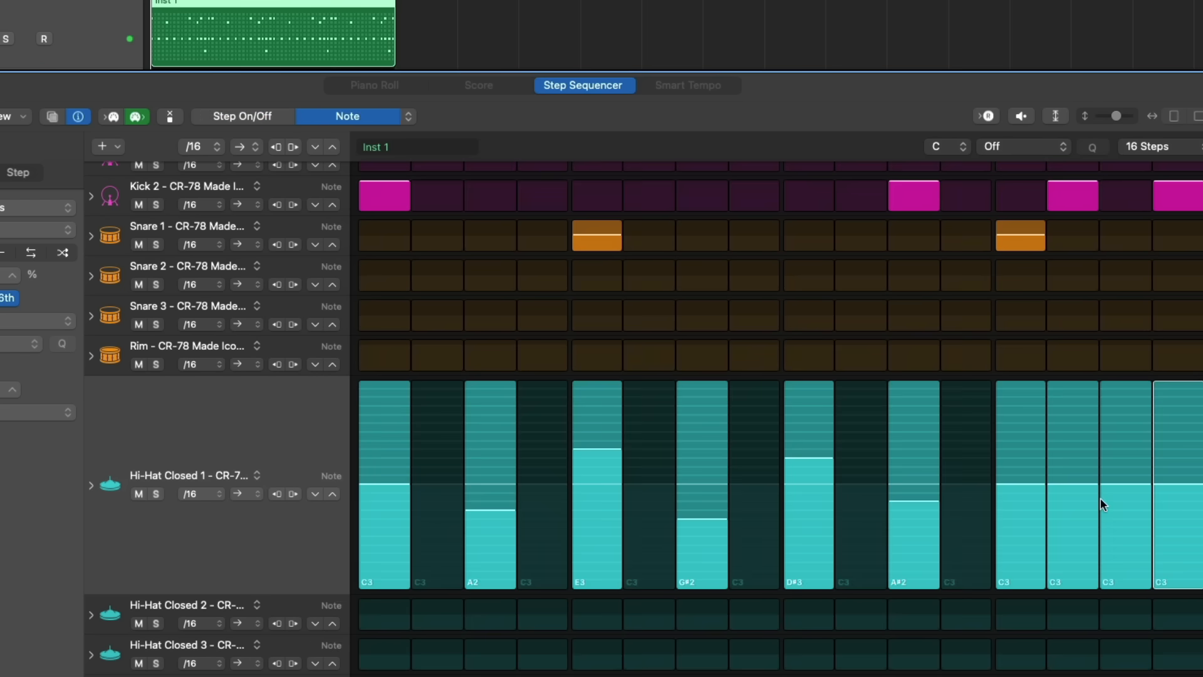
left_click_drag(1105, 499, 1185, 553)
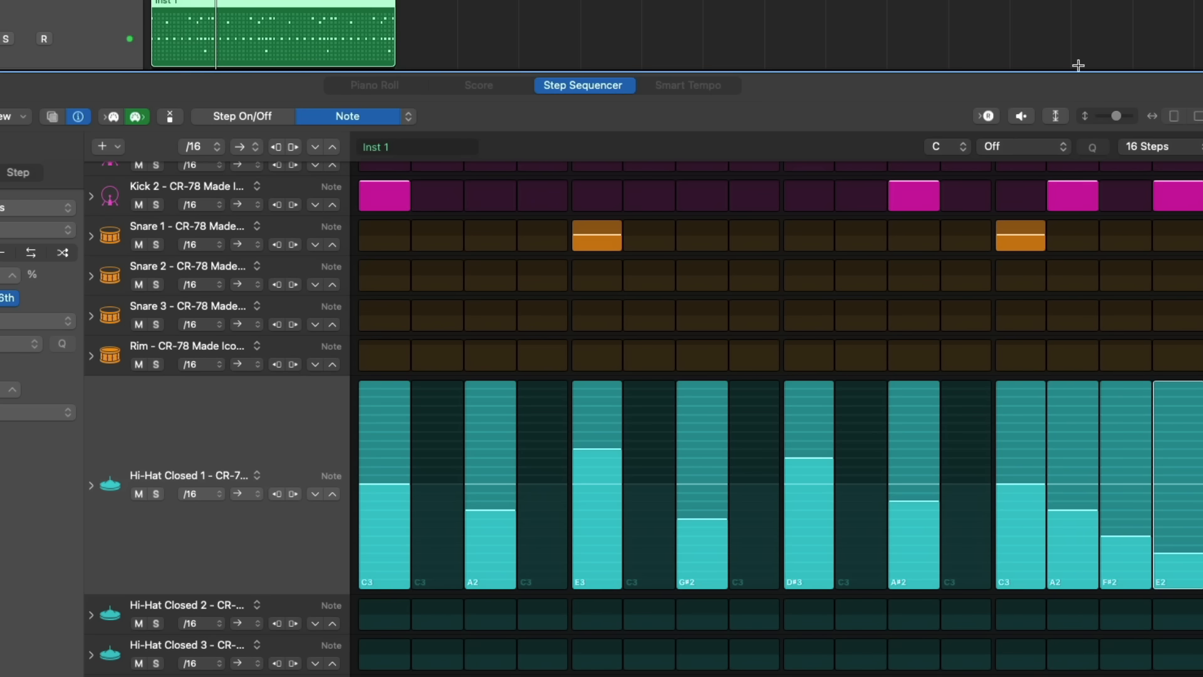
left_click(1023, 147)
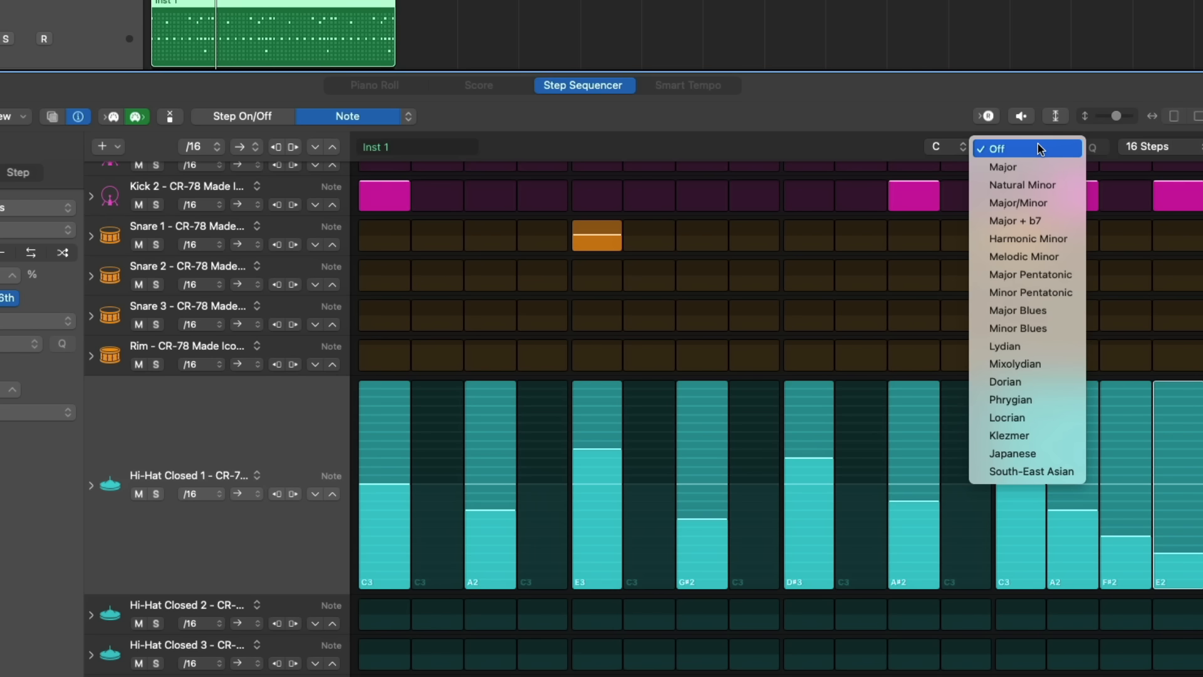
left_click(1003, 167)
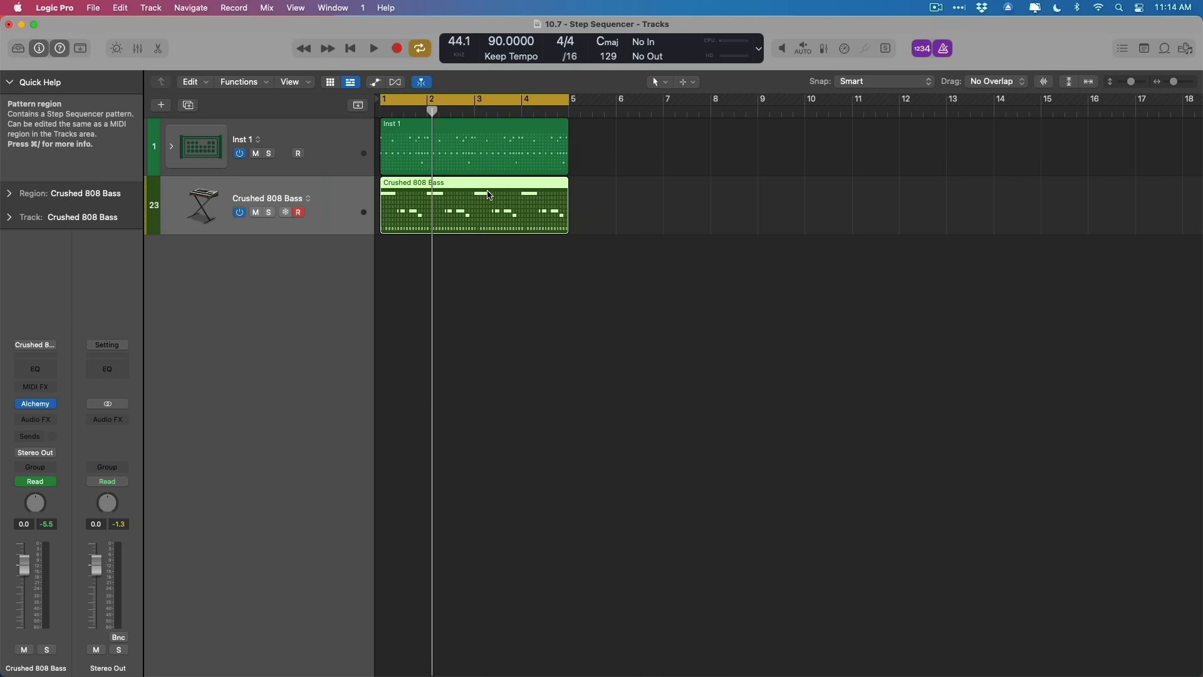
right_click(664, 249)
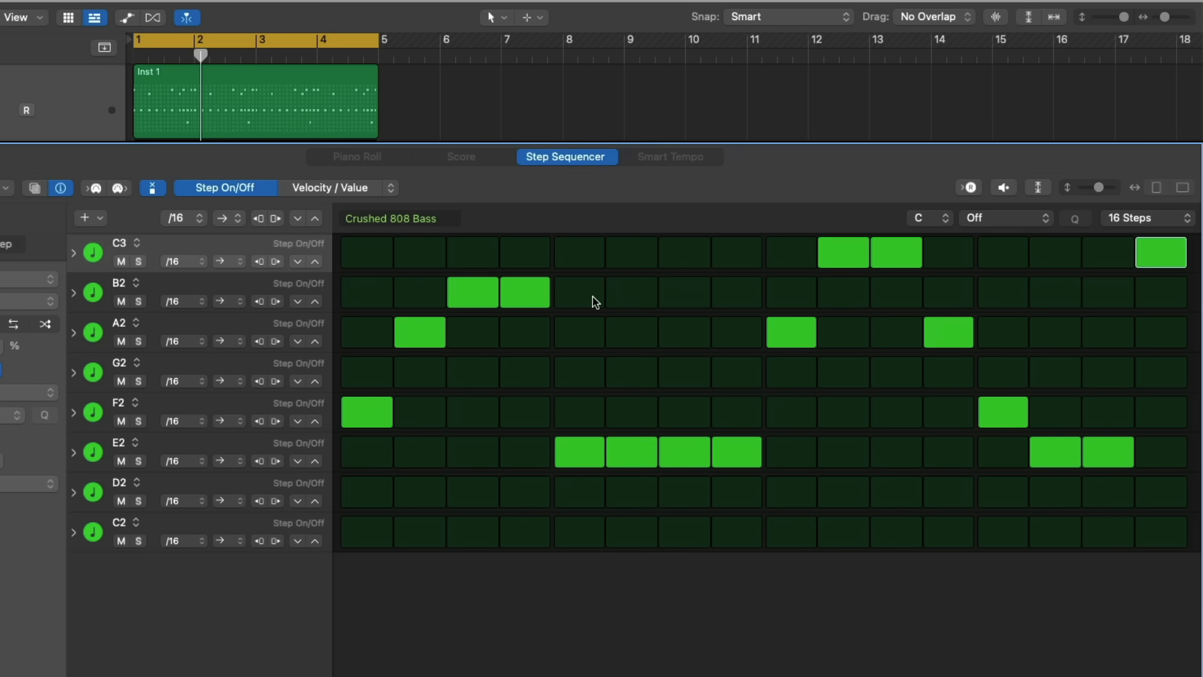
left_click(1004, 218)
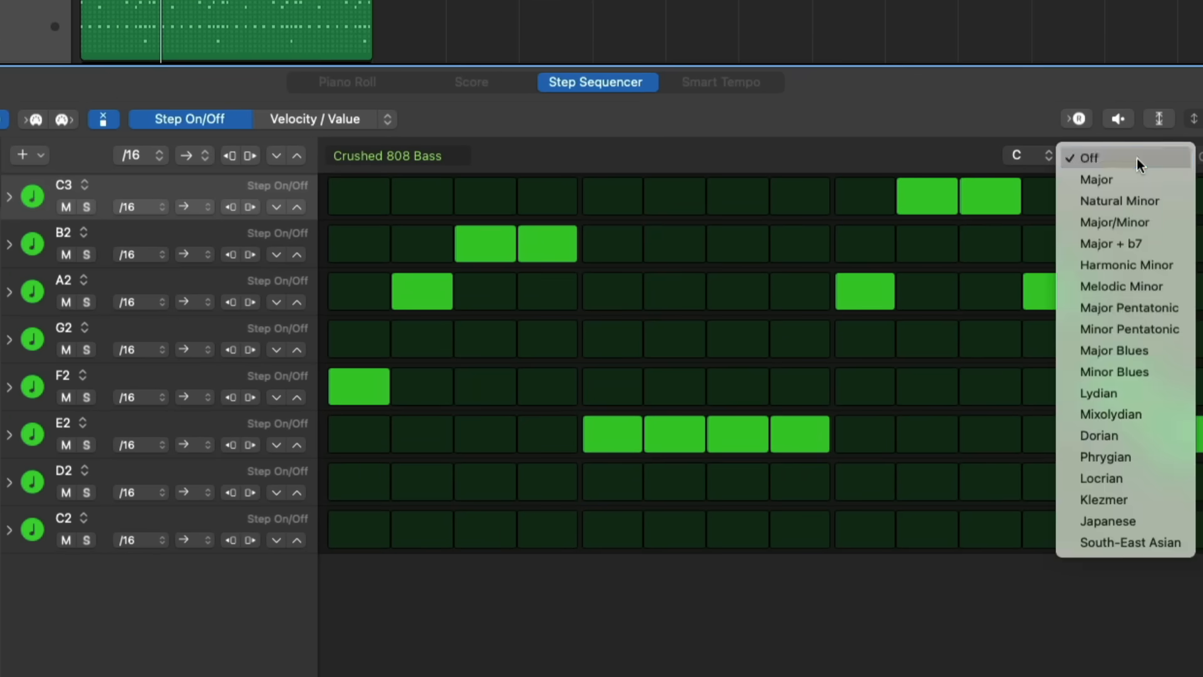
left_click(1119, 201)
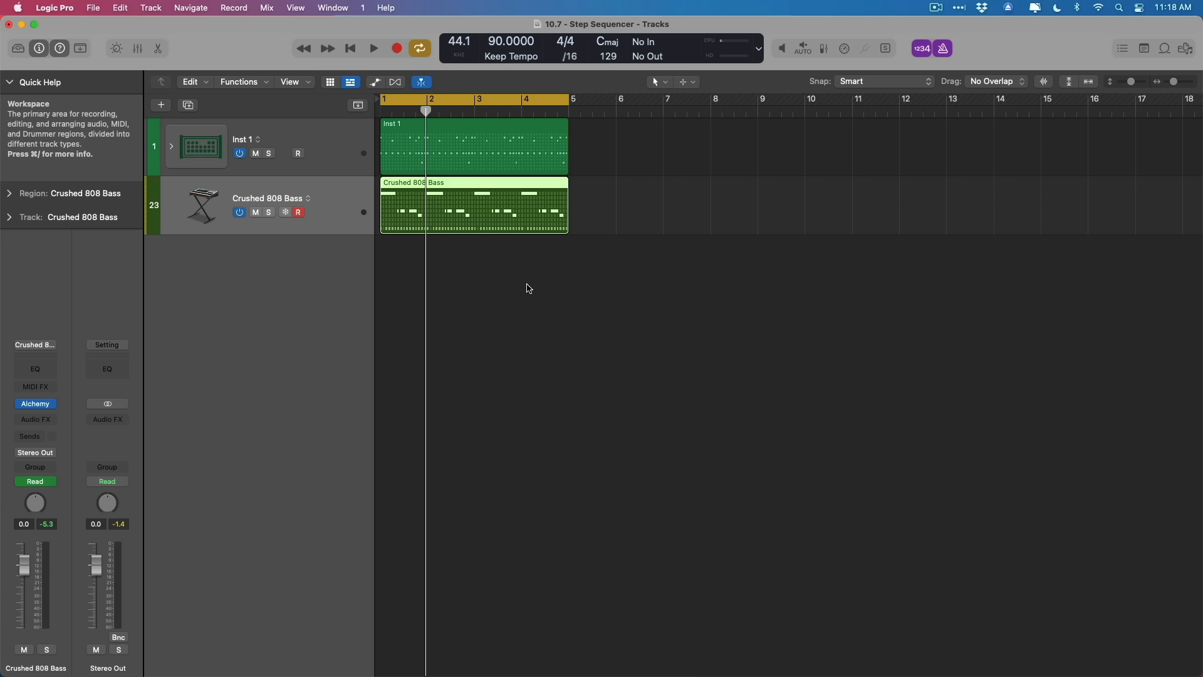
Step: Convert the Crushed 808 Bass pattern region into an ordinary MIDI region with piano-roll notes
right_click(474, 207)
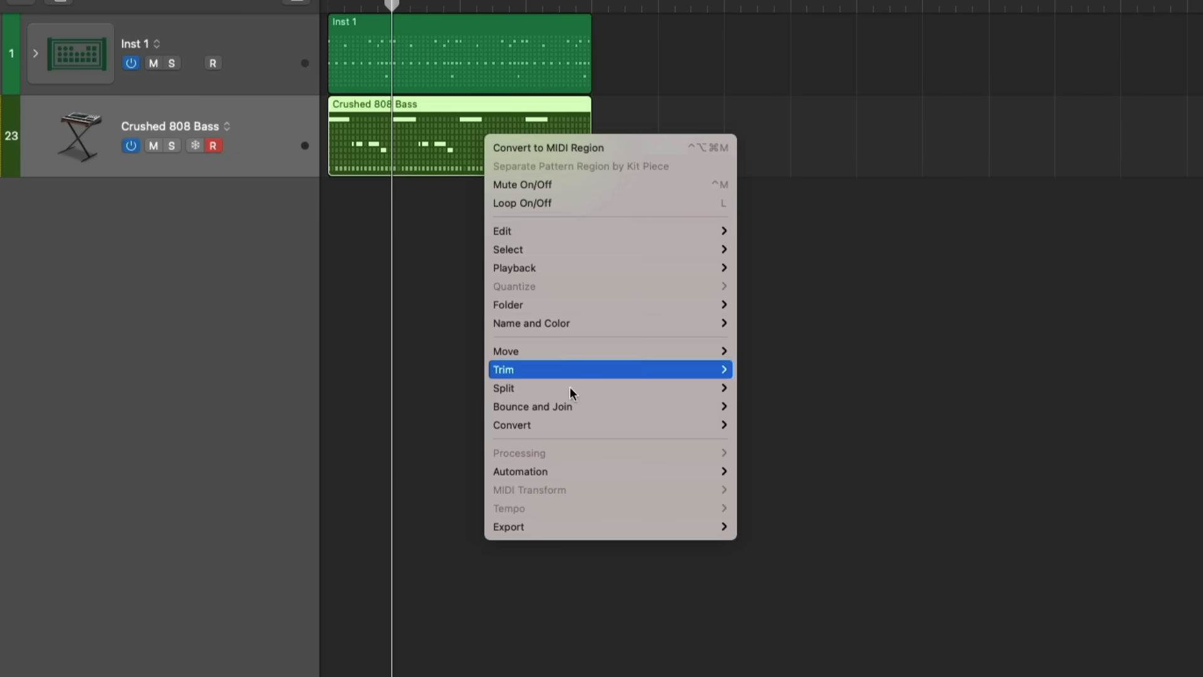
mouse_move(512, 425)
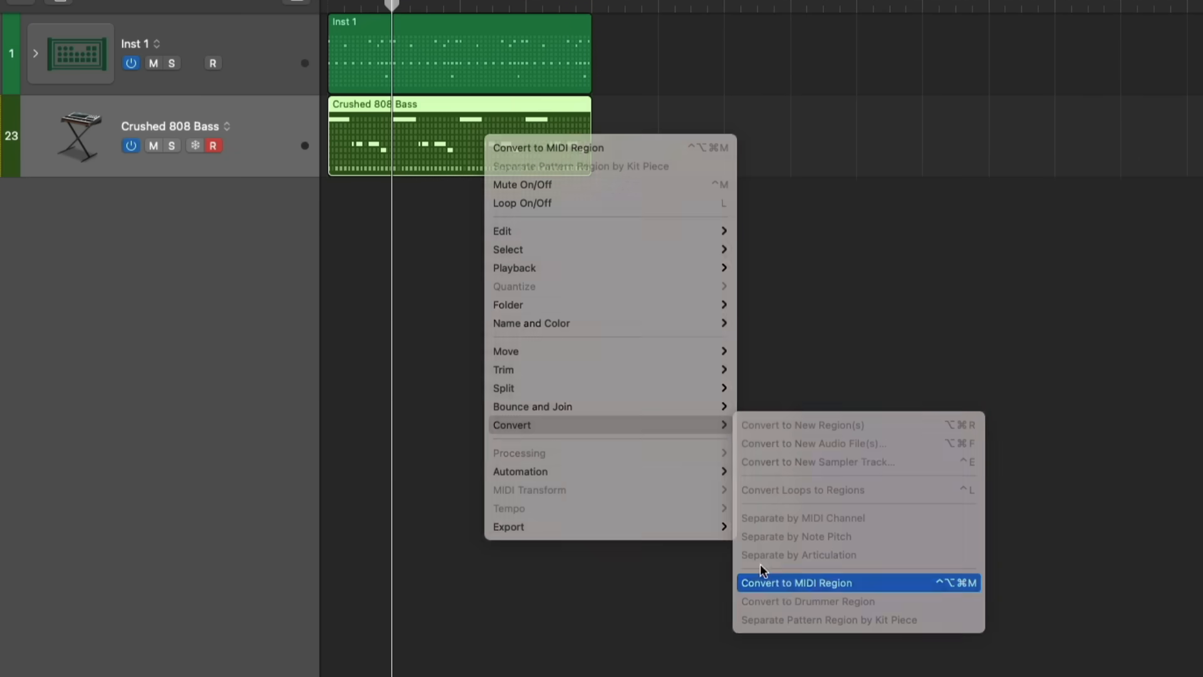
left_click(796, 583)
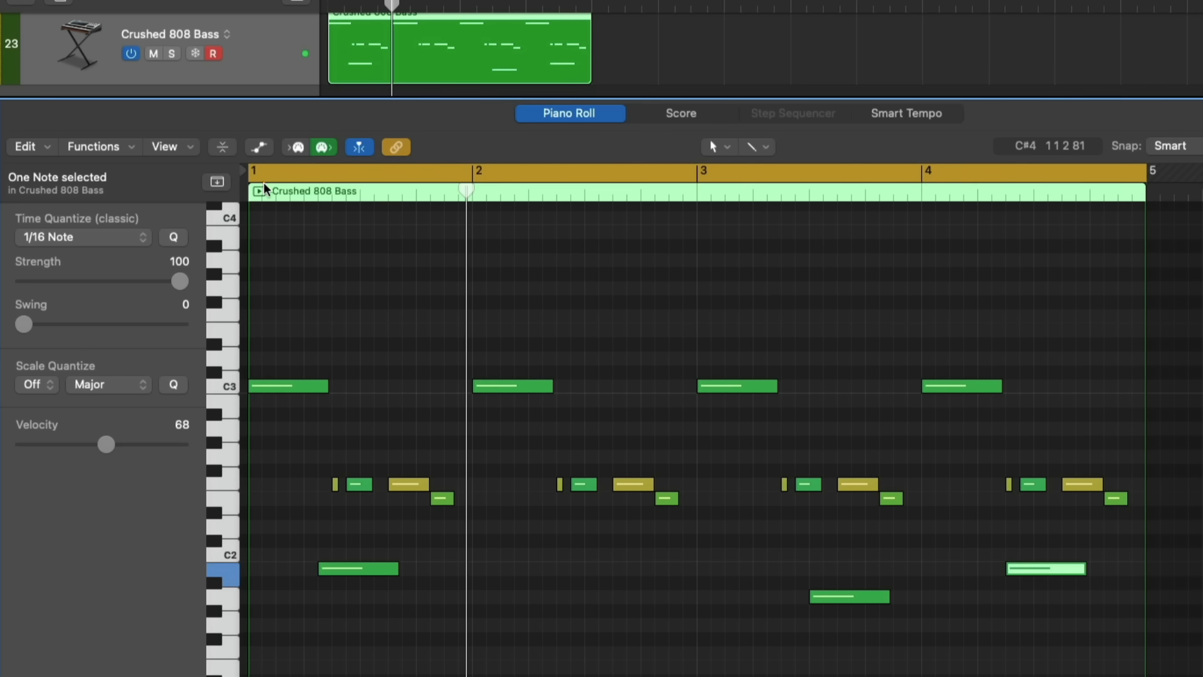
right_click(434, 142)
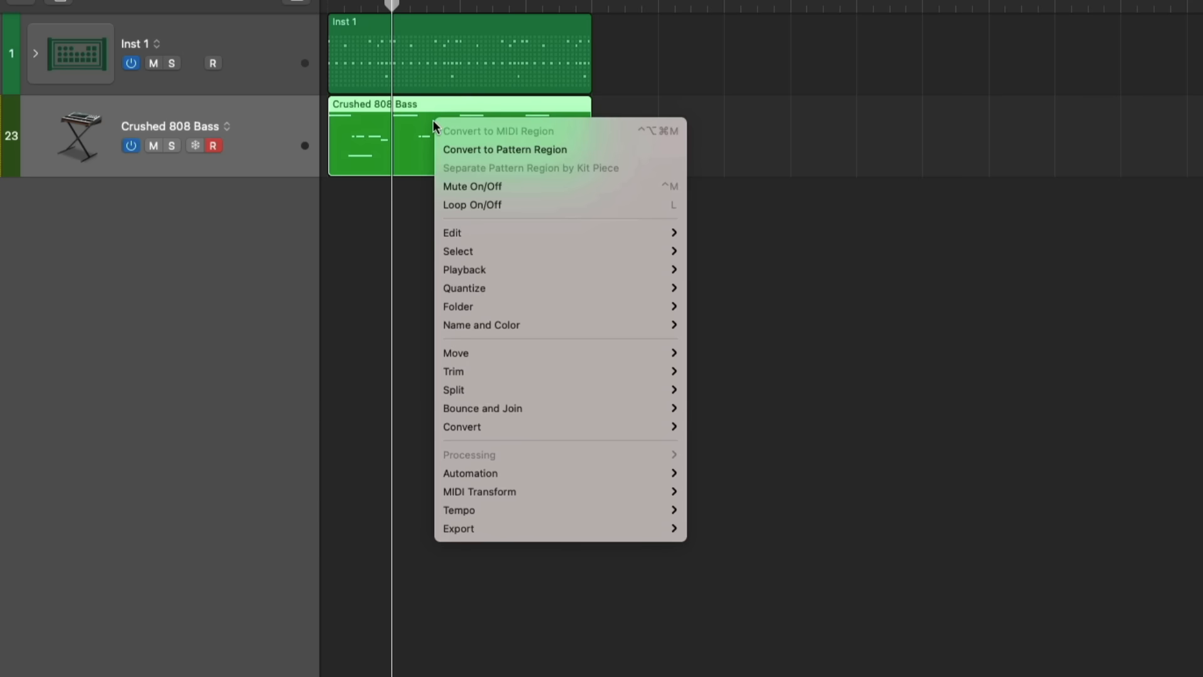
mouse_move(513, 354)
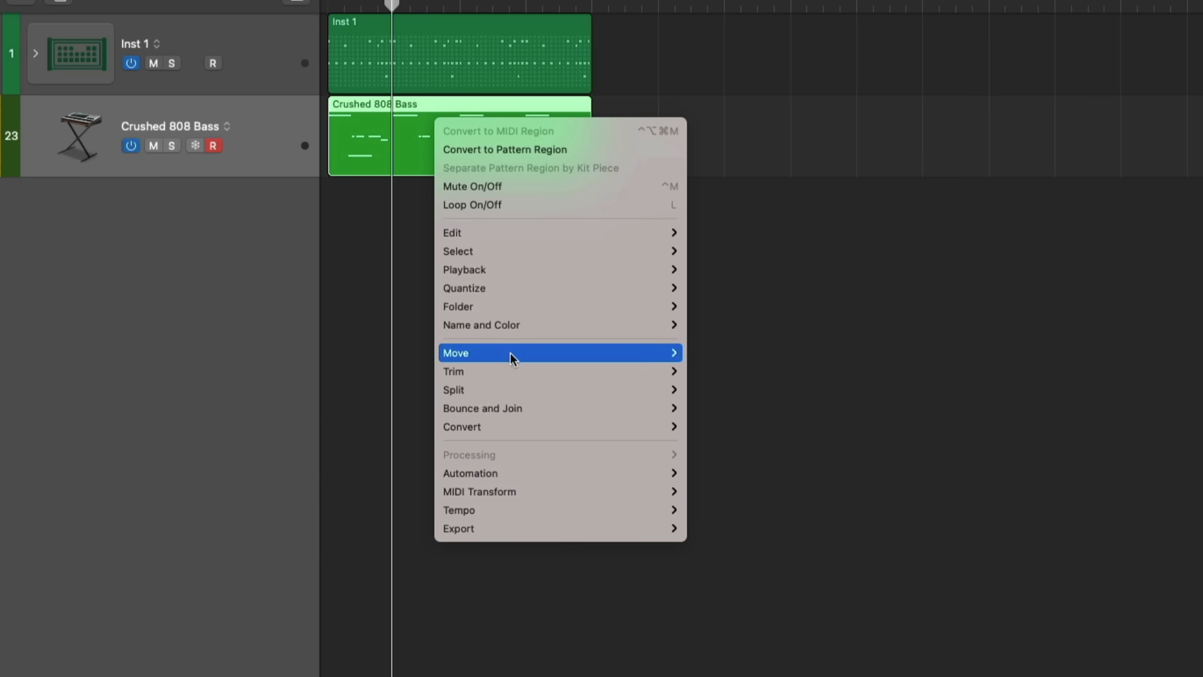
mouse_move(461, 426)
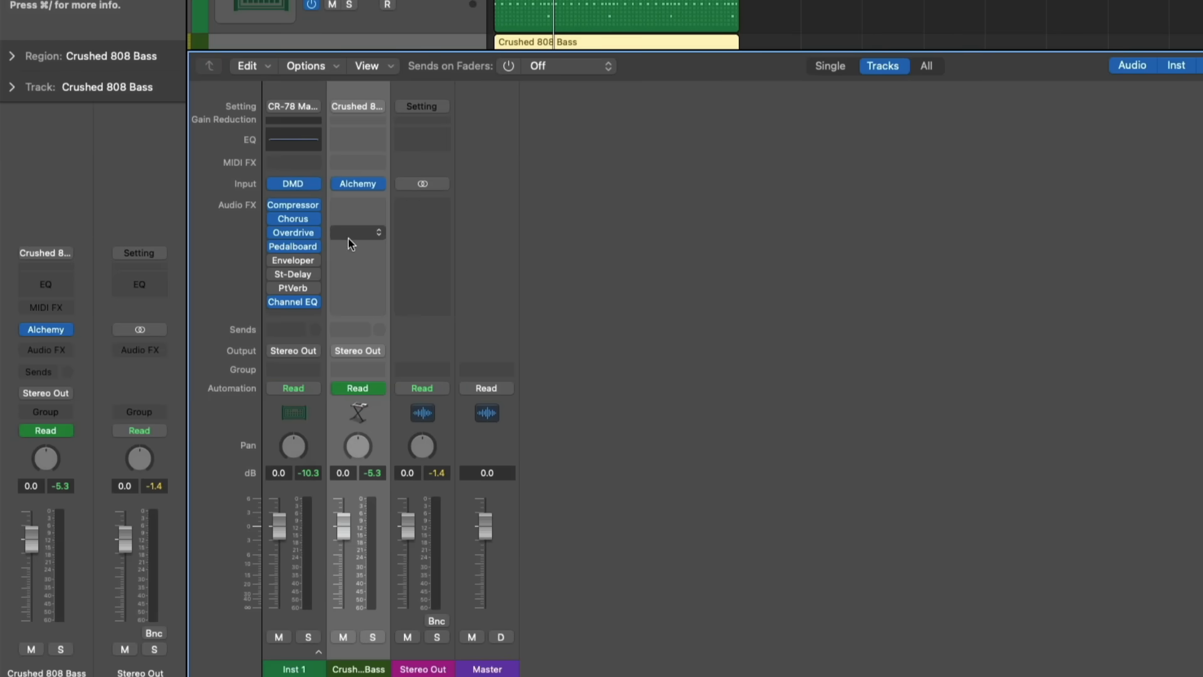
Step: Insert a Compressor on the Crushed 808 Bass channel and assign it a side chain source
left_click(358, 231)
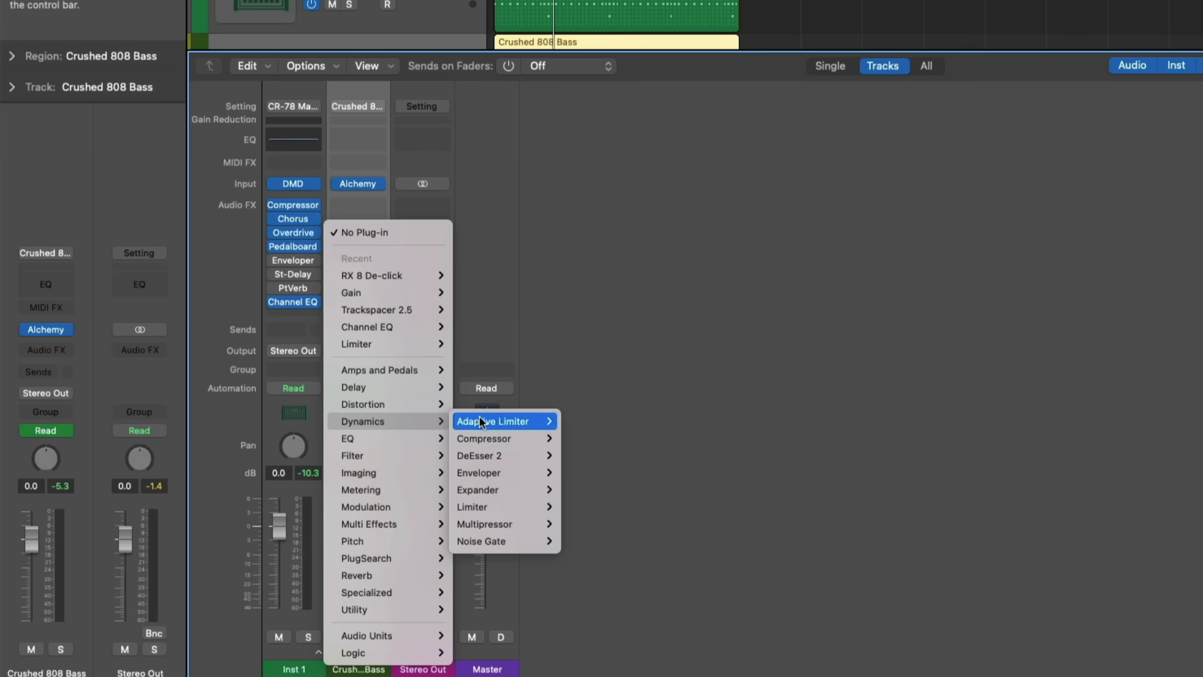
left_click(484, 438)
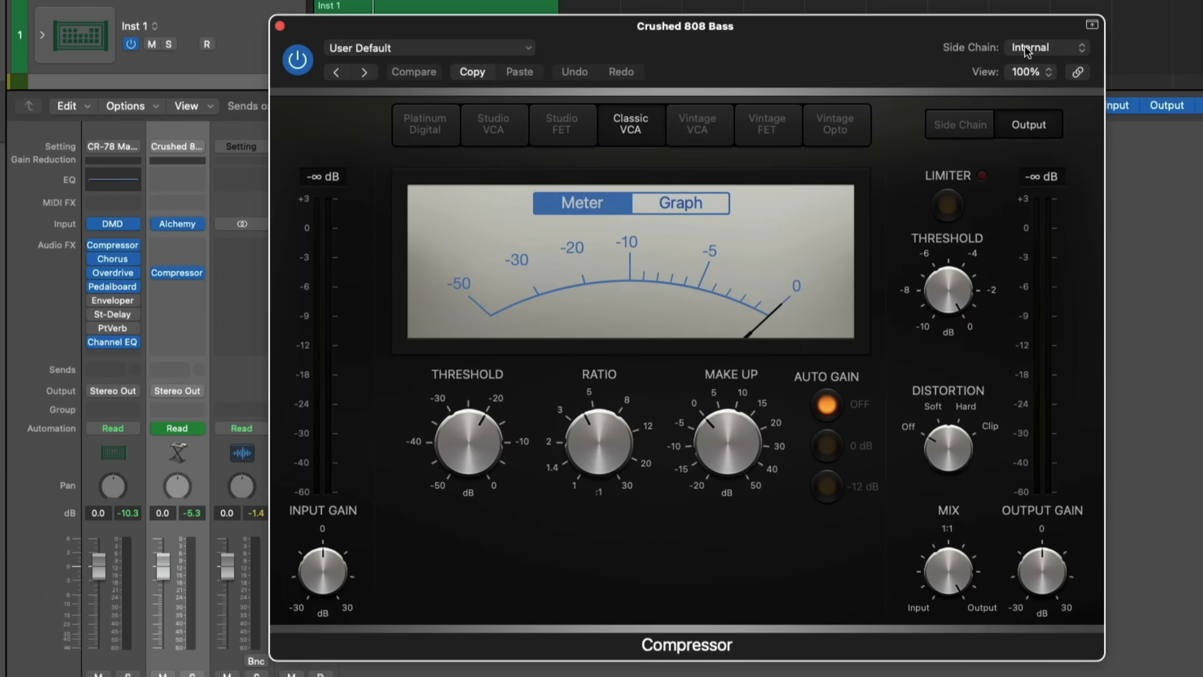
left_click(1044, 48)
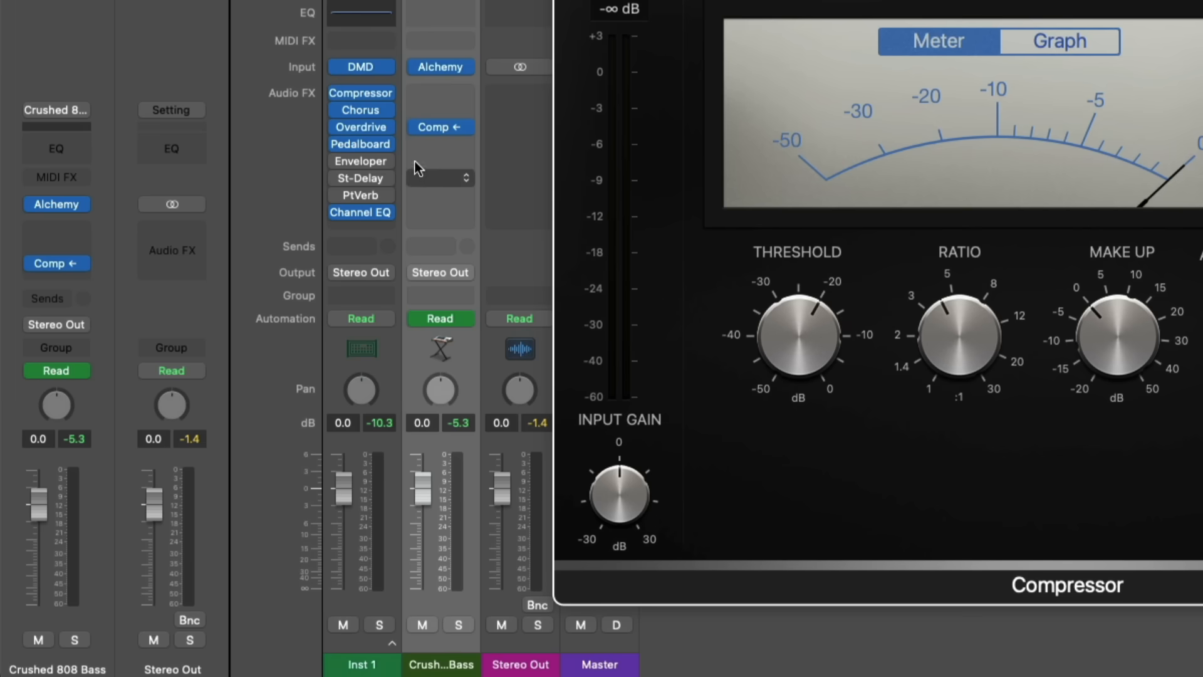
left_click(440, 126)
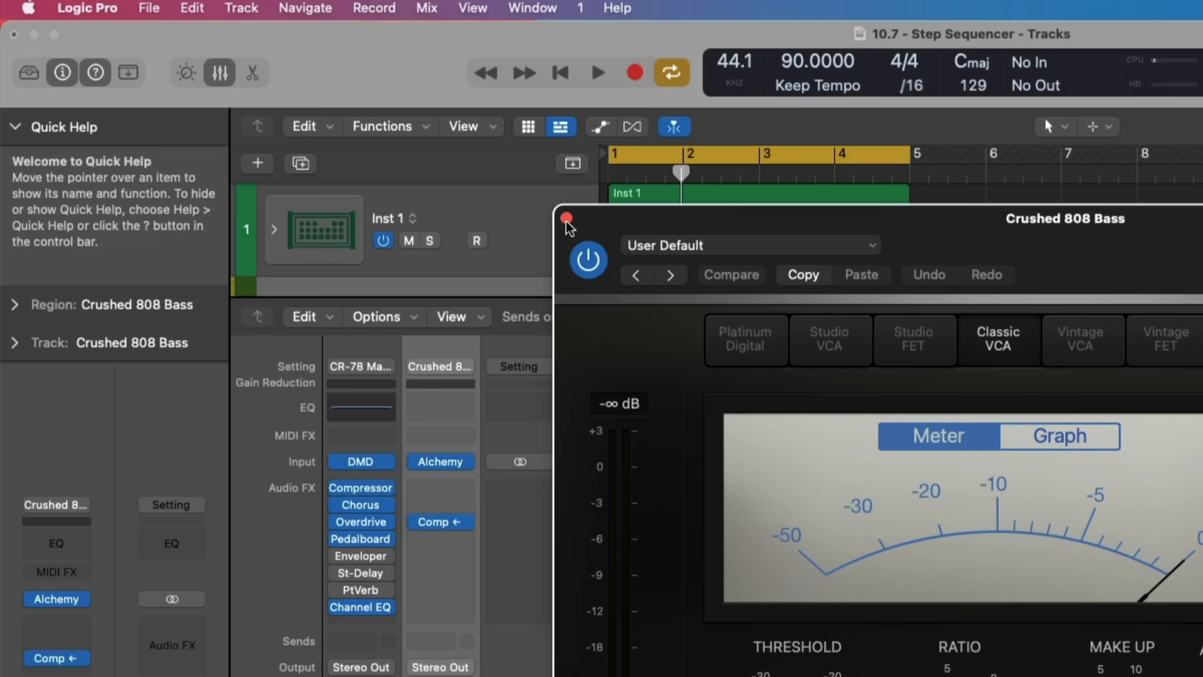
Step: In Advanced preferences, disable Enable Complete Features for Simplified Mode, then re-enable it
left_click(86, 9)
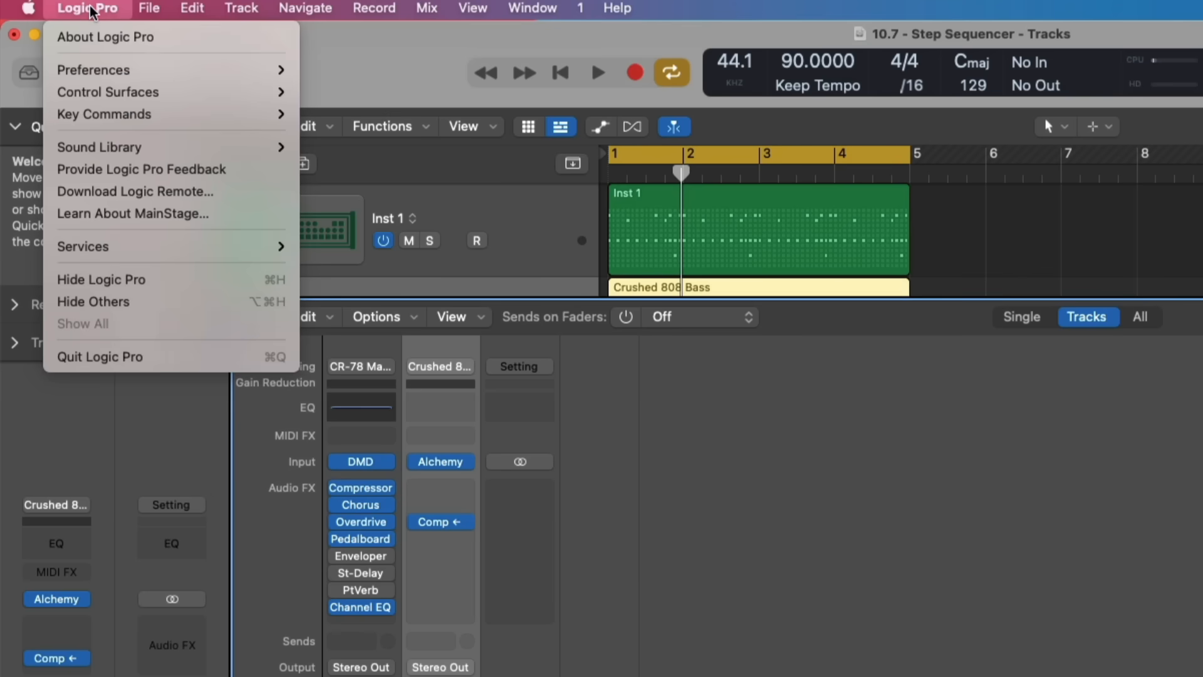
mouse_move(94, 69)
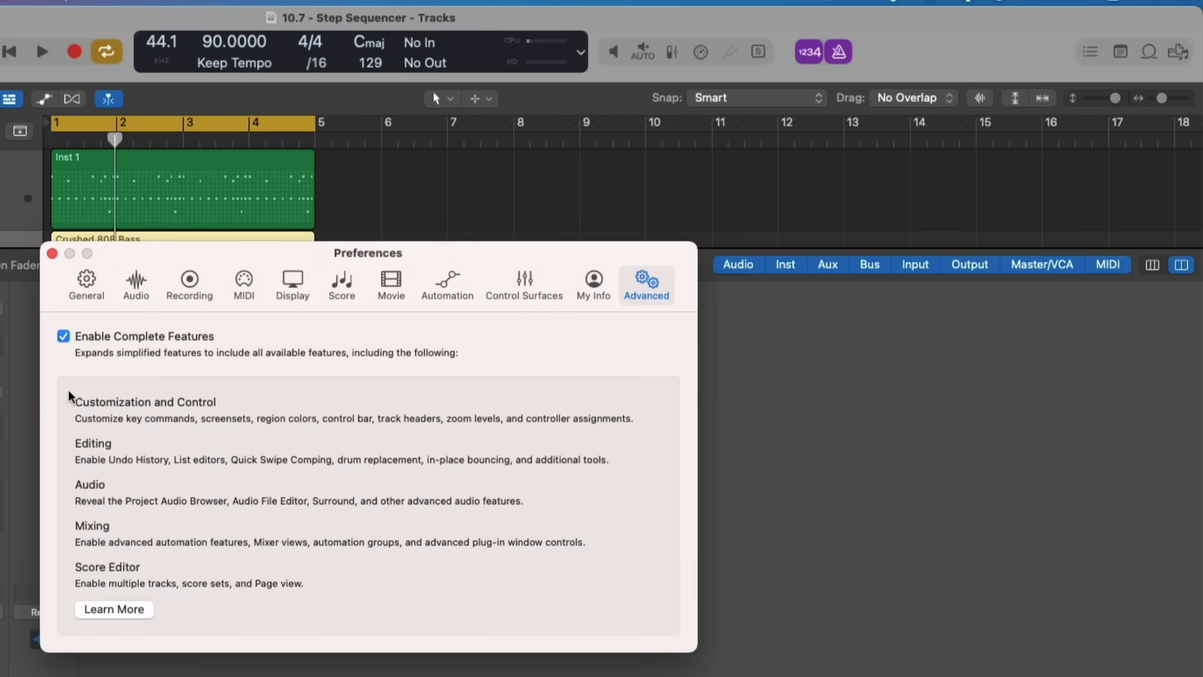
mouse_move(72, 352)
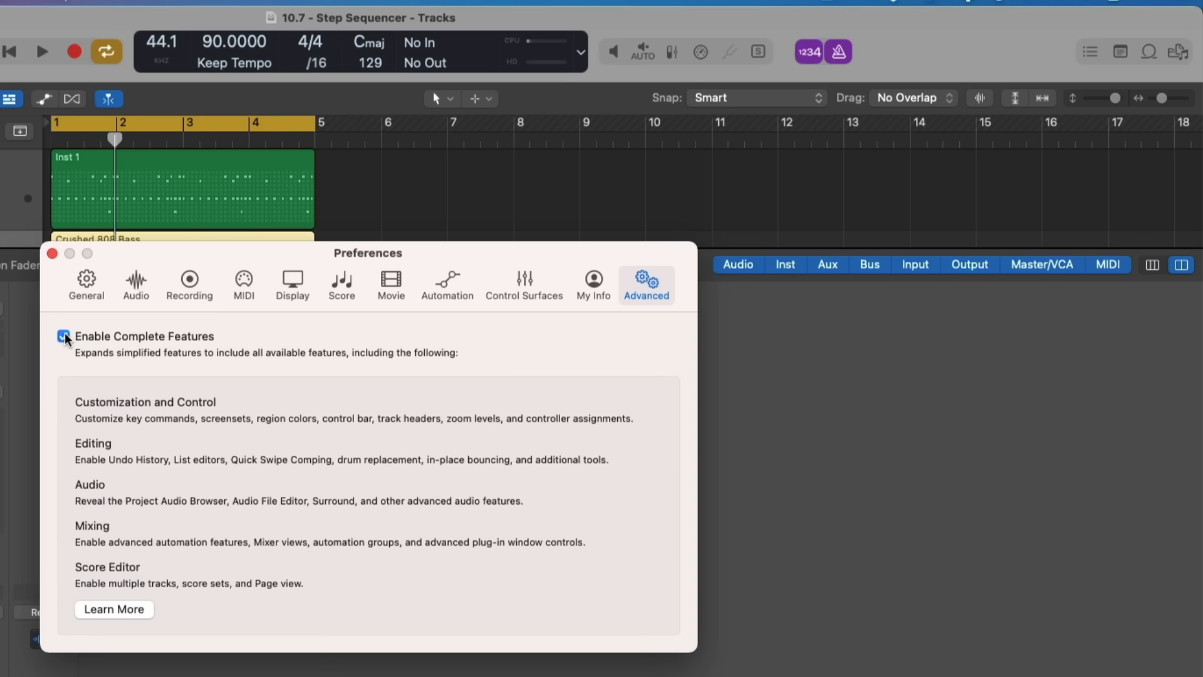
left_click(64, 336)
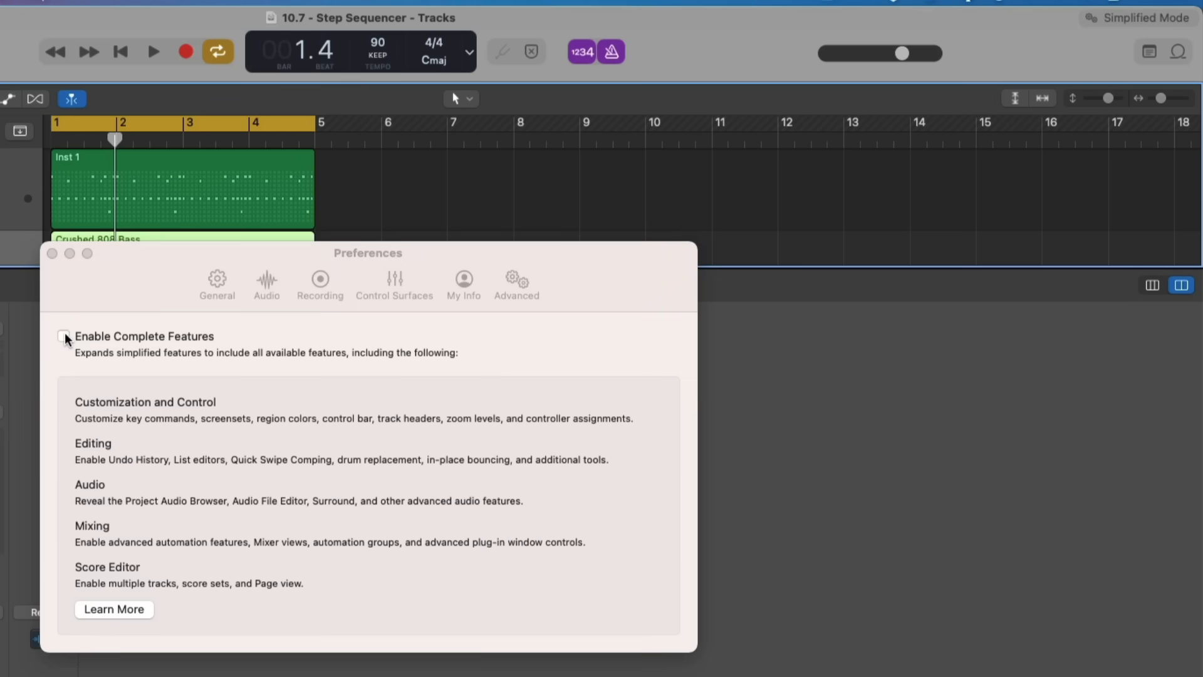
mouse_move(1164, 32)
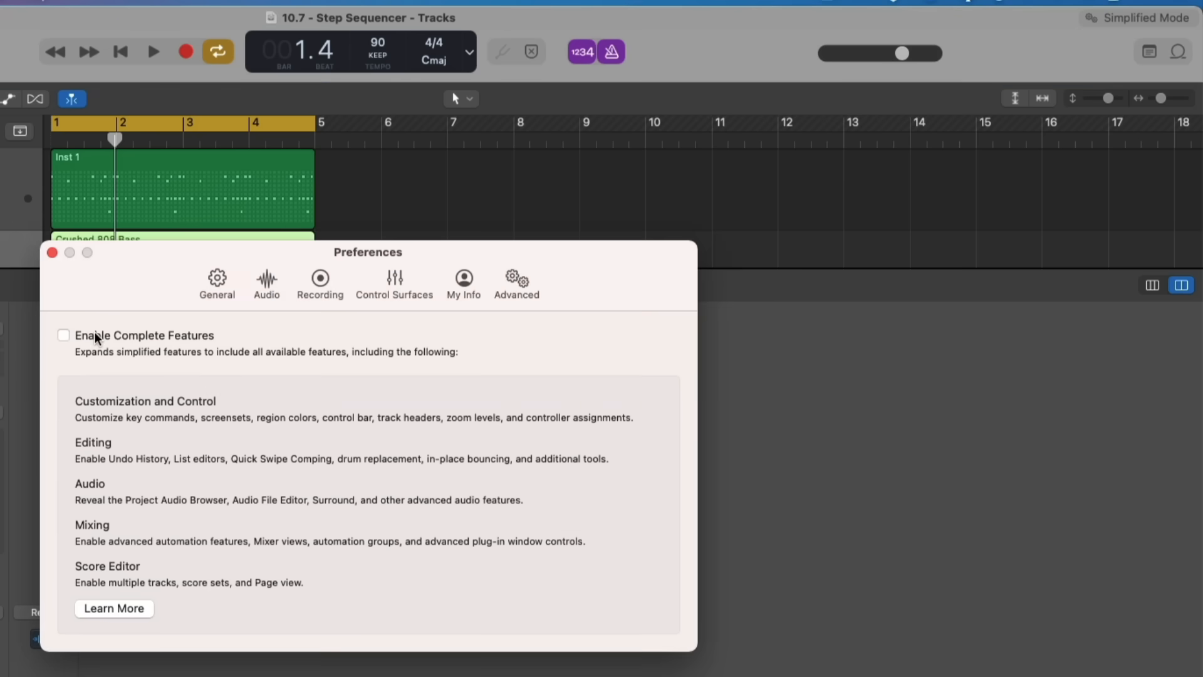
left_click(64, 336)
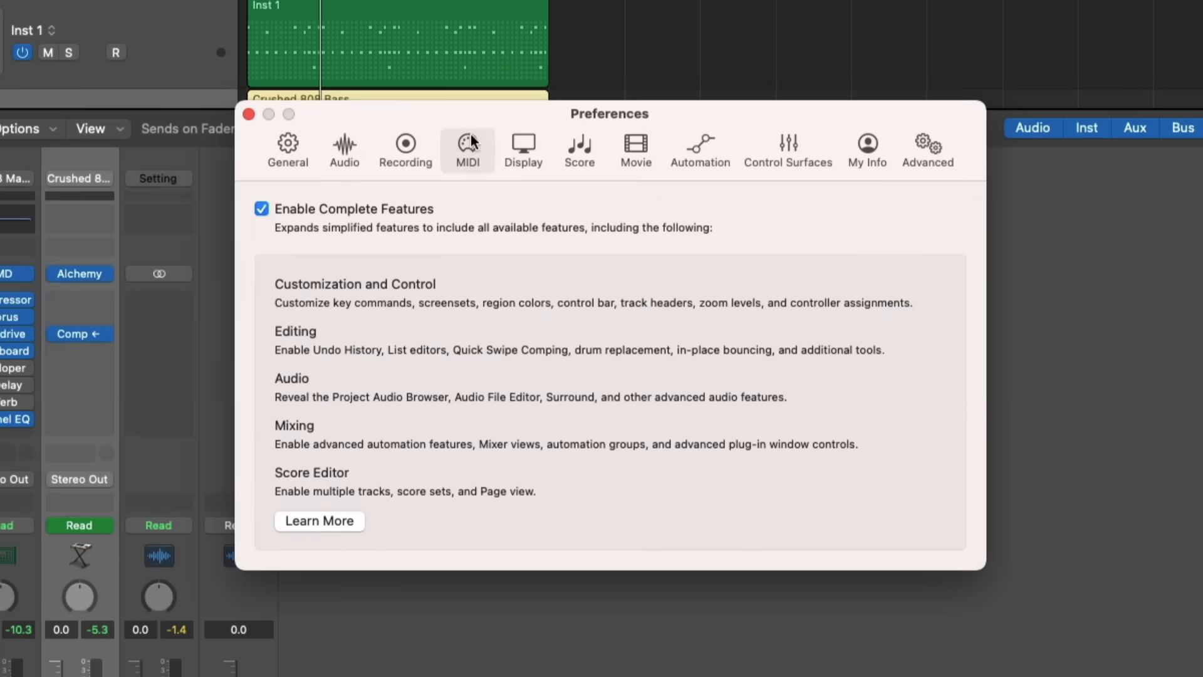
Step: Show the MIDI preferences with the MIDI 2.0 option unchecked
left_click(467, 149)
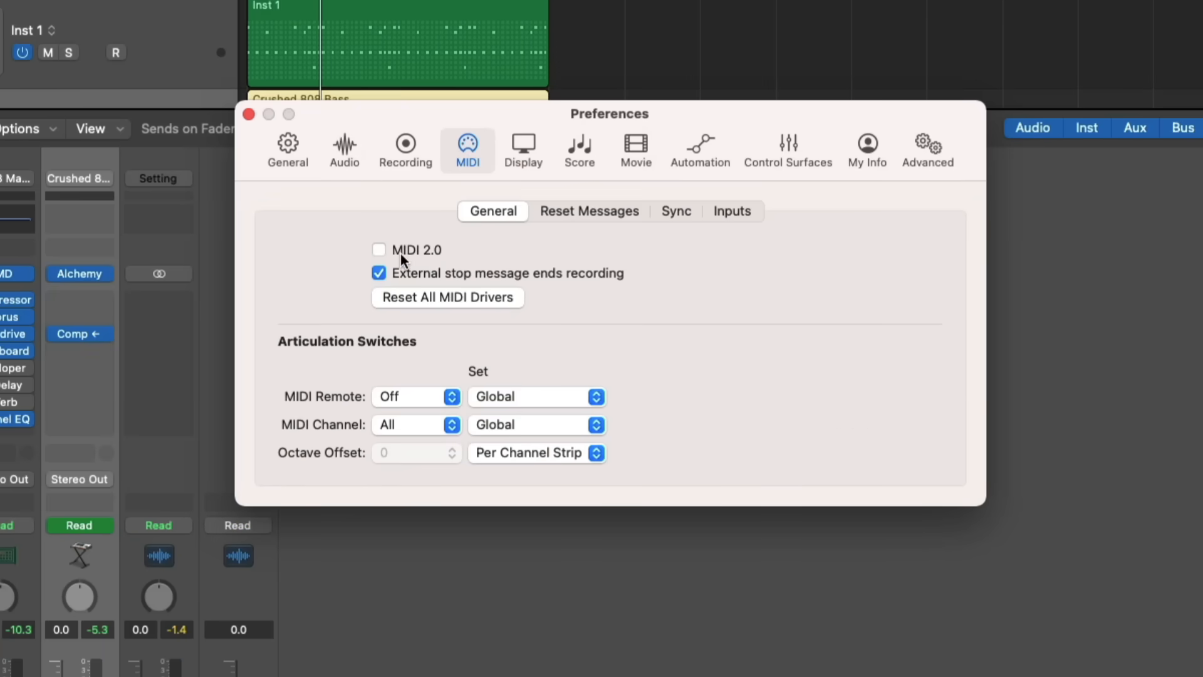
mouse_move(430, 267)
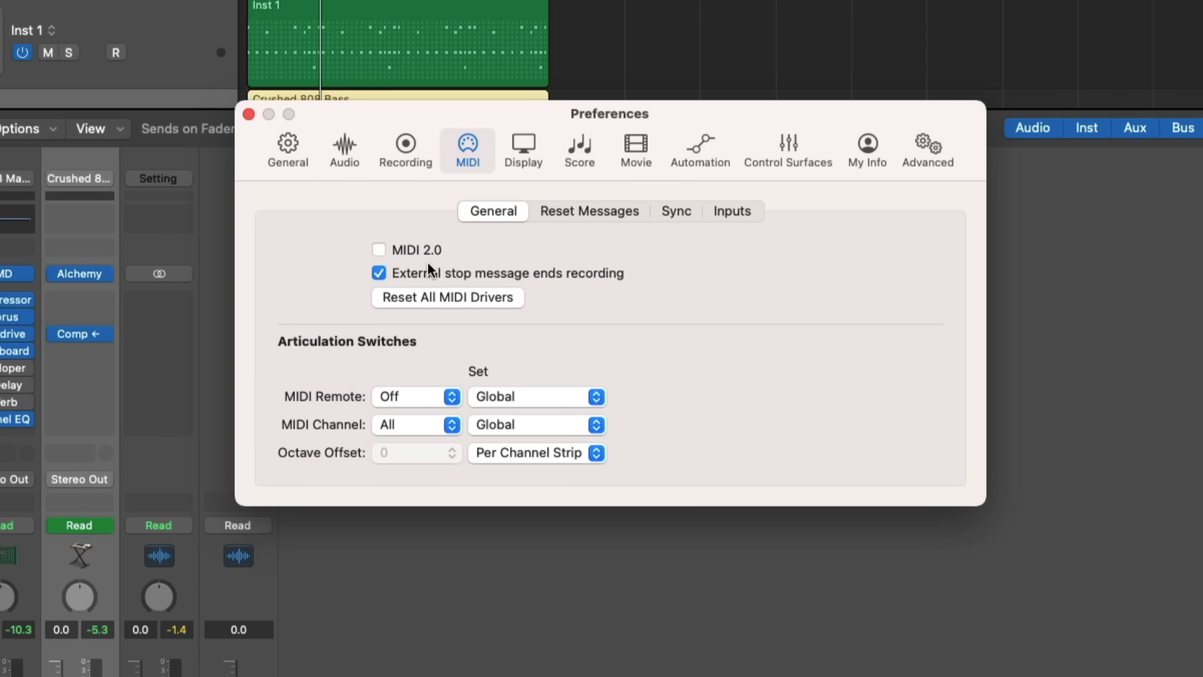
mouse_move(454, 253)
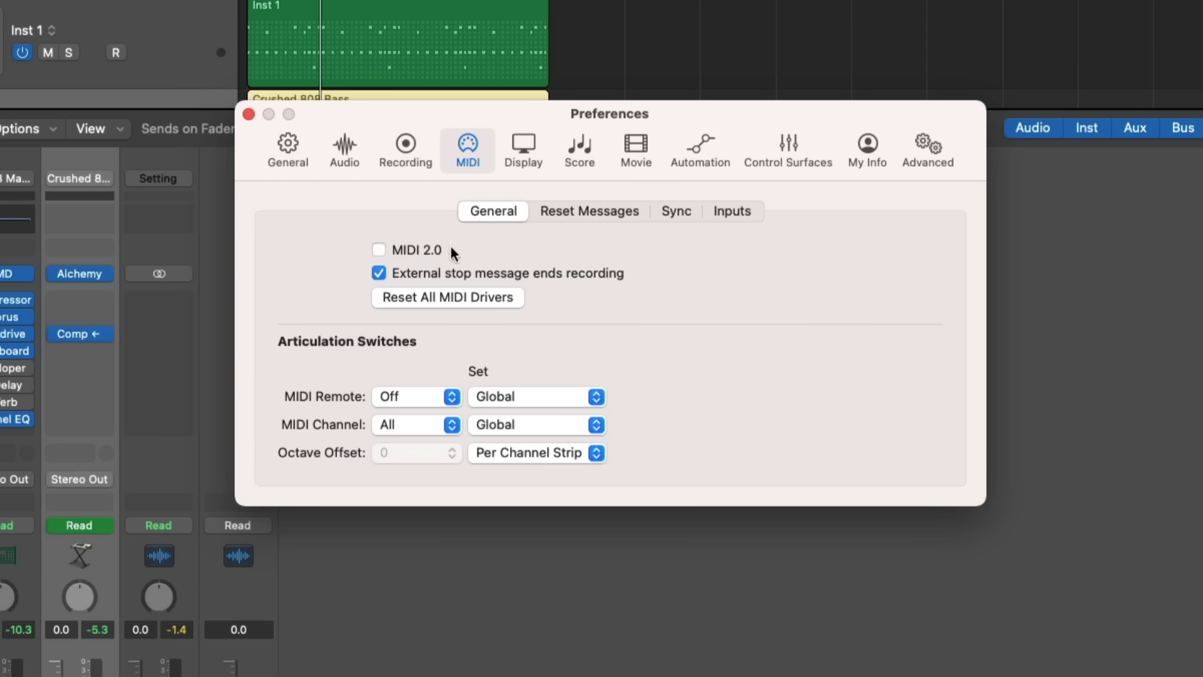
Step: In Display preferences, set Appearance back to System Setting after trying Dark
left_click(524, 150)
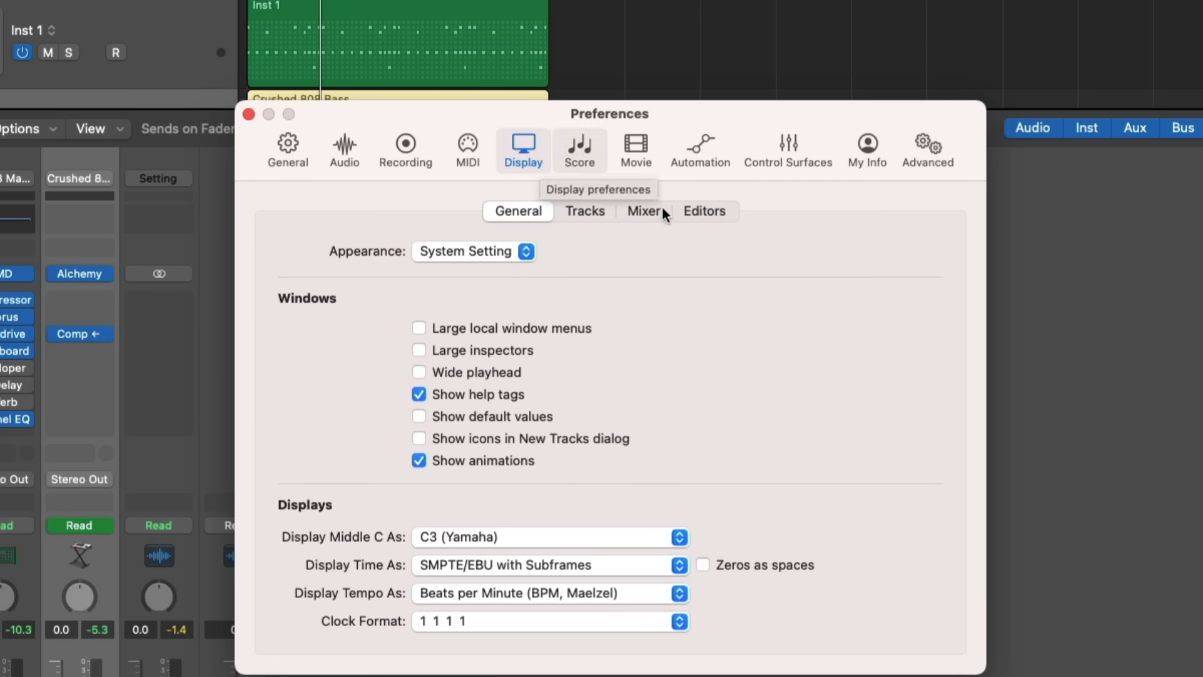
mouse_move(958, 365)
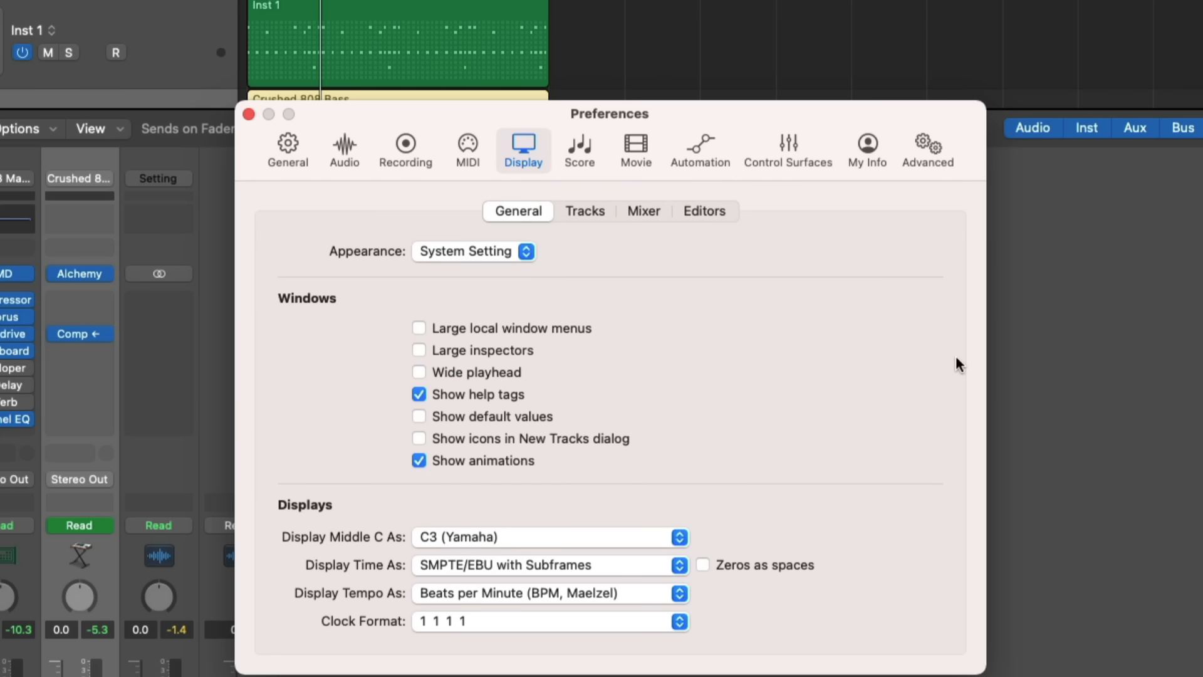
left_click(474, 251)
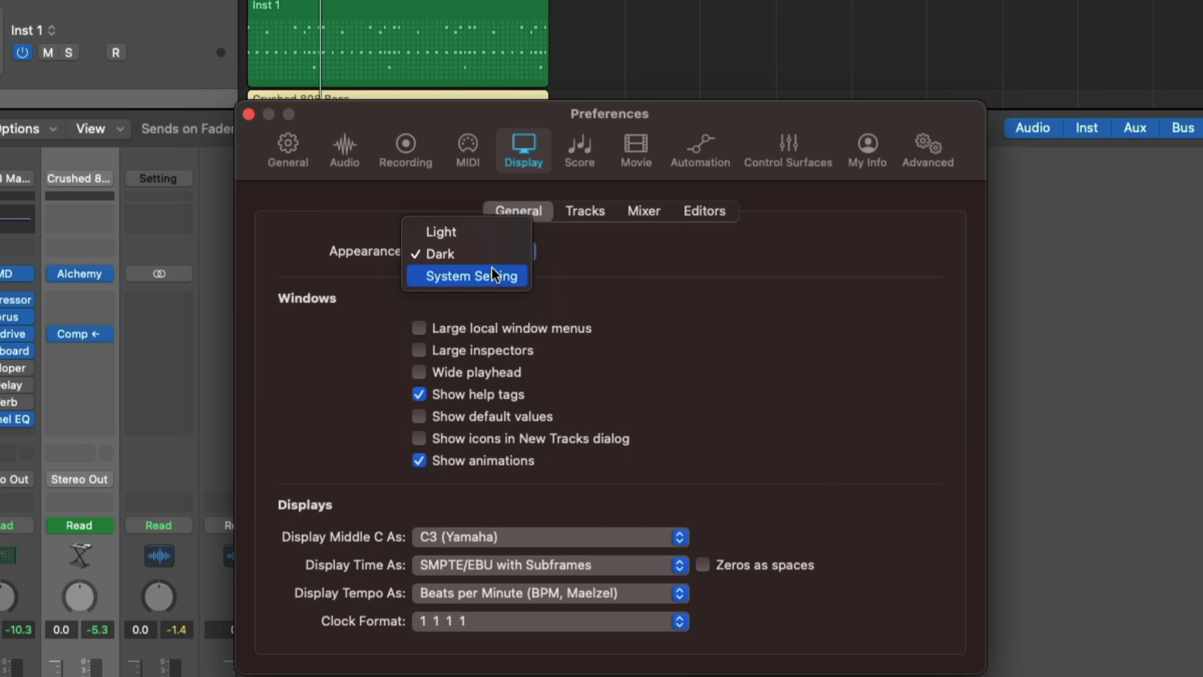
left_click(468, 276)
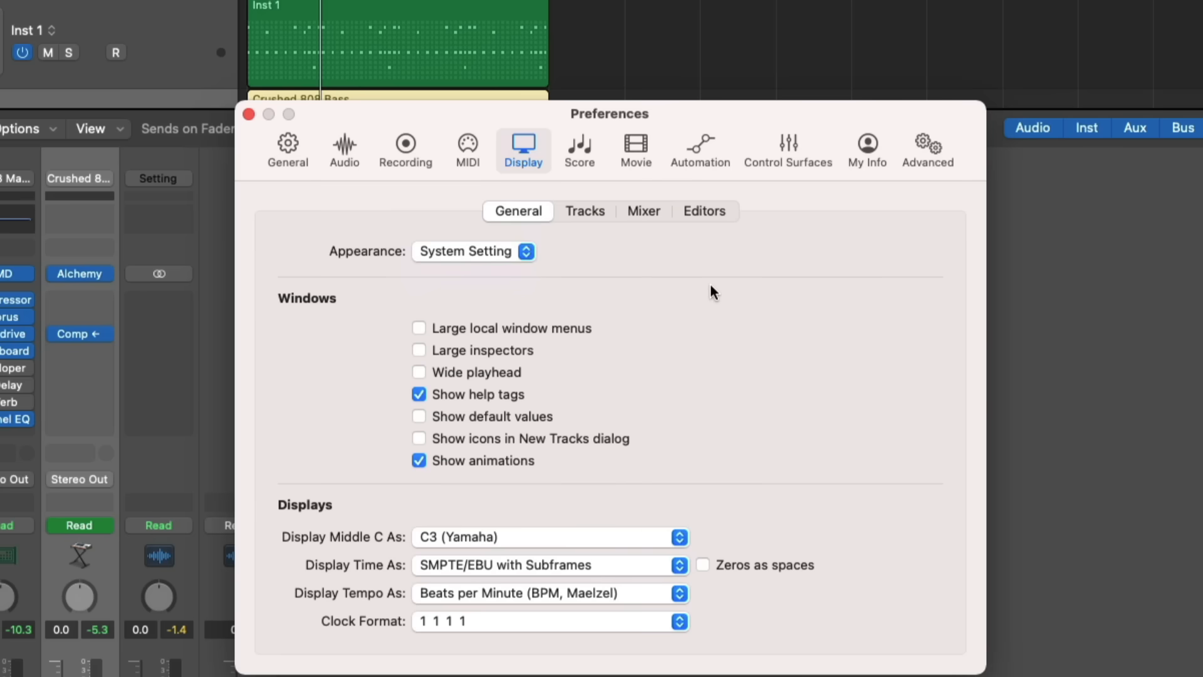